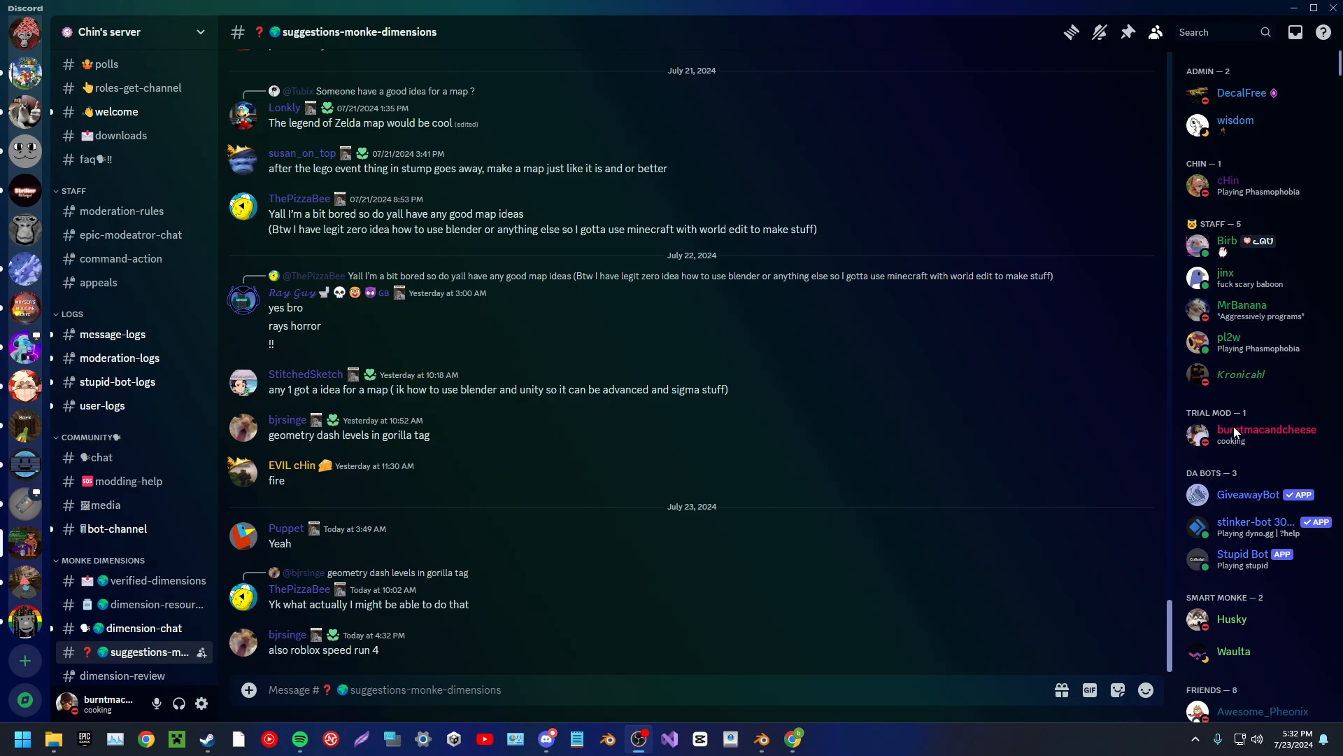
pyautogui.moveTo(975, 548)
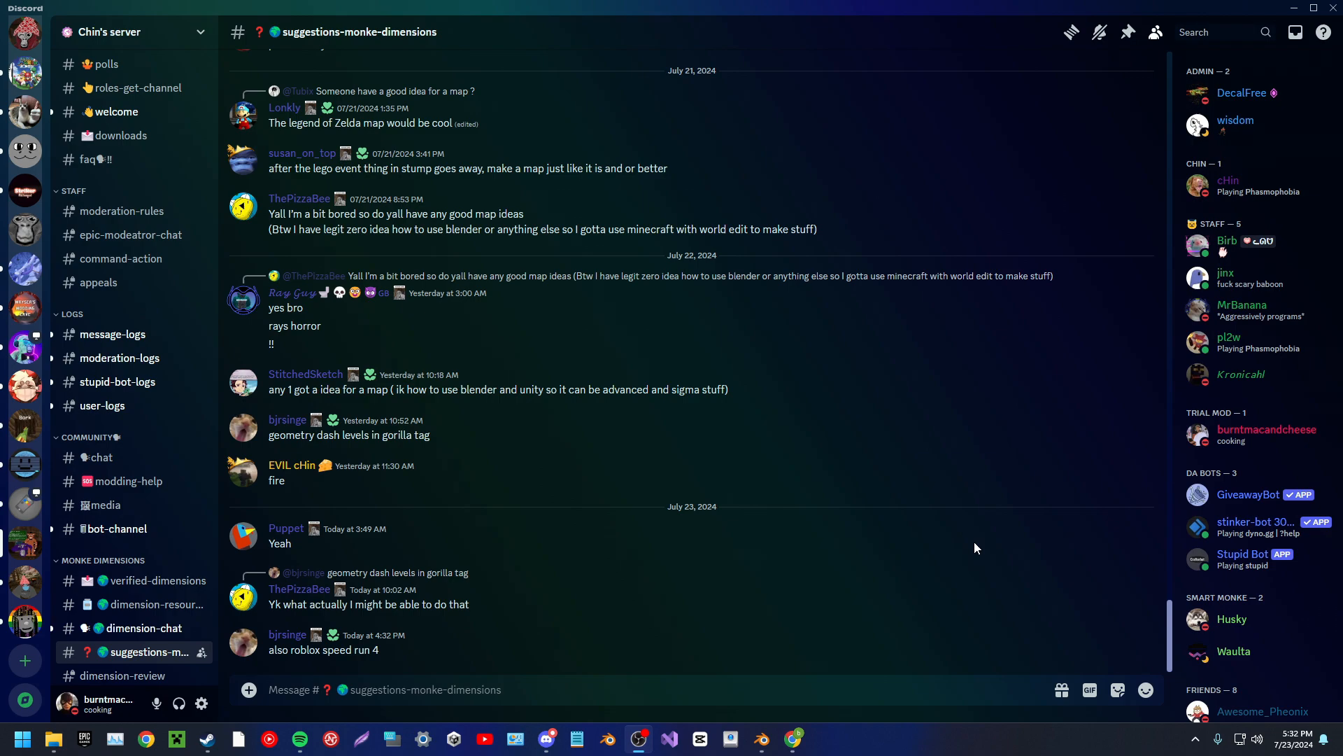
pyautogui.moveTo(889, 575)
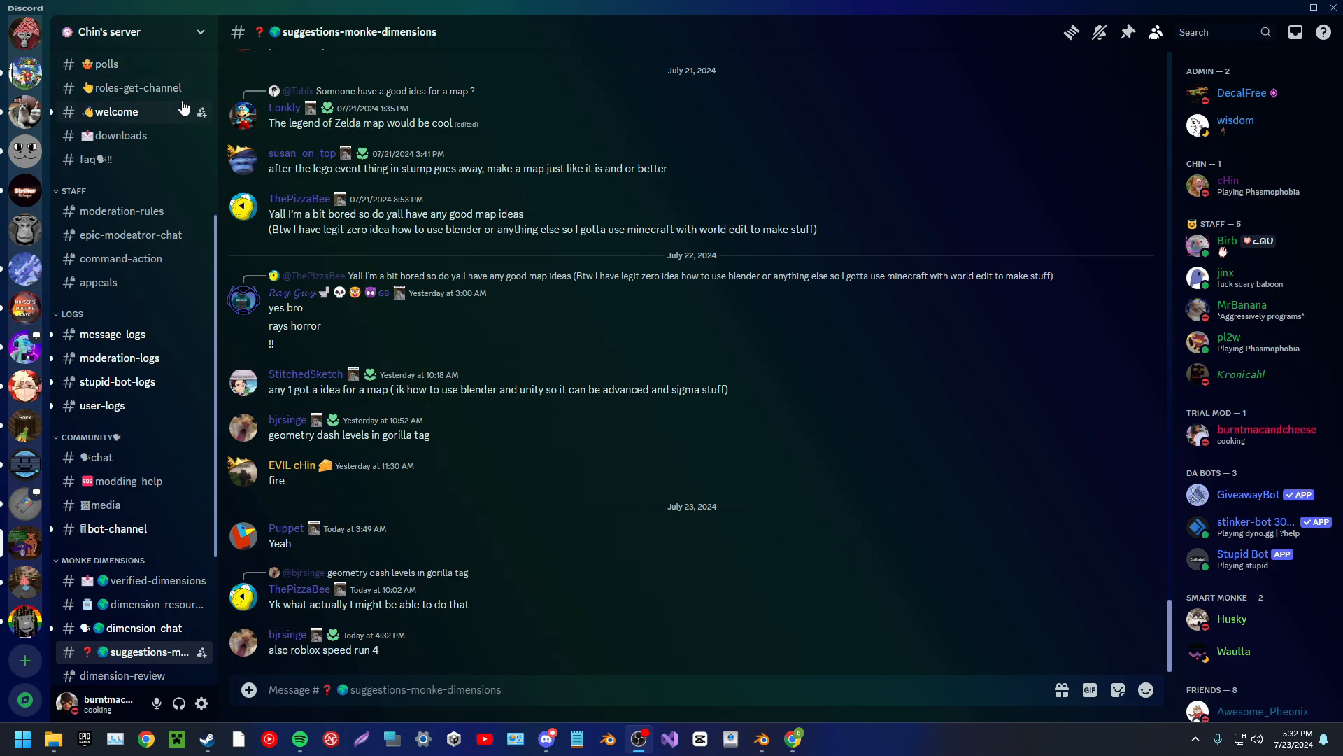
pyautogui.moveTo(119, 233)
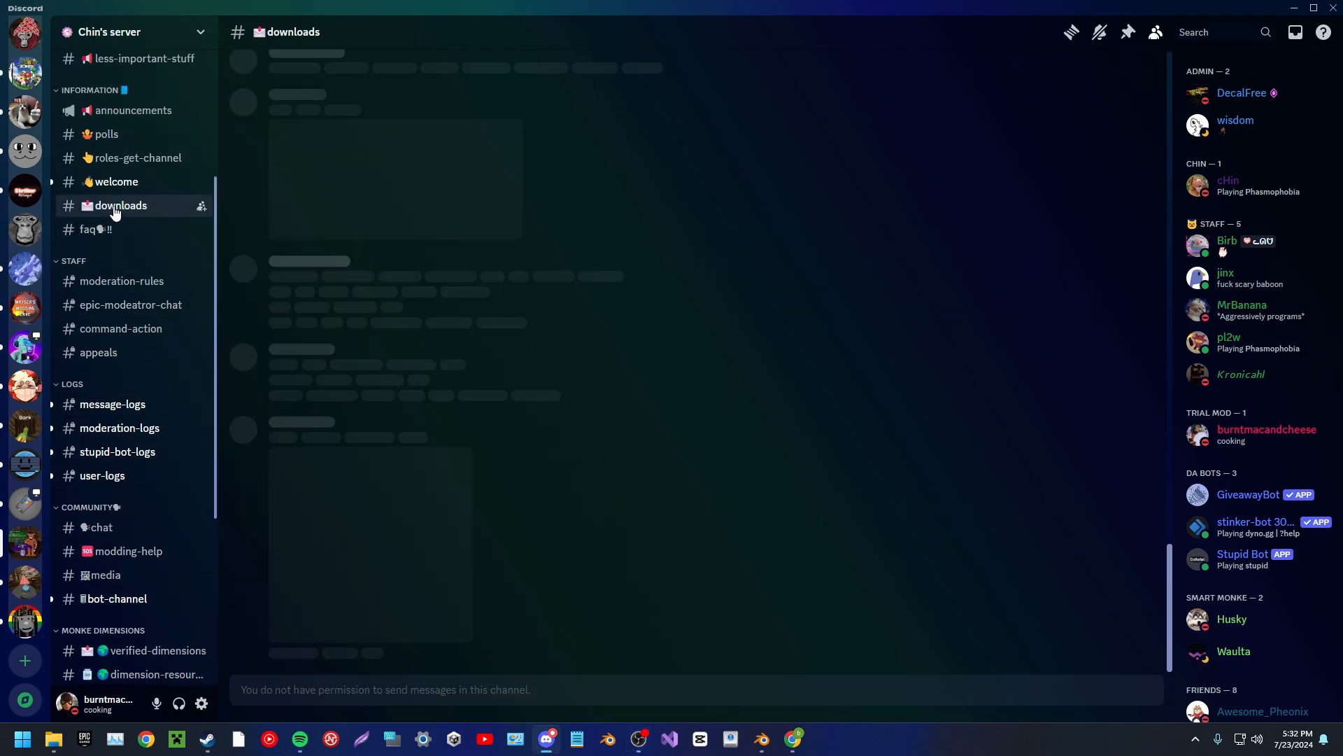
# Follow the GitHub link in #downloads and download the editor ZIP into Downloads.
pyautogui.click(119, 205)
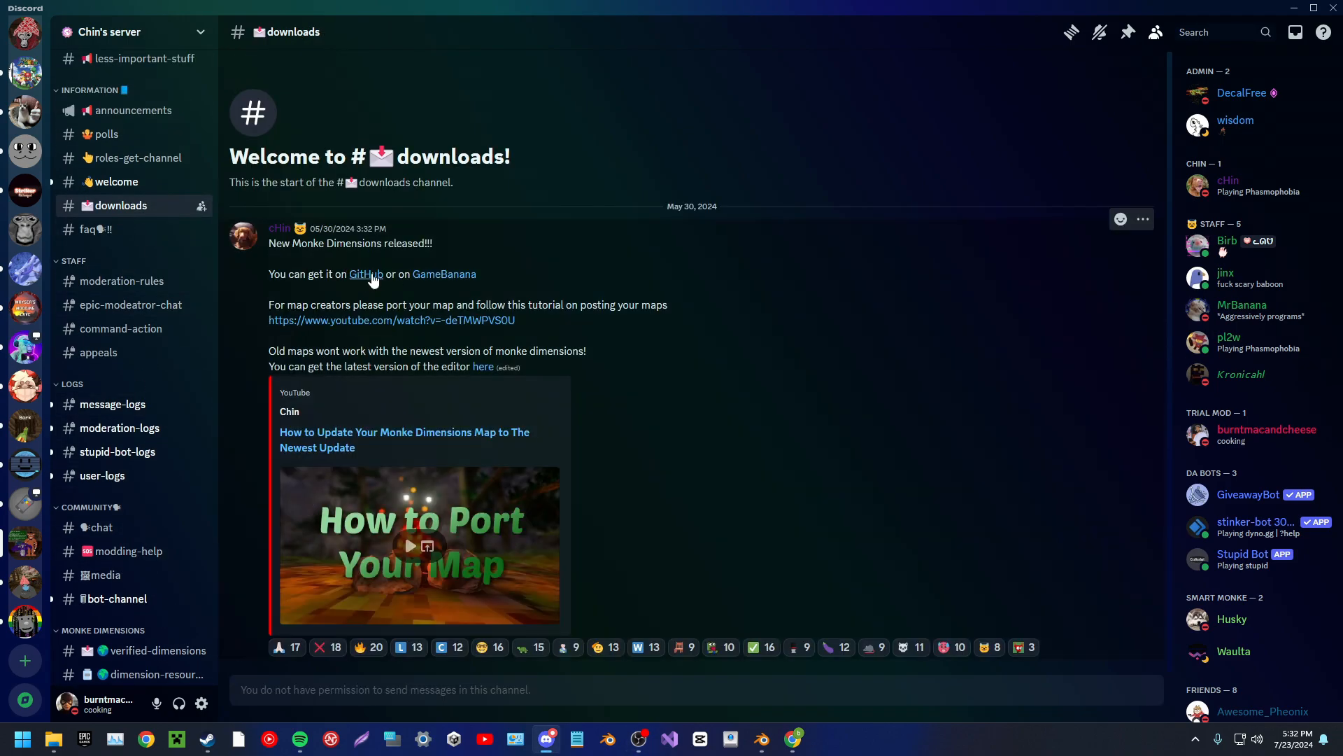
pyautogui.click(366, 274)
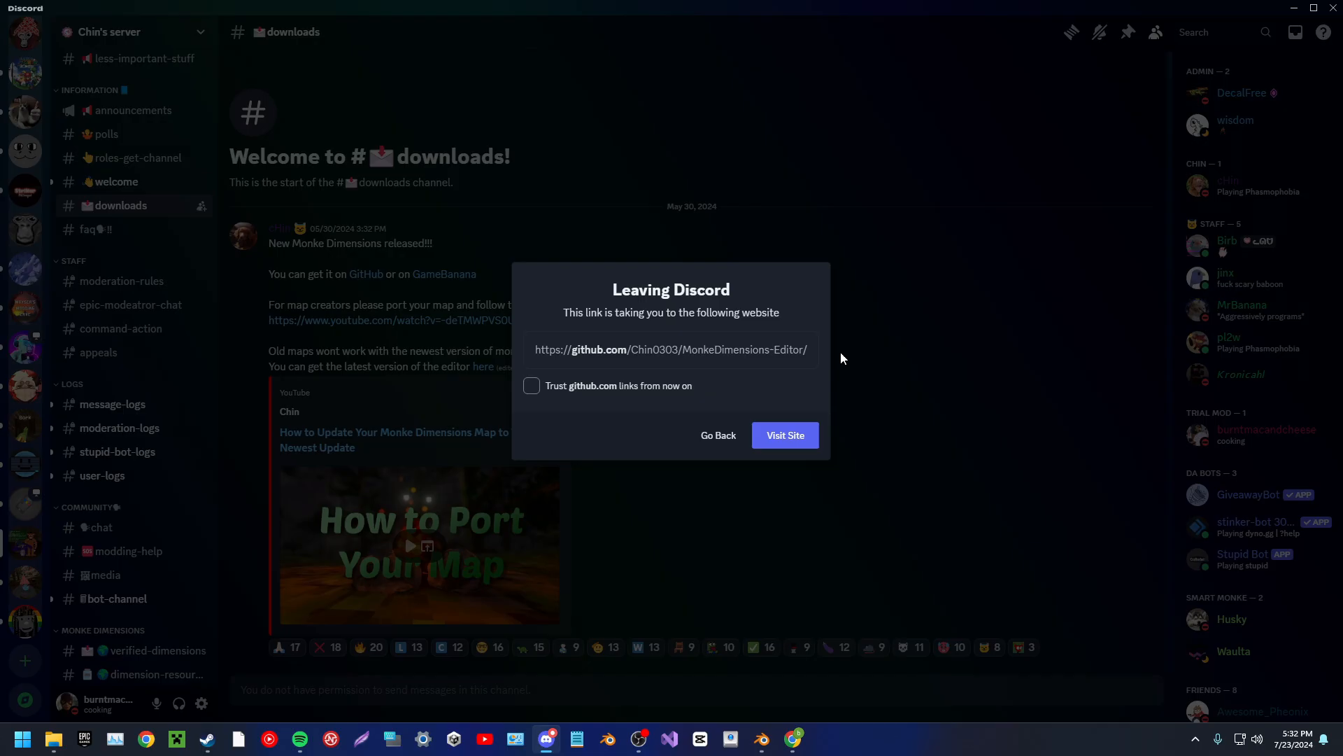
pyautogui.click(784, 435)
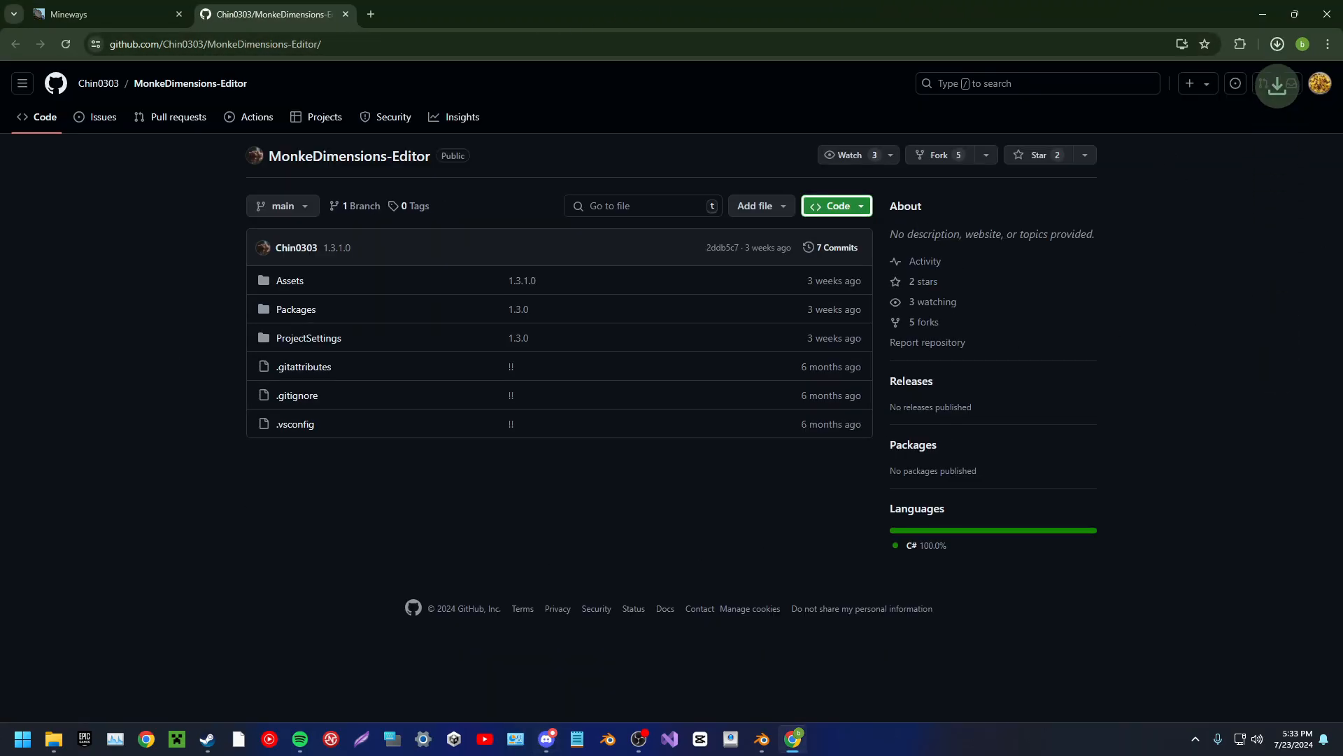
pyautogui.click(1277, 43)
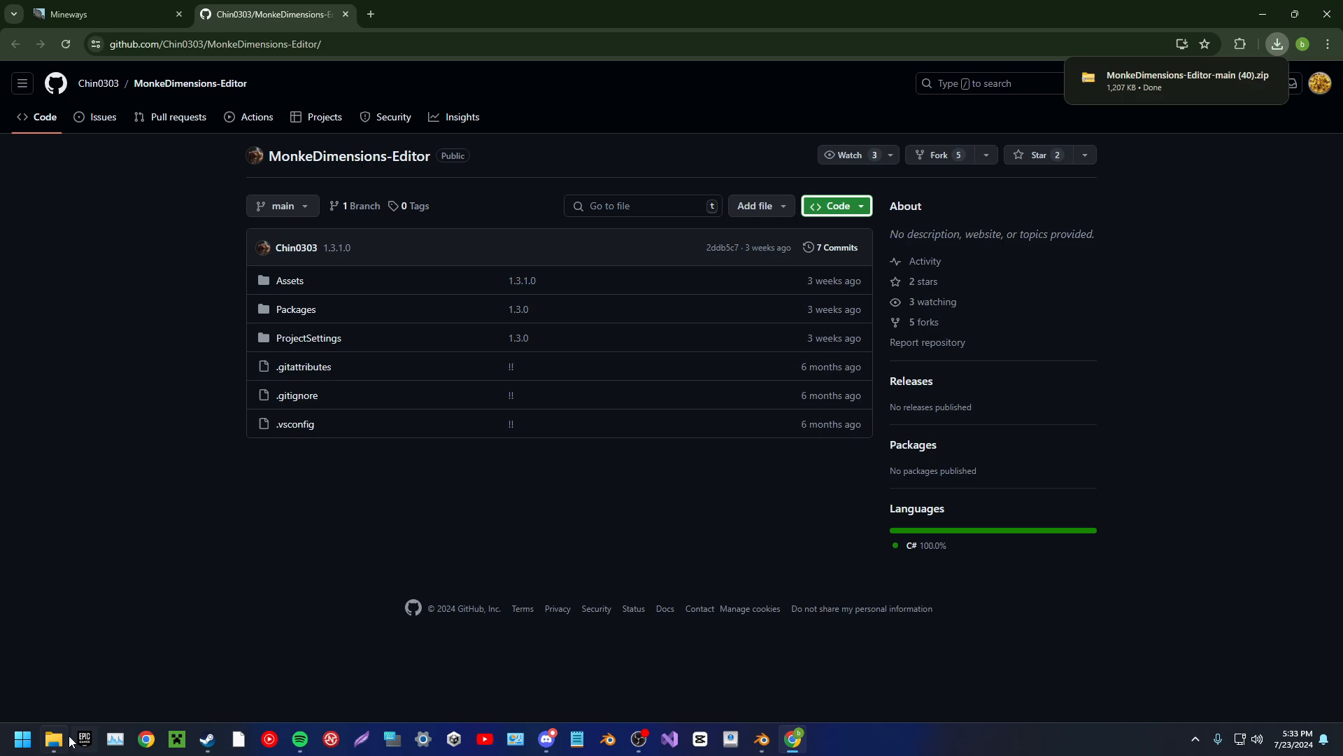
pyautogui.click(54, 743)
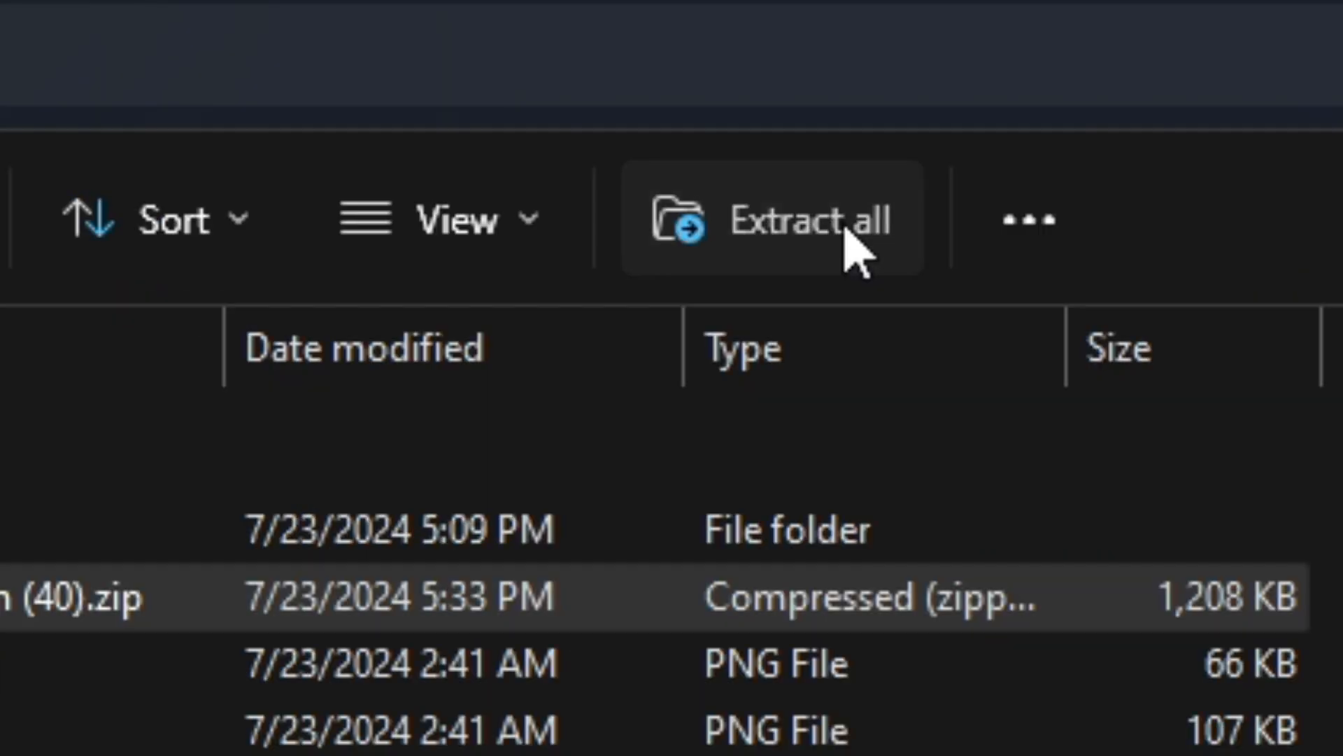
# Extract the editor zip into its Downloads folder and open MonkeDimensions-Editor-main (40).
pyautogui.click(784, 218)
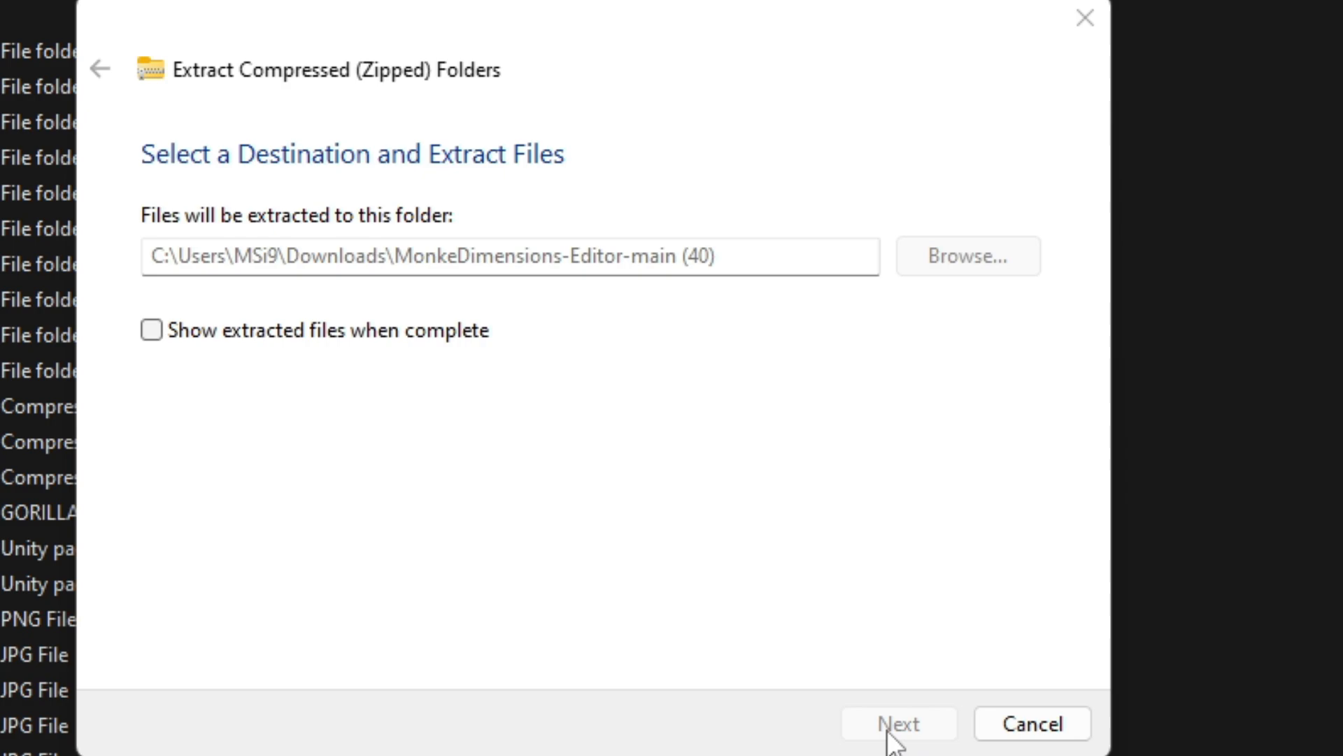
pyautogui.click(897, 723)
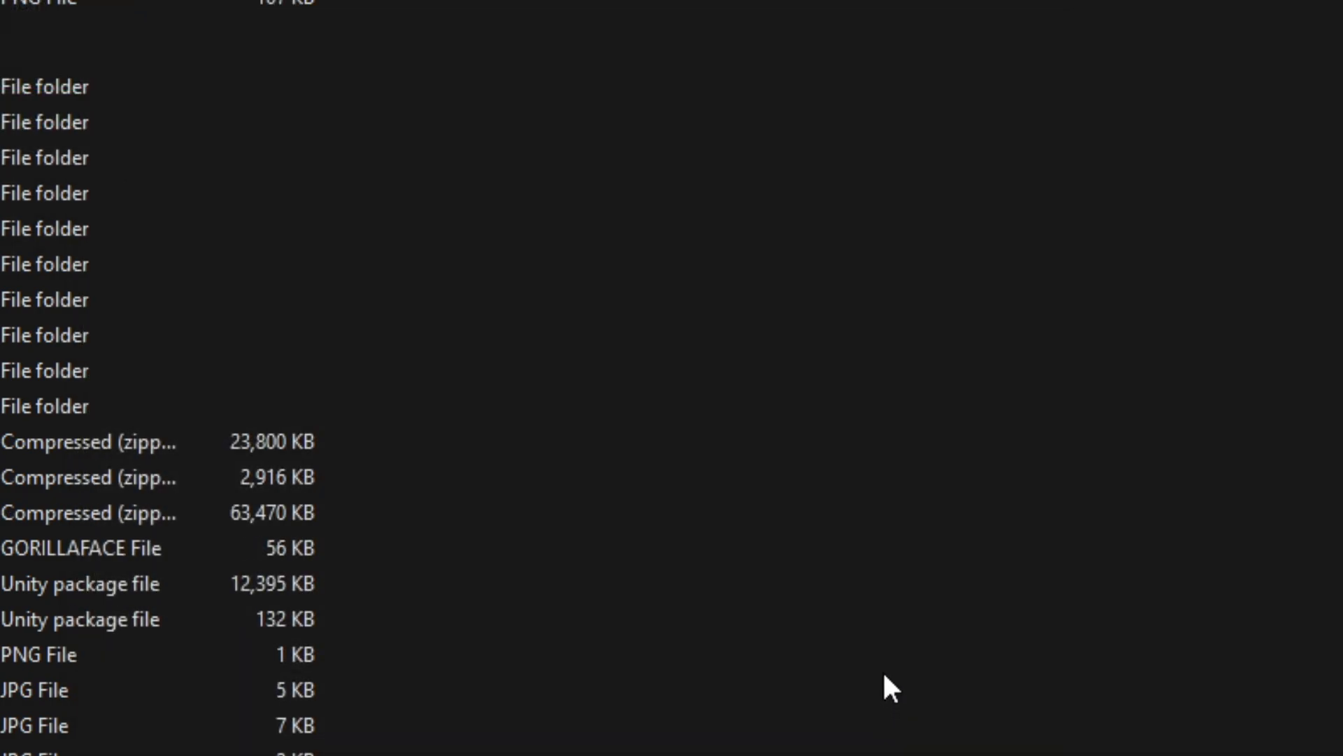
pyautogui.scroll(3)
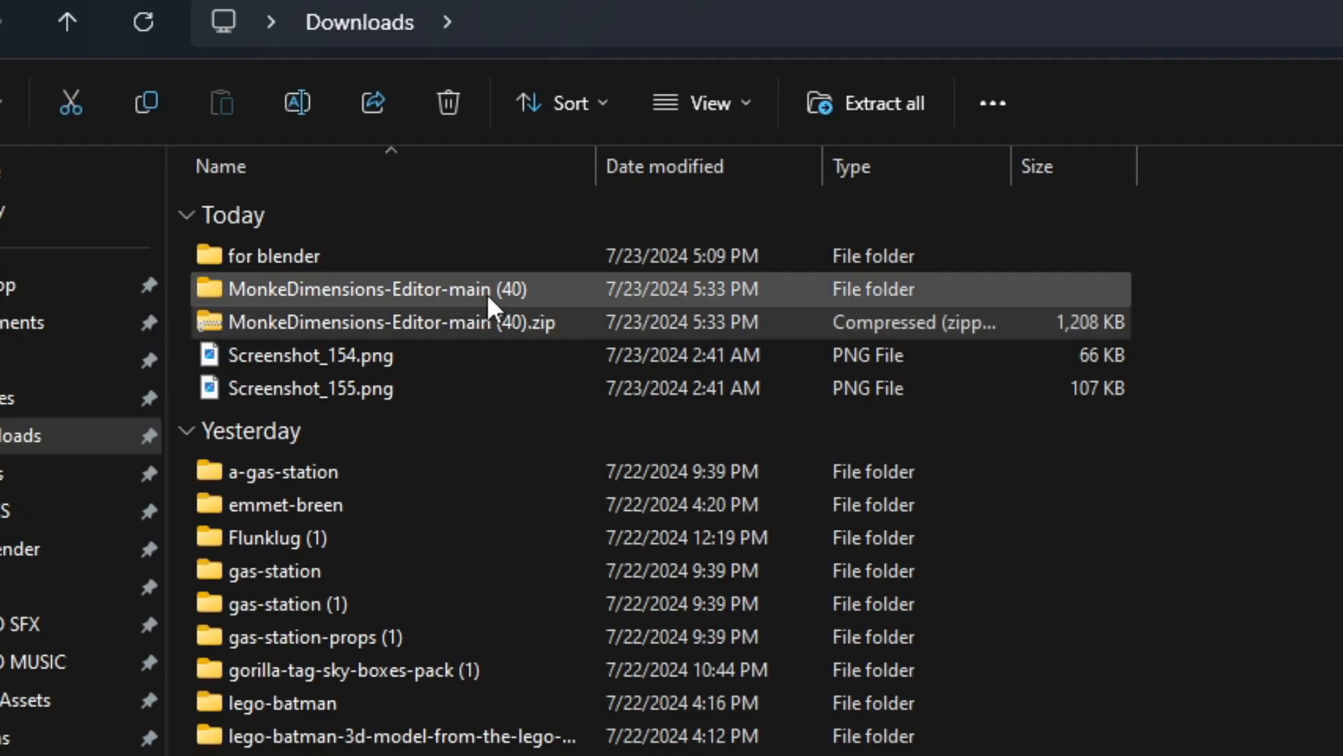
pyautogui.doubleClick(371, 289)
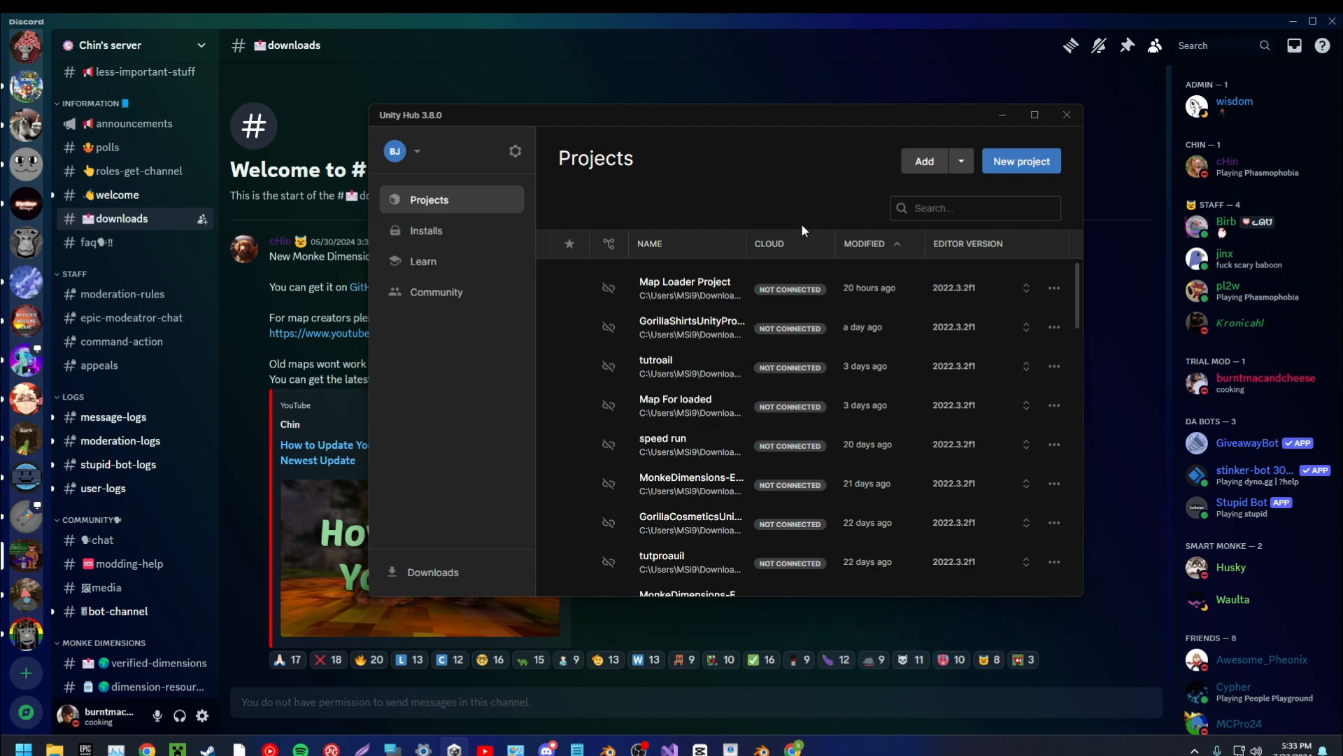
pyautogui.moveTo(924, 160)
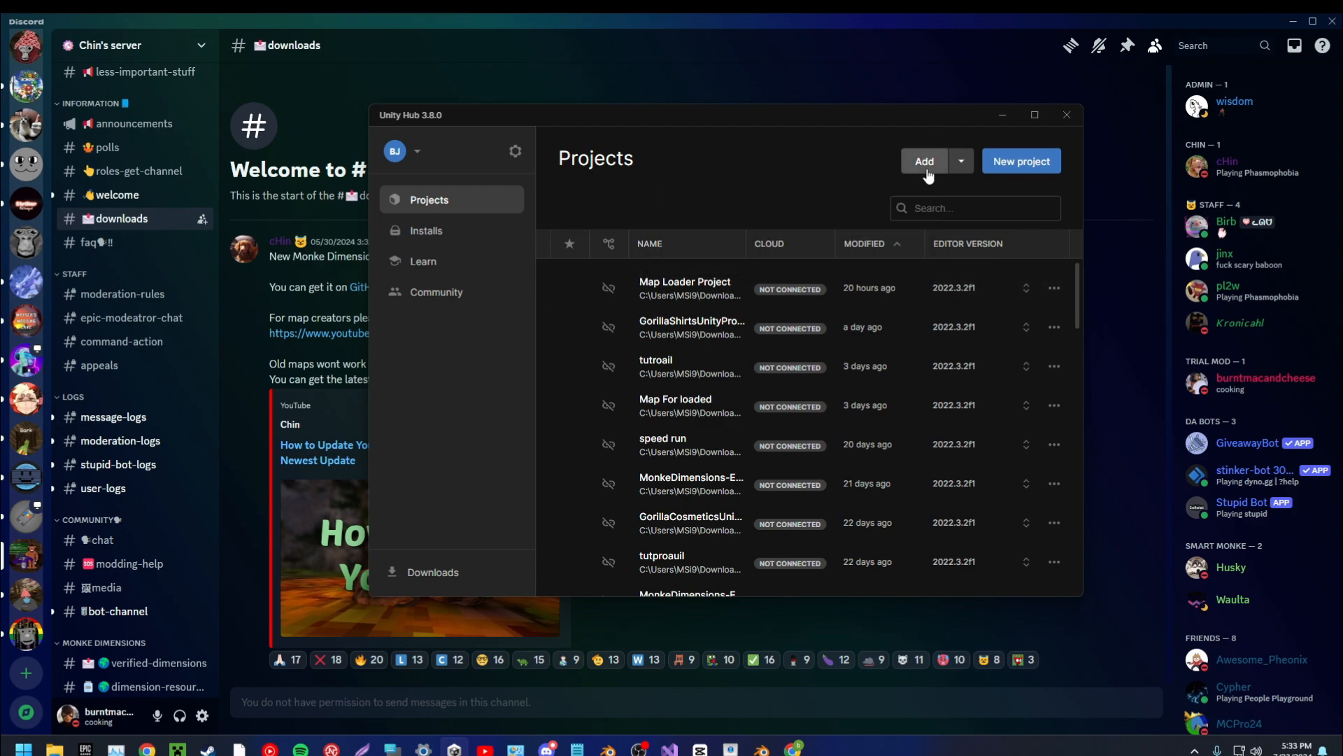
# Add the tuitirpas folder from Downloads > MonkeDimensions-Editor-main (40) as a Unity Hub project.
pyautogui.click(924, 161)
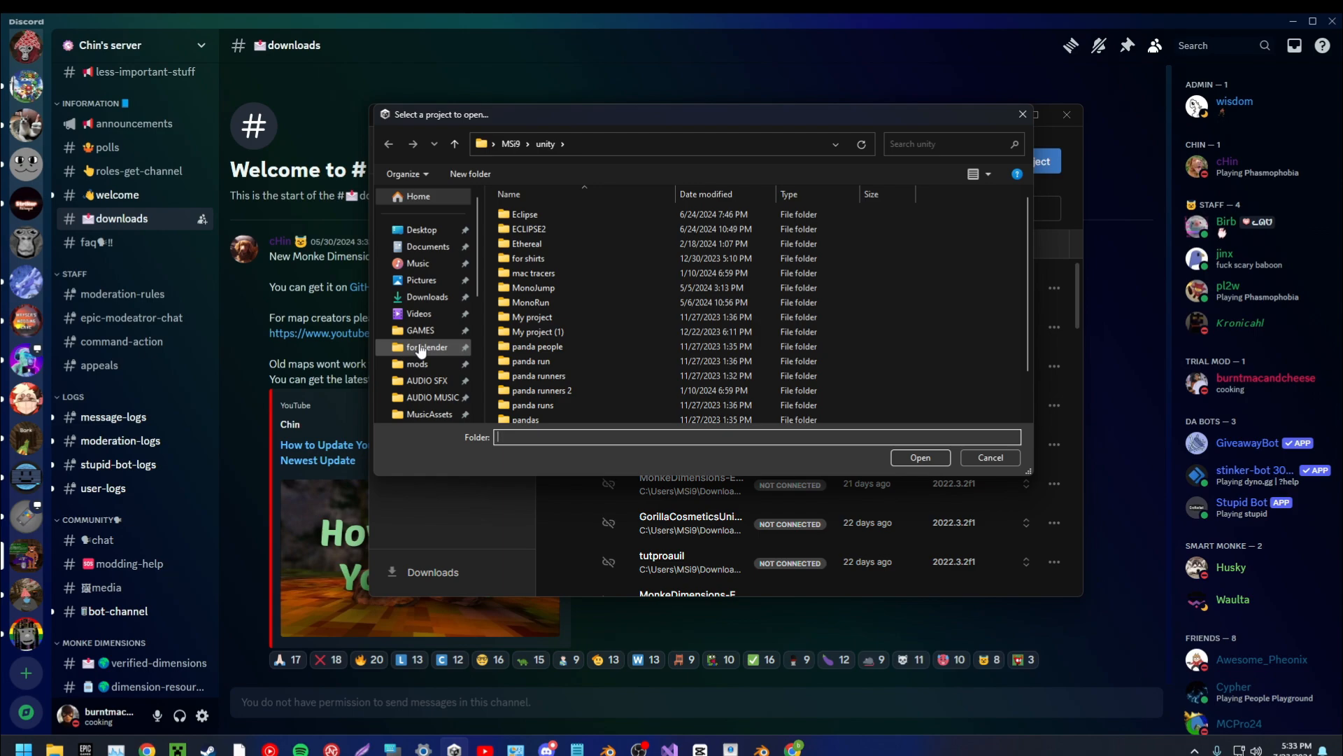
pyautogui.click(428, 297)
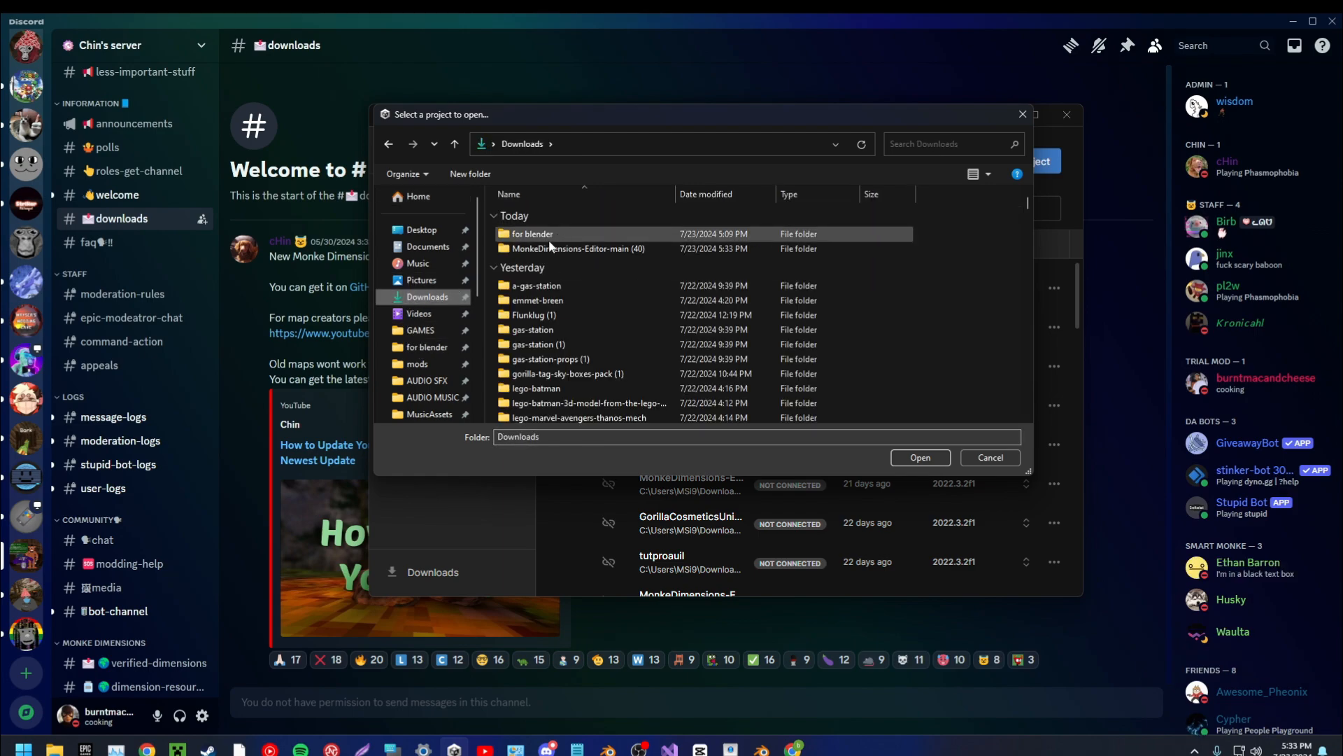
pyautogui.doubleClick(573, 248)
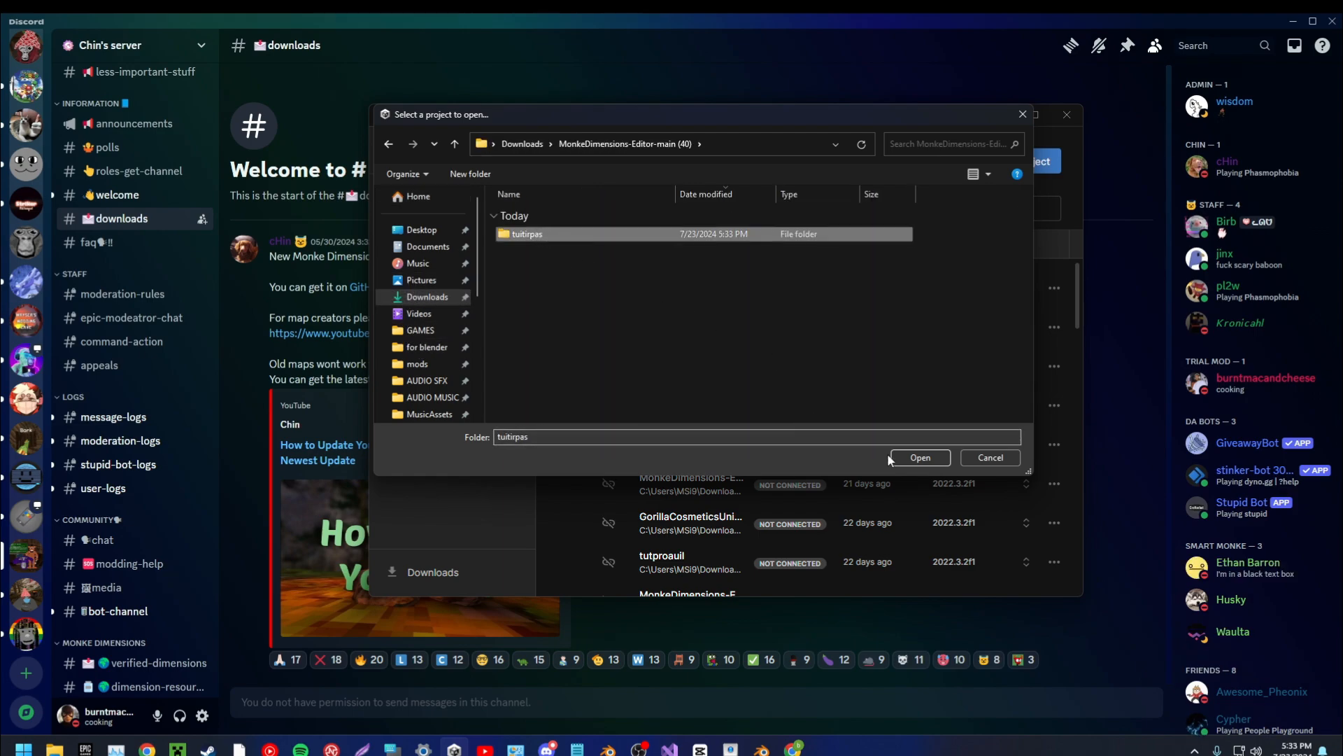
pyautogui.moveTo(668, 199)
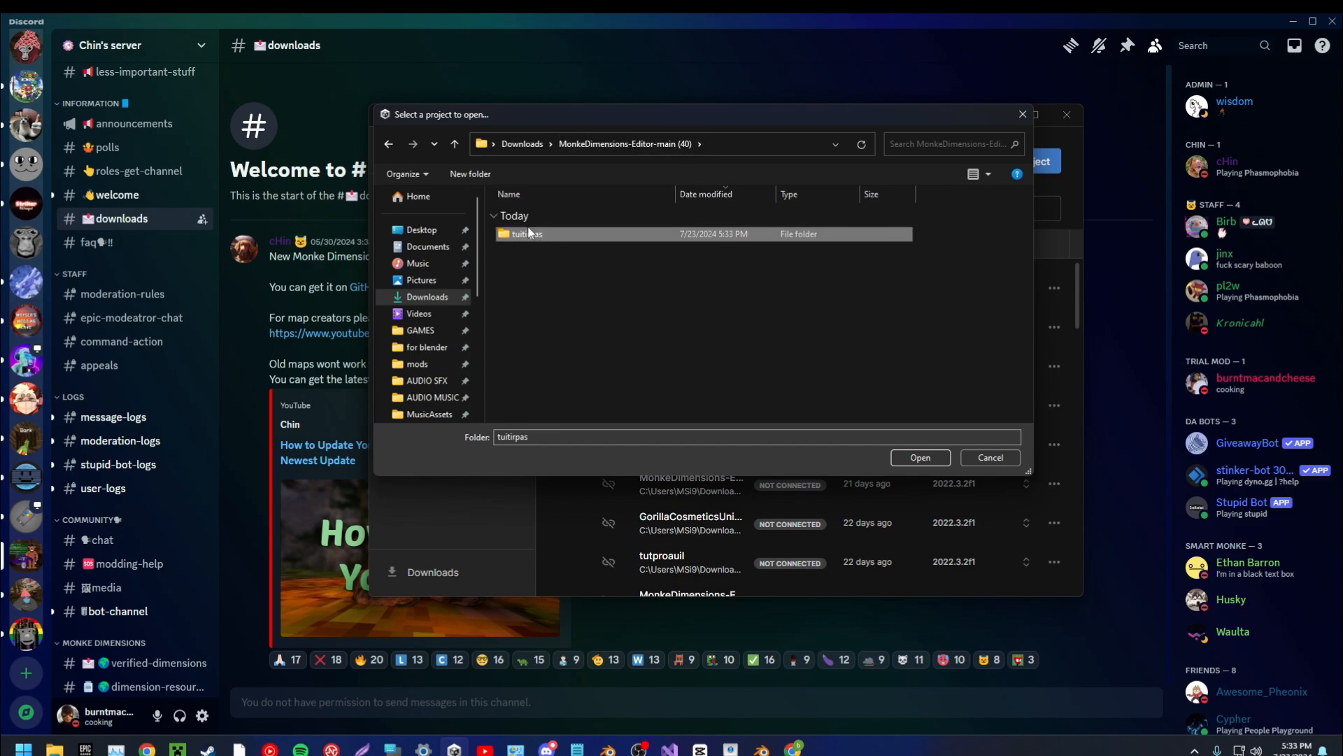
pyautogui.moveTo(920, 457)
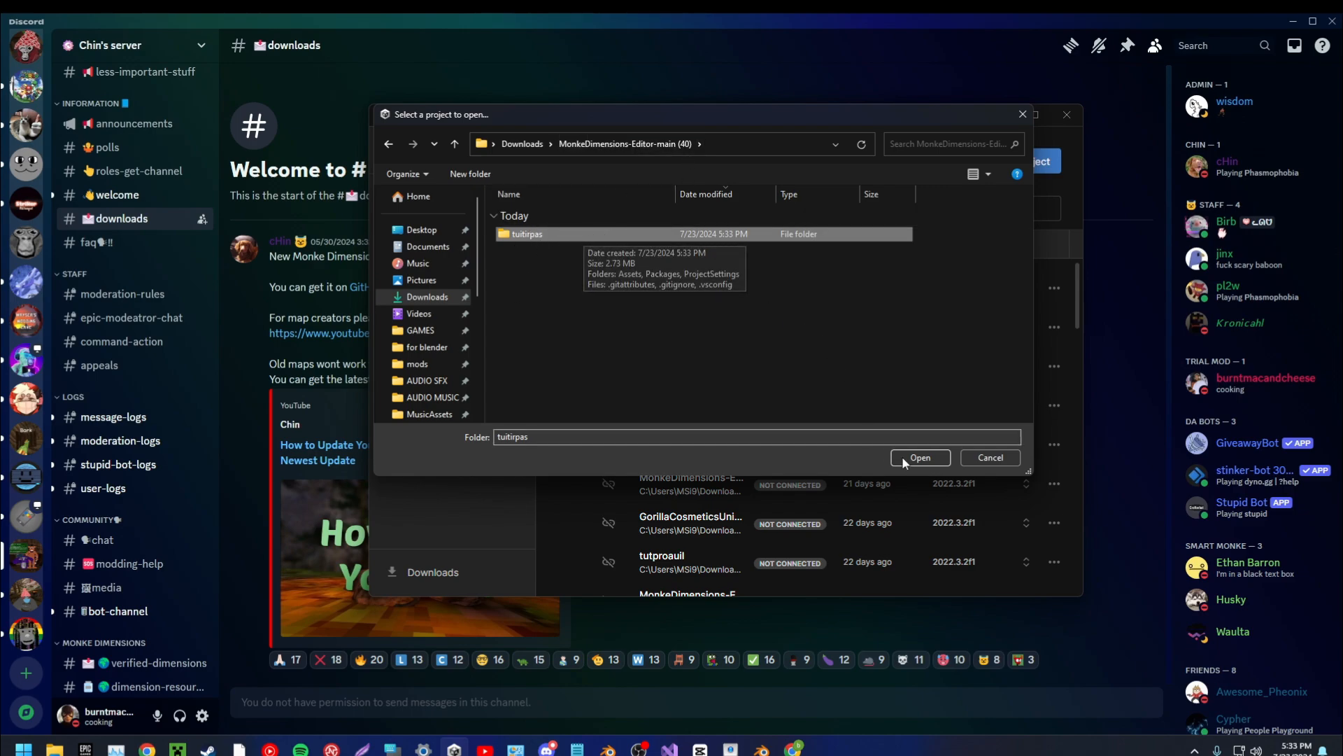
pyautogui.click(919, 457)
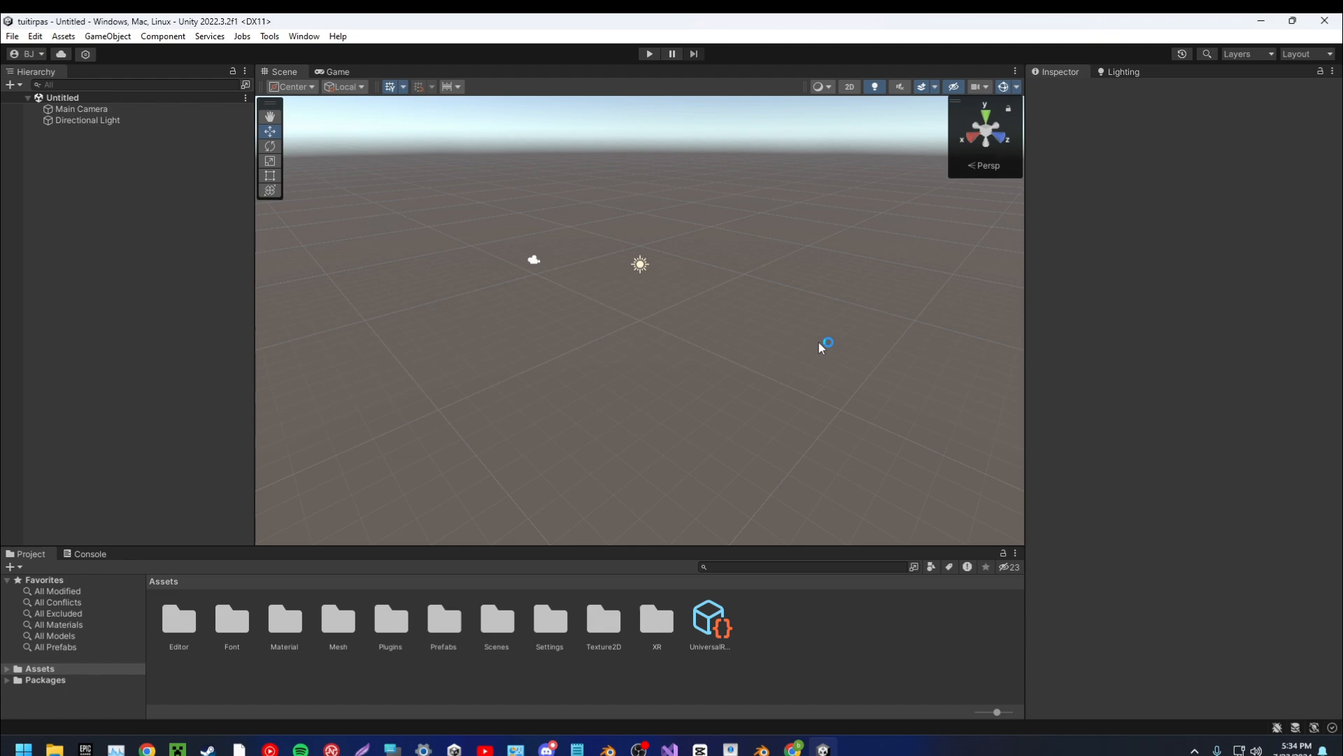
pyautogui.moveTo(527, 572)
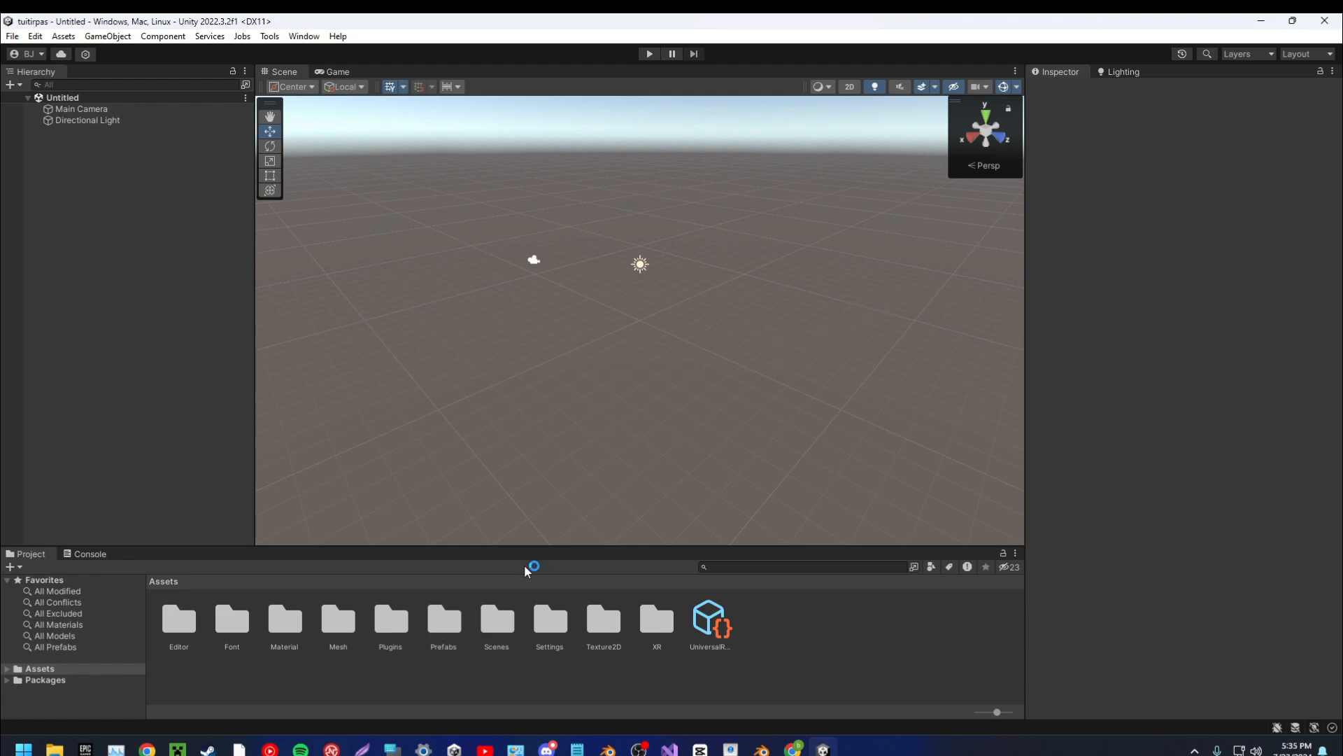
# Open Assets > Scenes and load the MonkeDimensions scene.
pyautogui.doubleClick(495, 617)
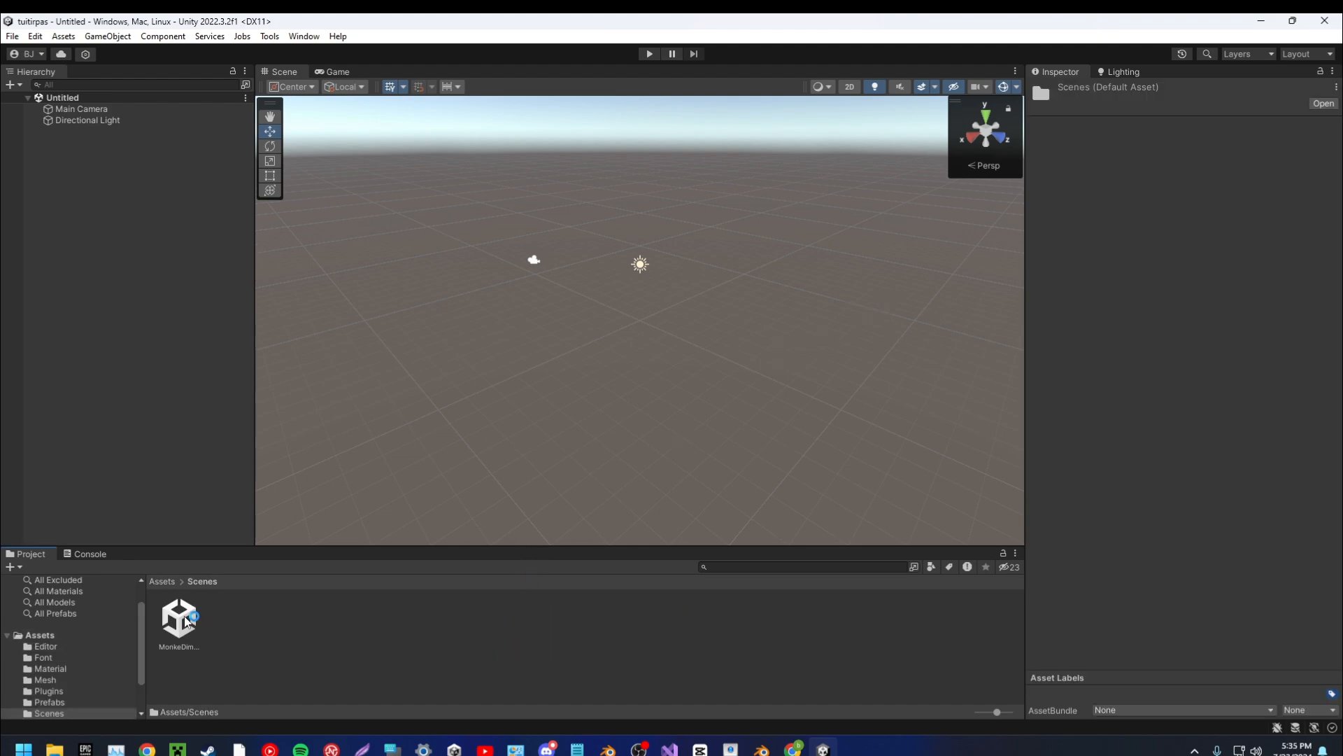
pyautogui.doubleClick(178, 617)
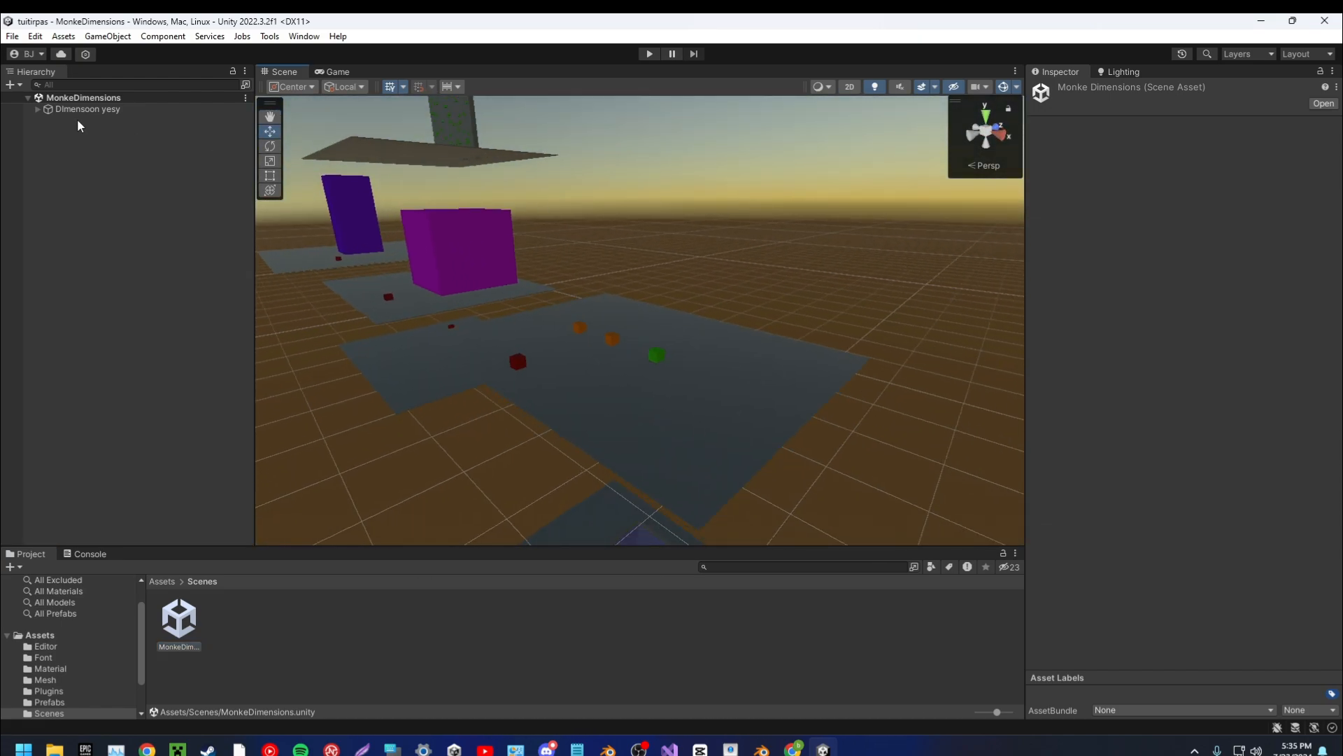
# Delete Platform through Climbing under Dimensoon yesy, then inspect Stand and the root descriptor.
pyautogui.click(87, 109)
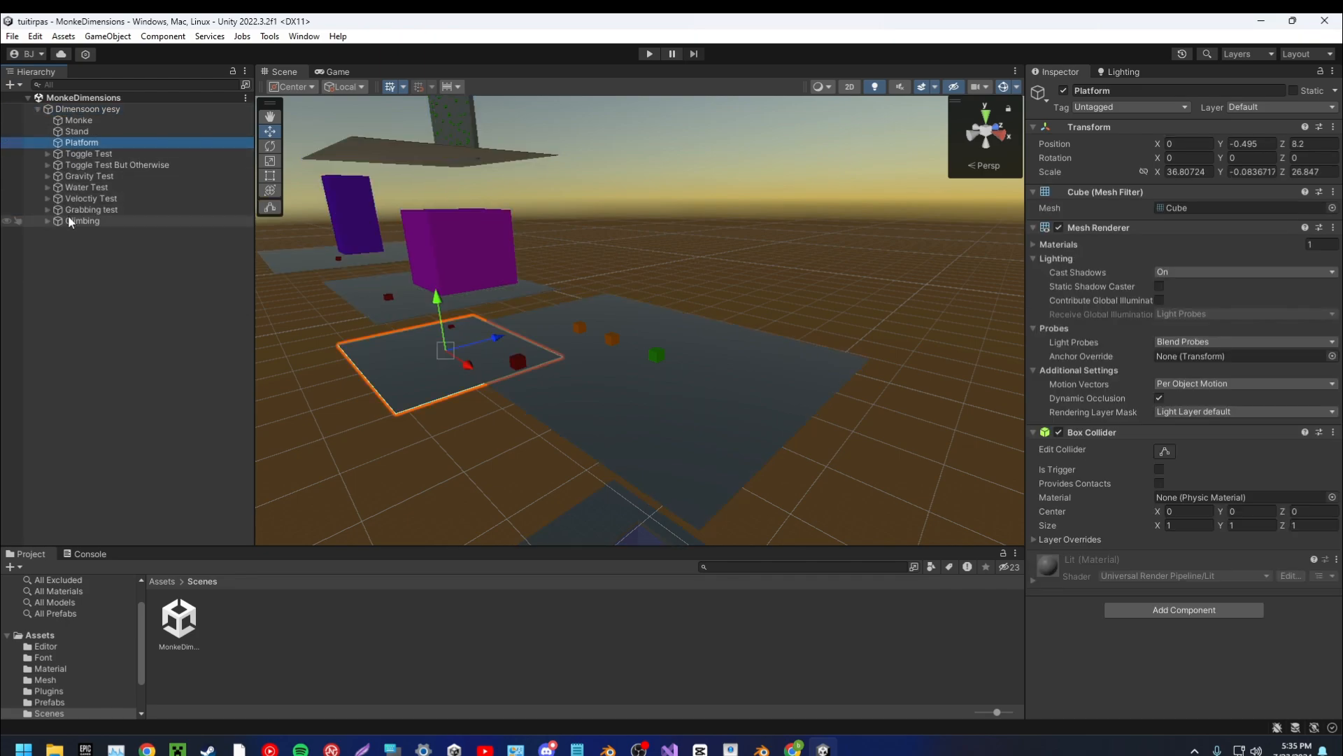
pyautogui.click(101, 240)
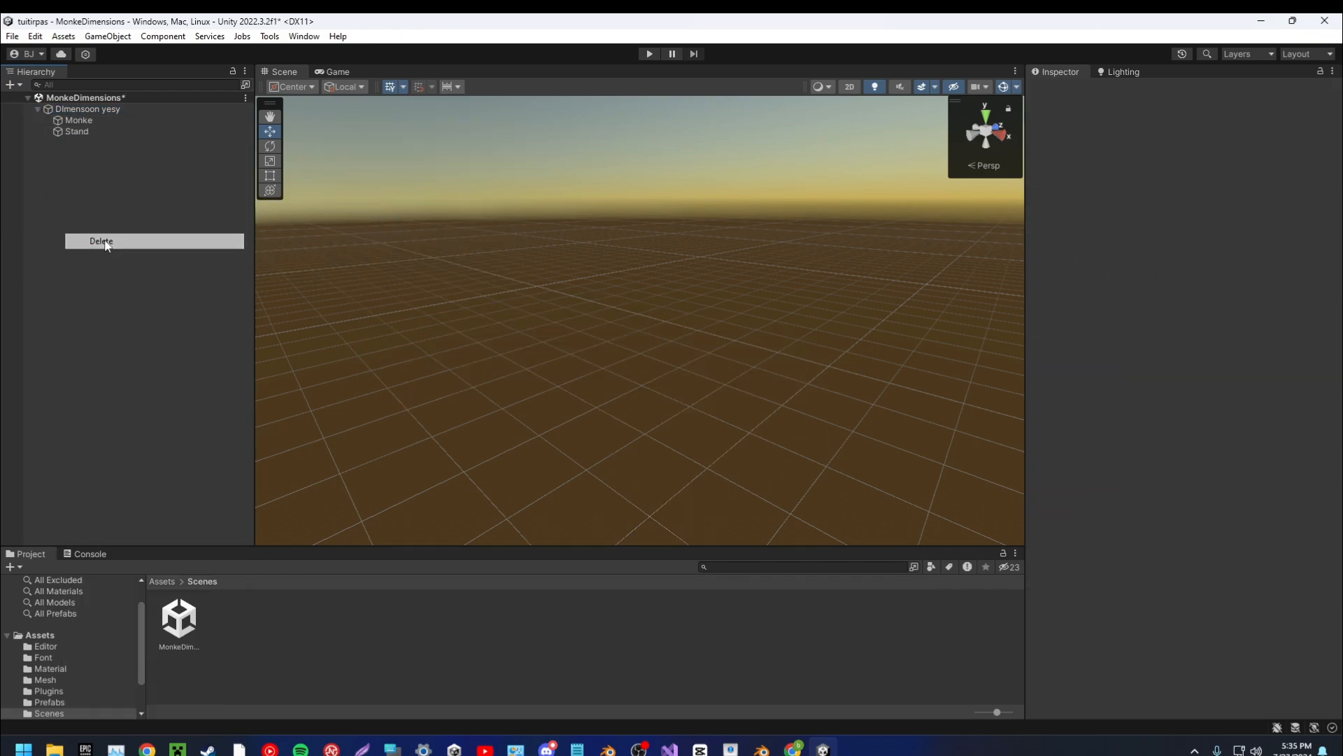
pyautogui.click(77, 131)
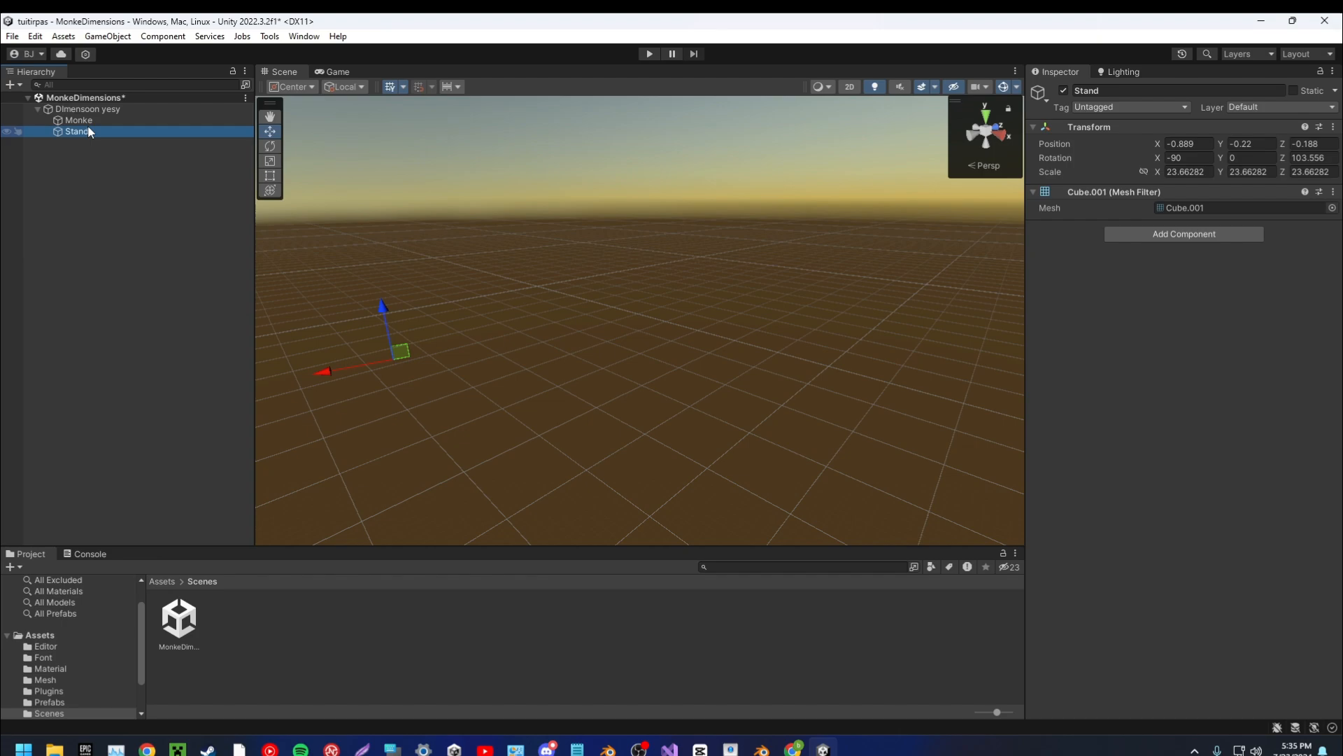
pyautogui.click(87, 109)
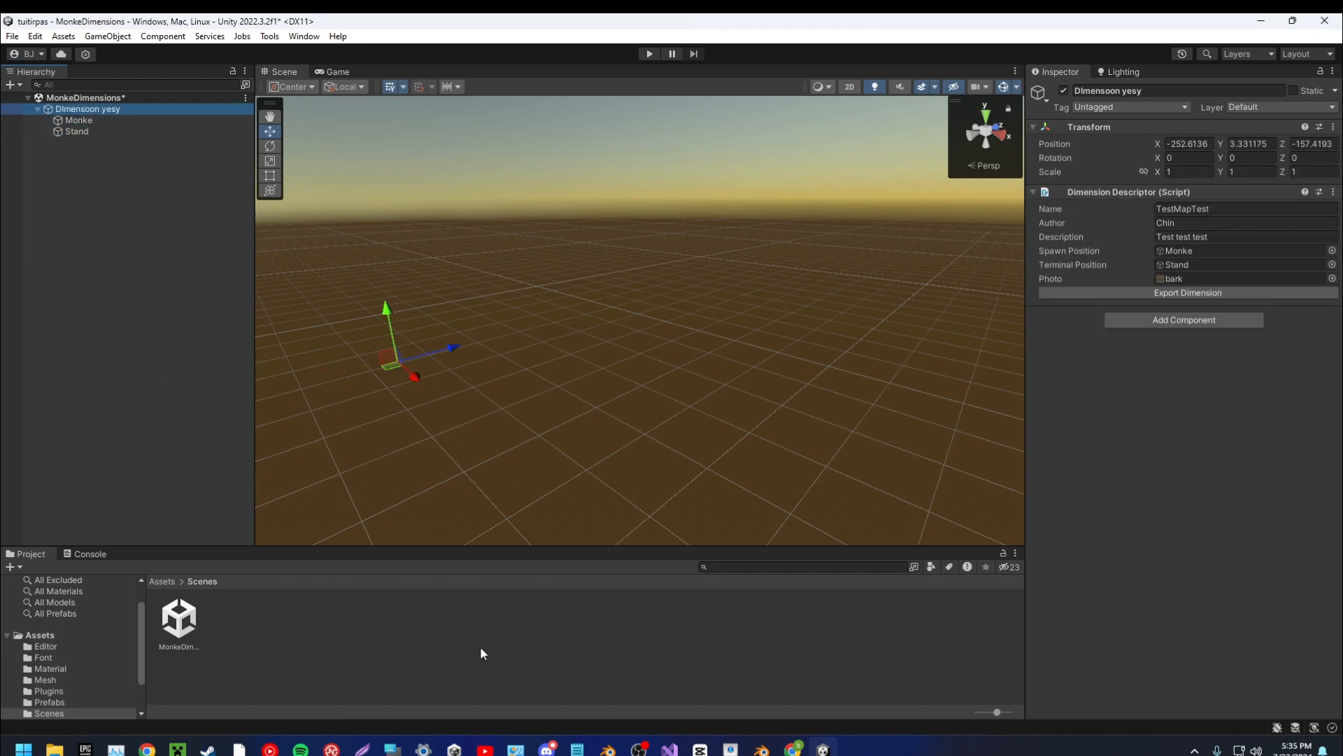
pyautogui.moveTo(1026, 749)
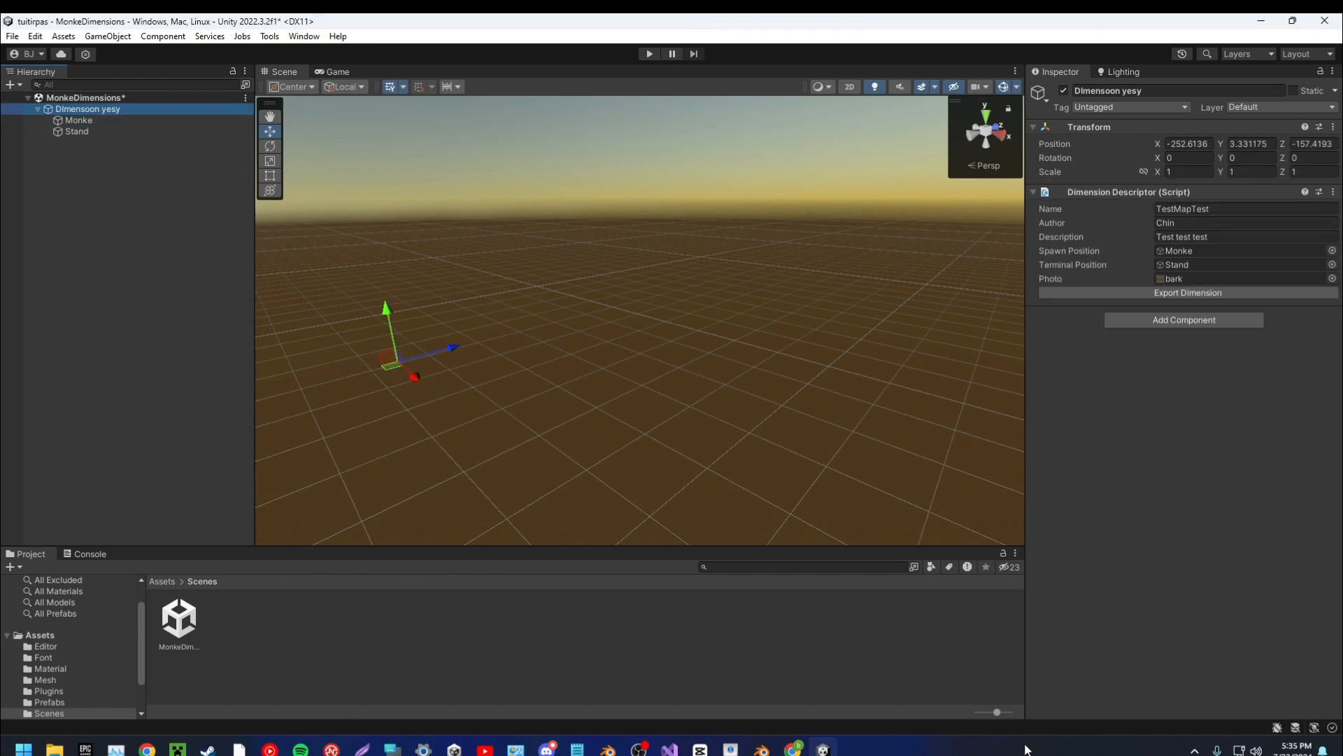
pyautogui.moveTo(790, 749)
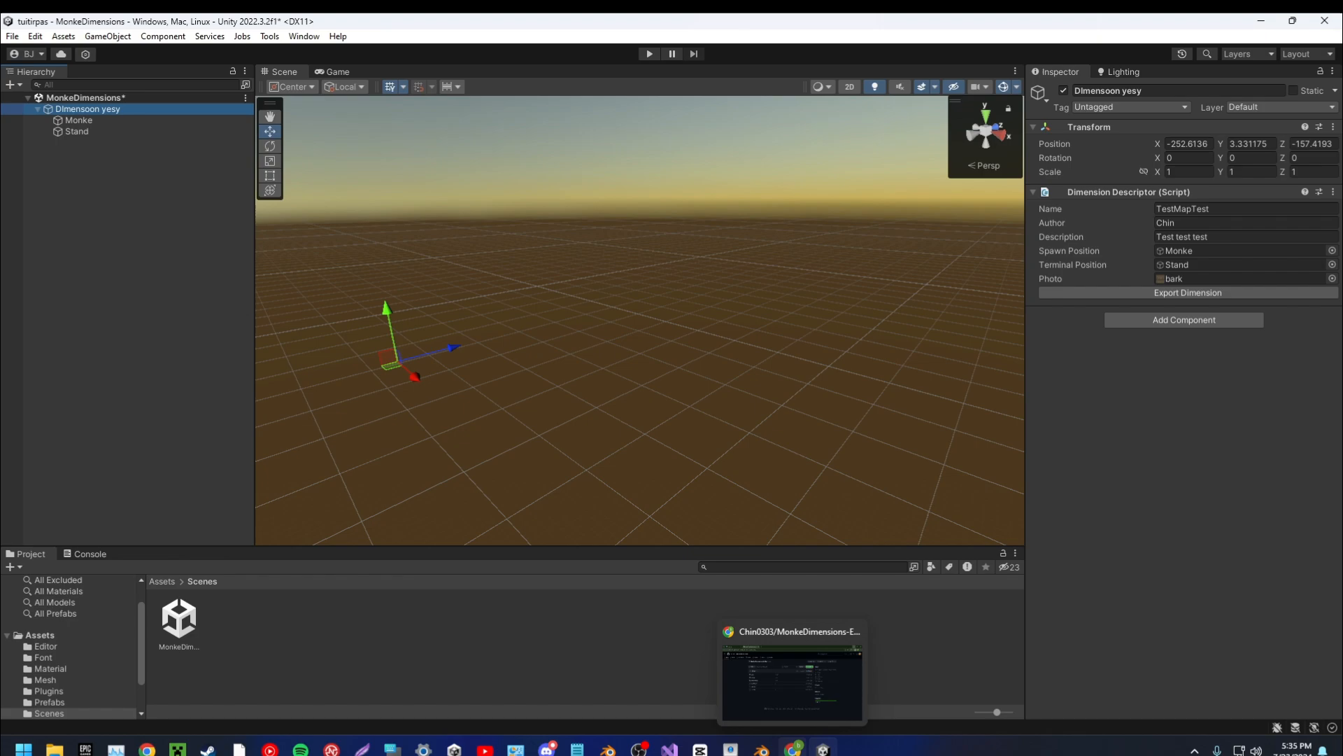
pyautogui.moveTo(806, 690)
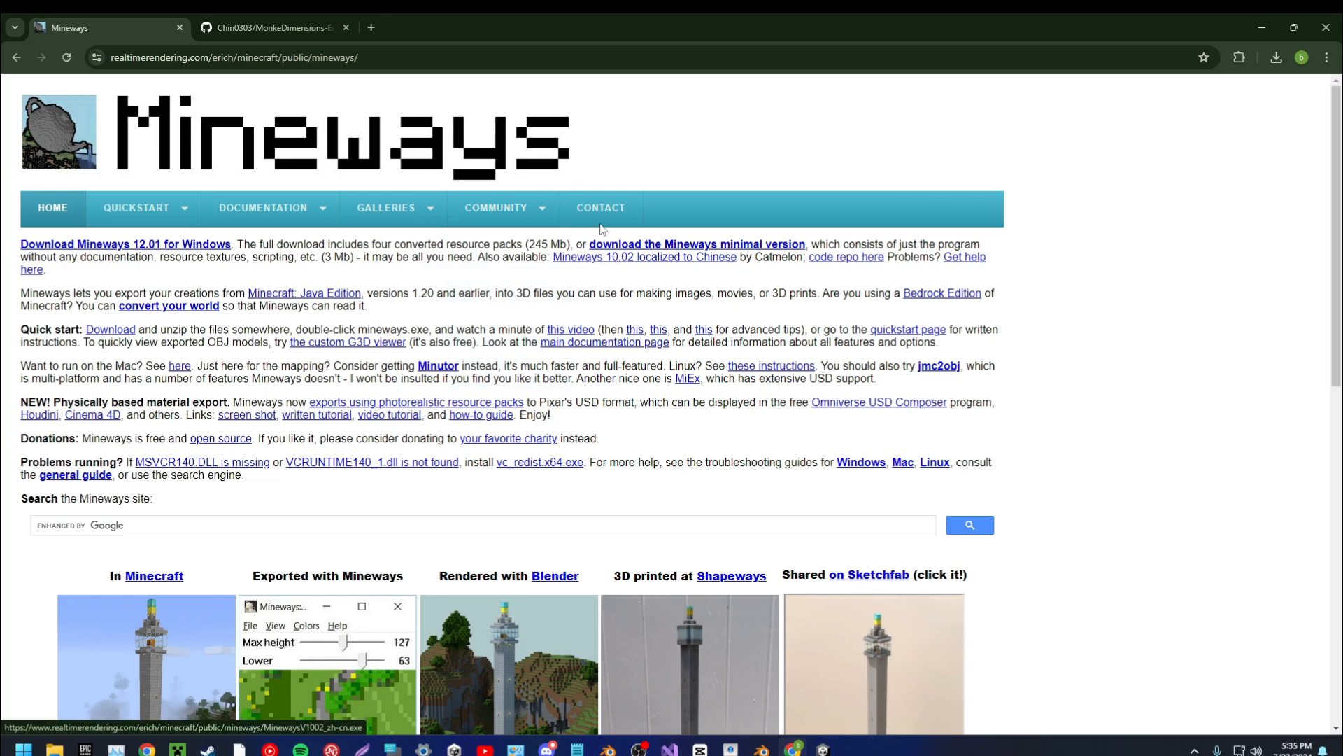
pyautogui.moveTo(419, 259)
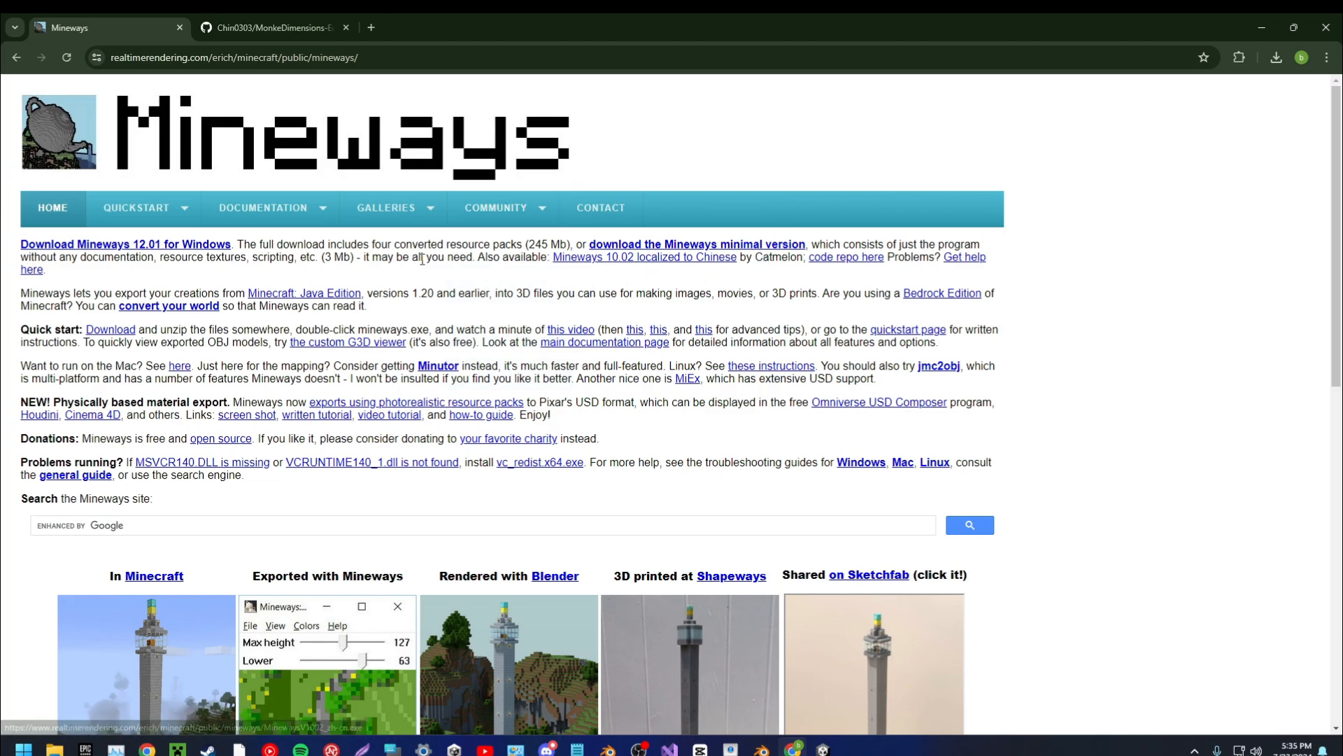
pyautogui.moveTo(53, 276)
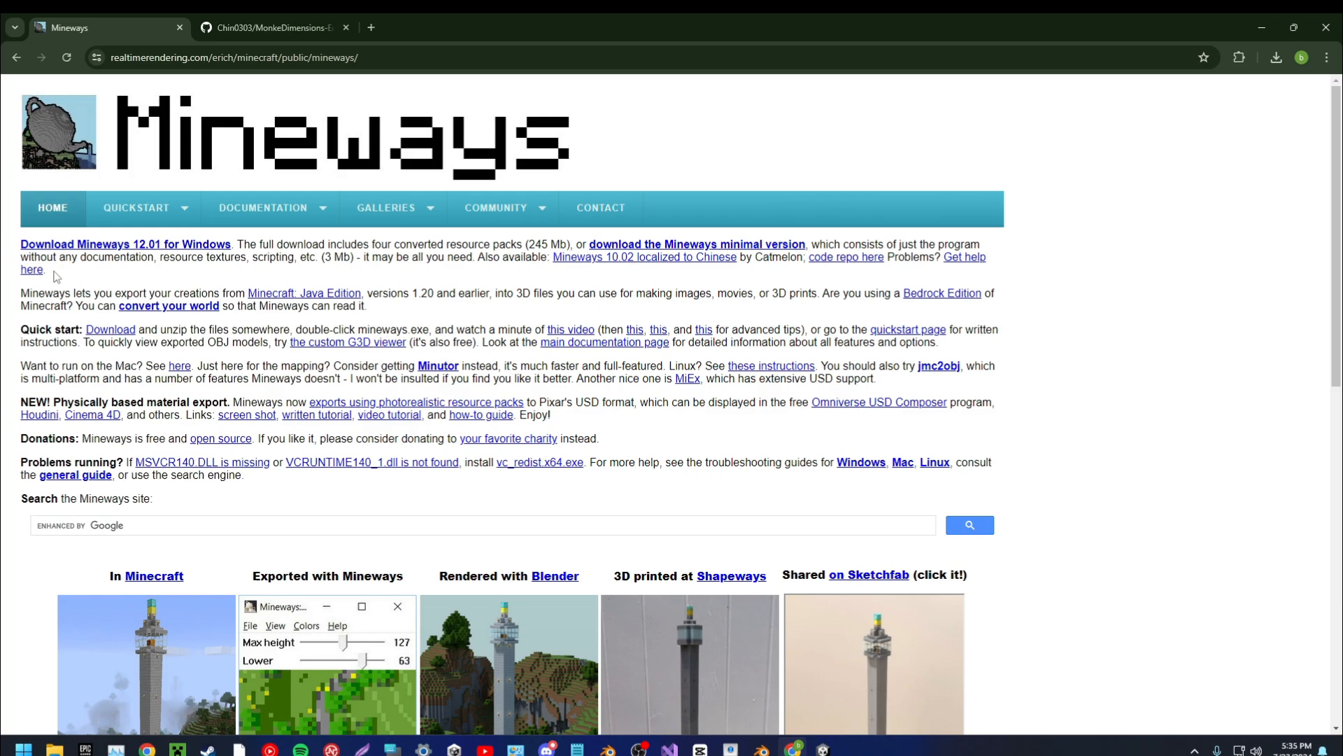
pyautogui.moveTo(155, 249)
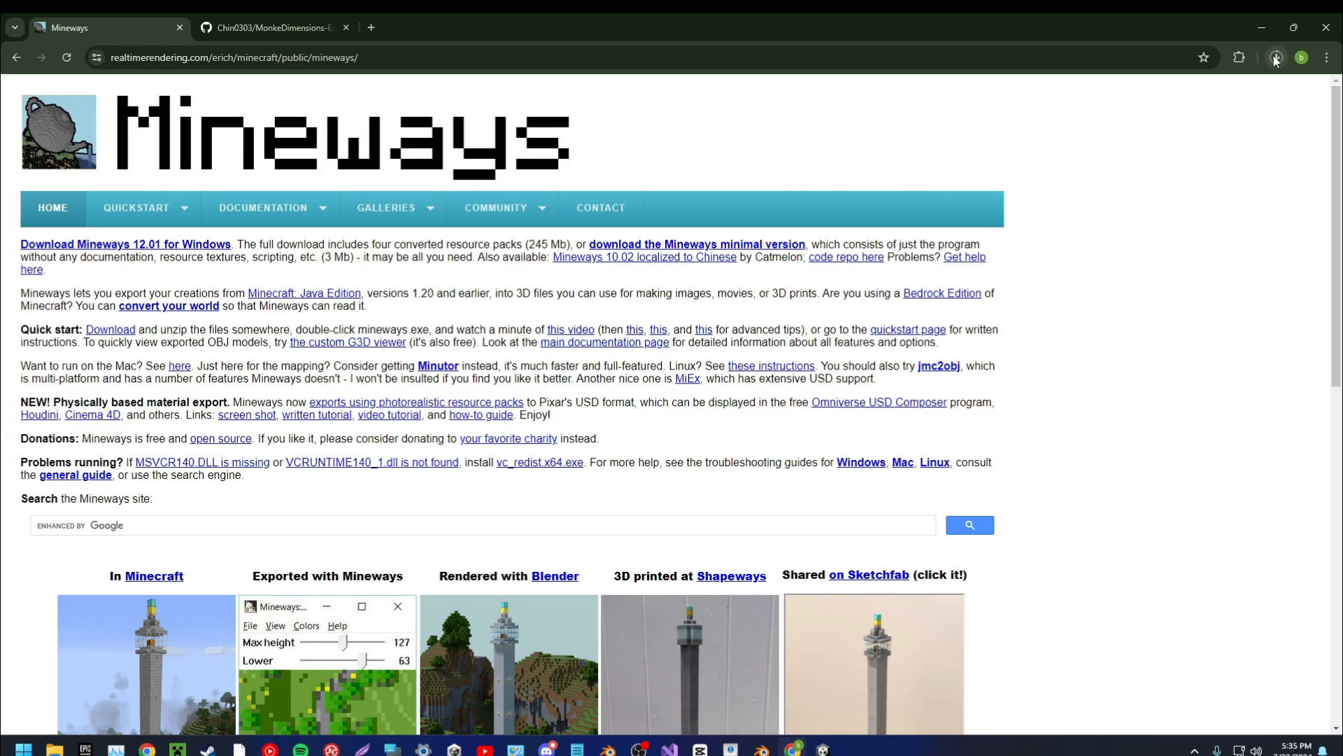
# Check the browser downloads panel until mineways (1).zip shows complete at 240 MB.
pyautogui.click(1276, 57)
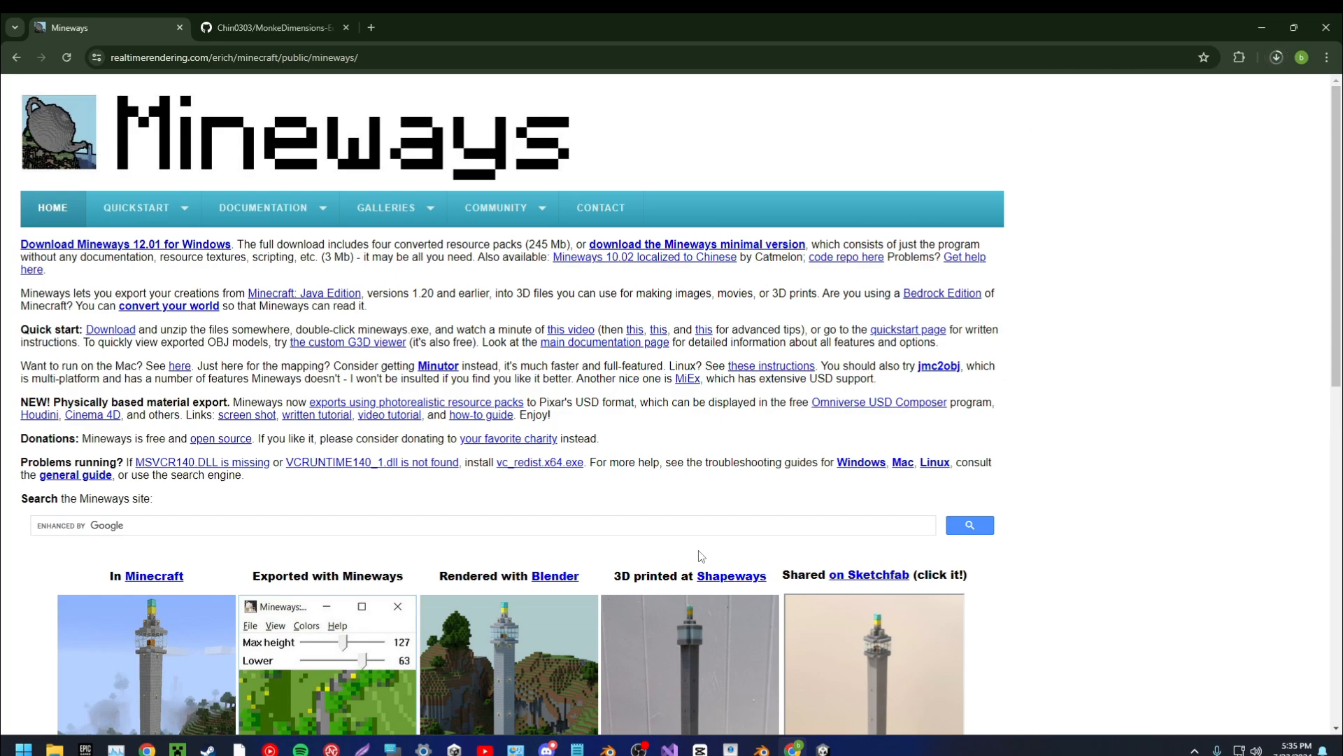
pyautogui.click(1278, 58)
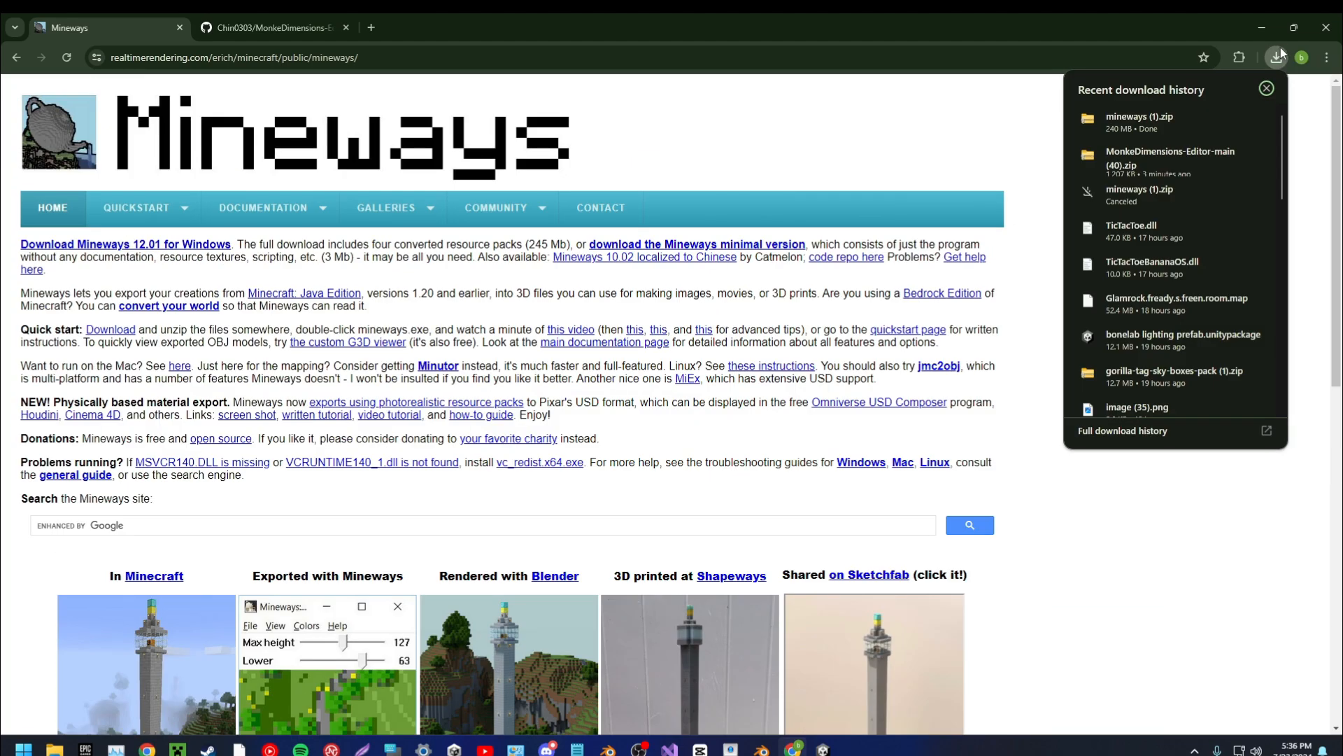
# Extract mineways (1).zip into a mineways (1) folder in Downloads.
pyautogui.click(1139, 121)
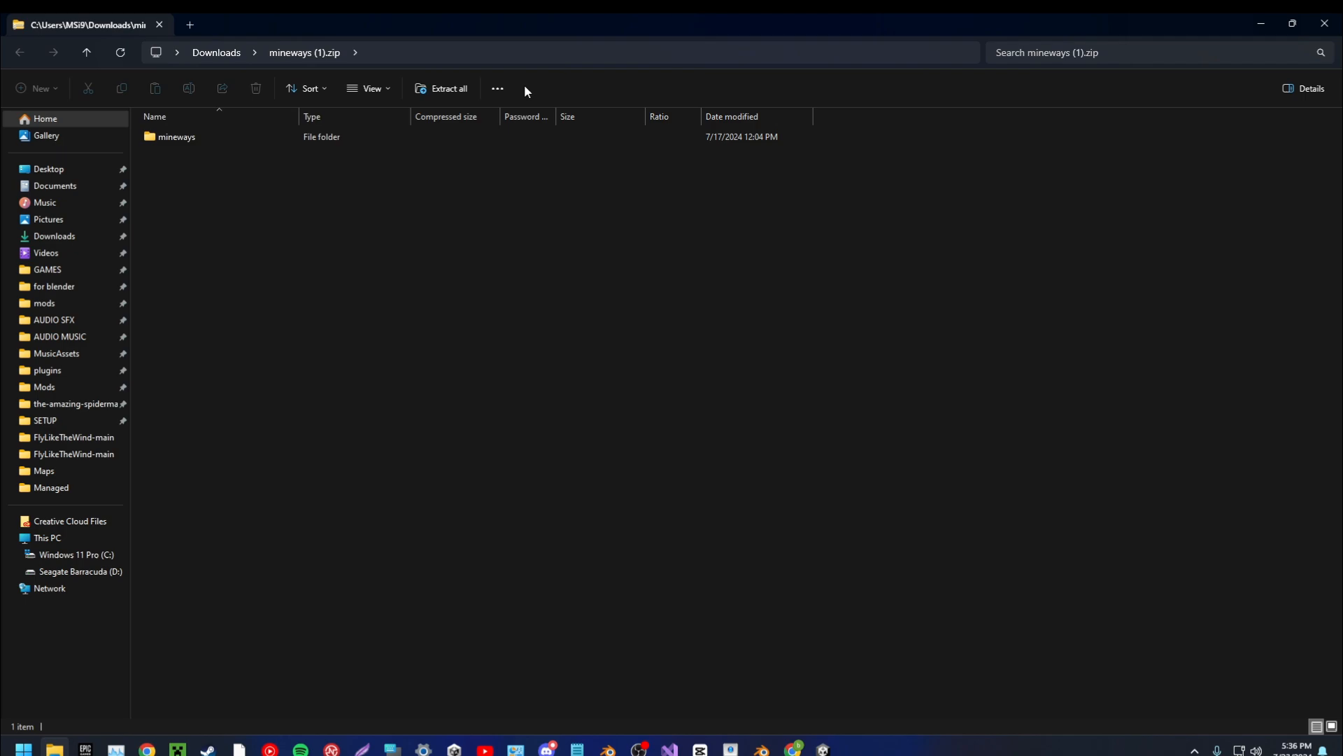
pyautogui.click(442, 88)
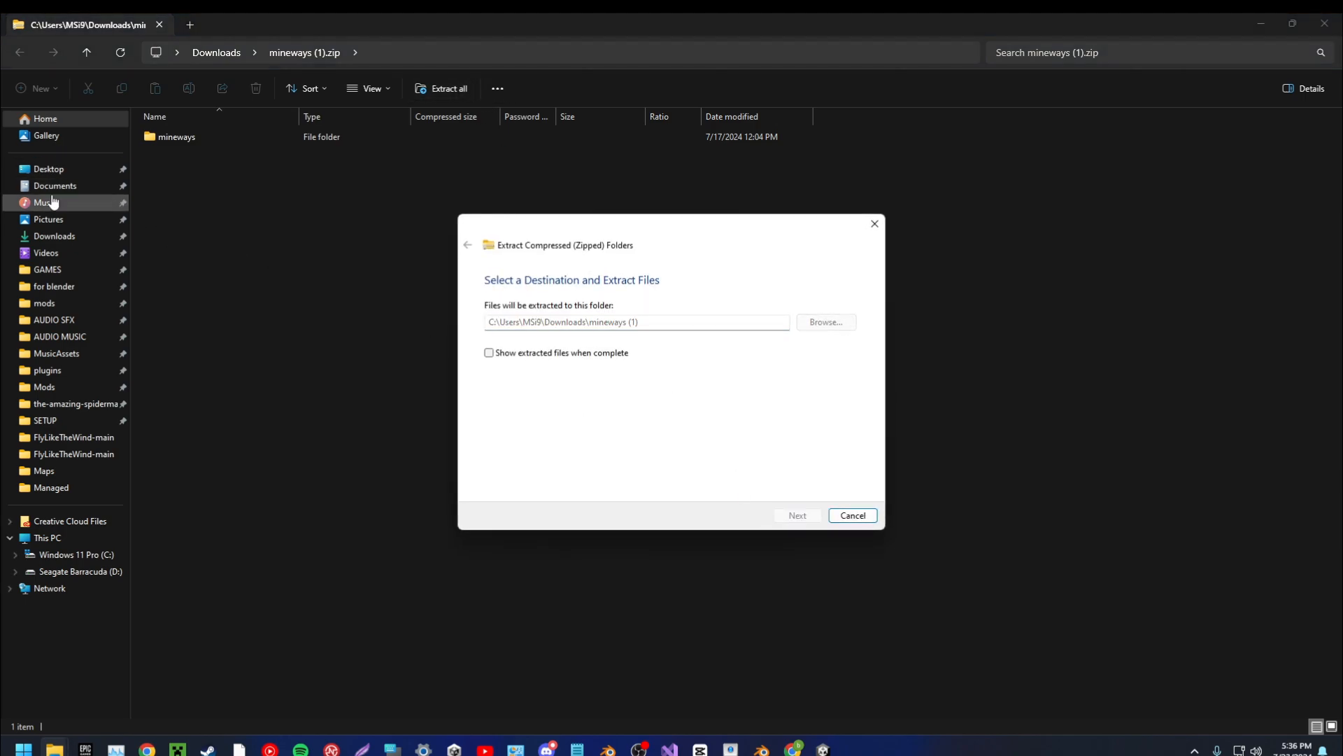
pyautogui.click(796, 515)
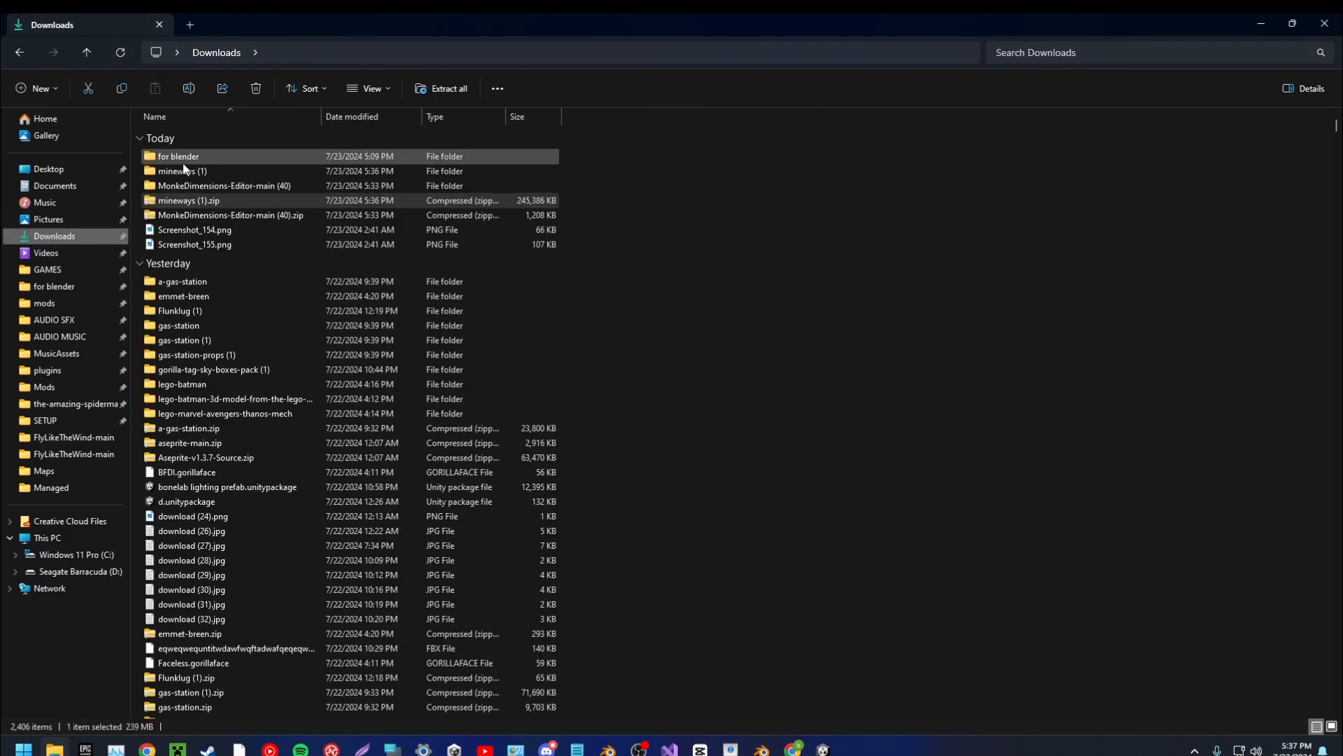
# Launch Mineways.exe from the extracted mineways folder.
pyautogui.doubleClick(181, 170)
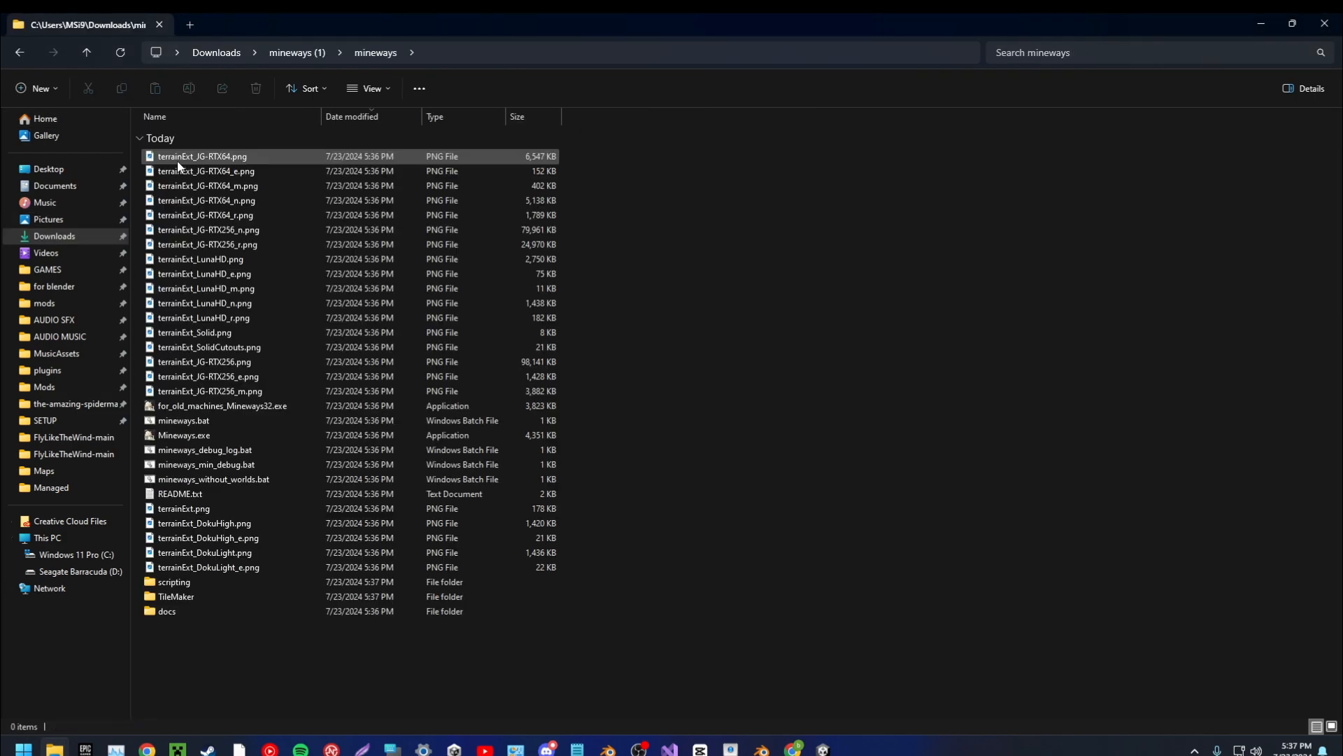
pyautogui.moveTo(183, 435)
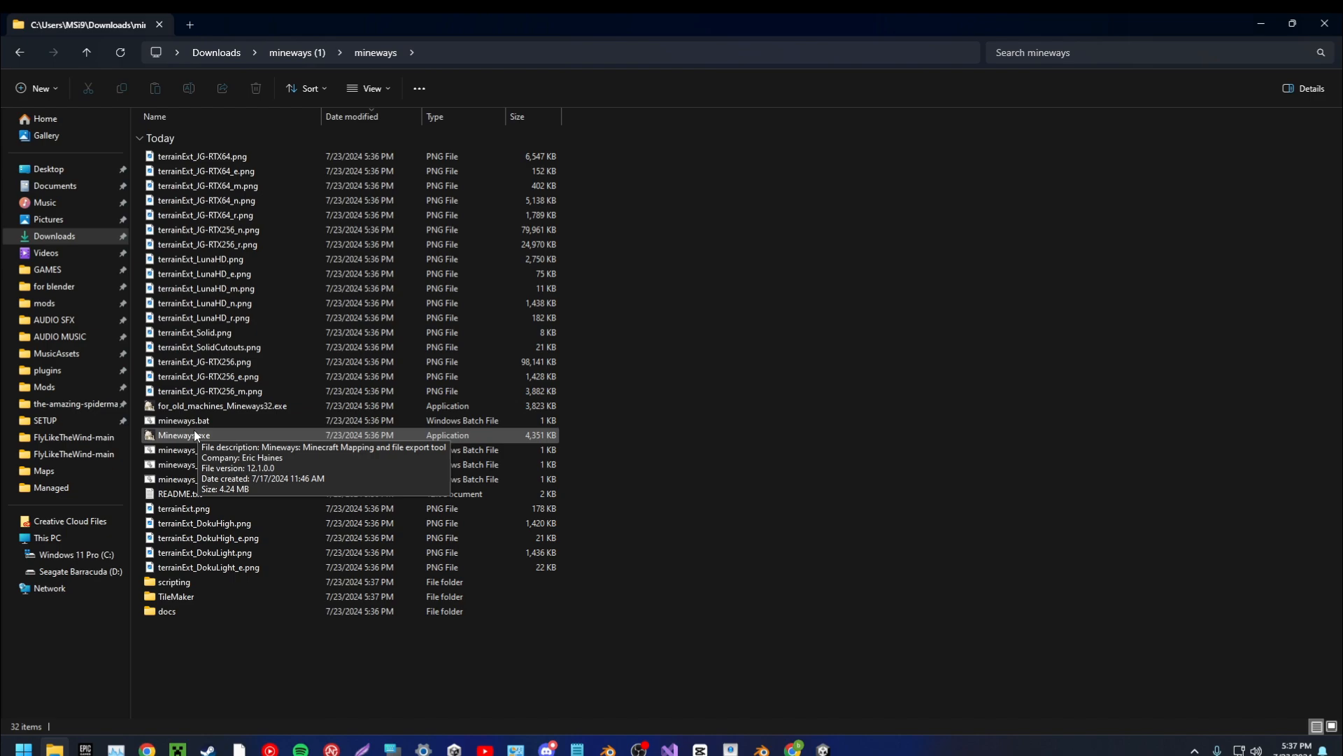
pyautogui.doubleClick(183, 435)
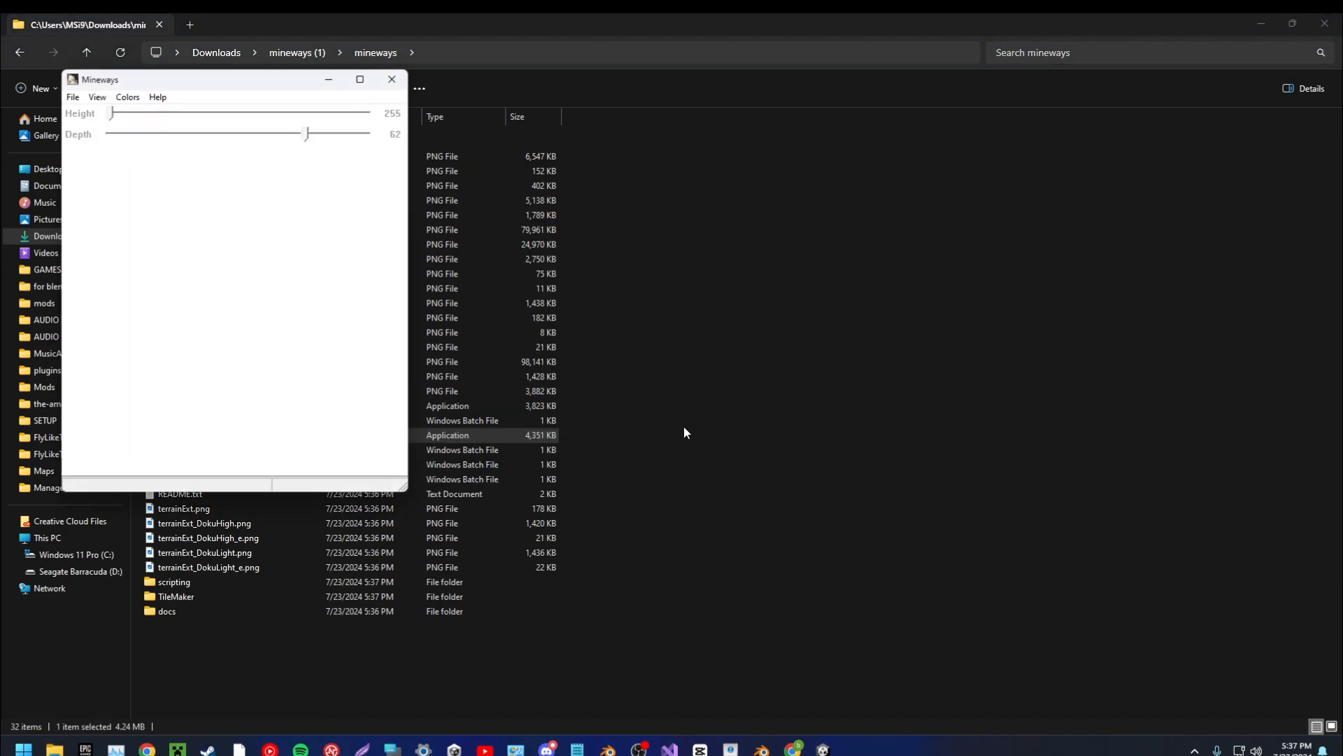
pyautogui.click(582, 168)
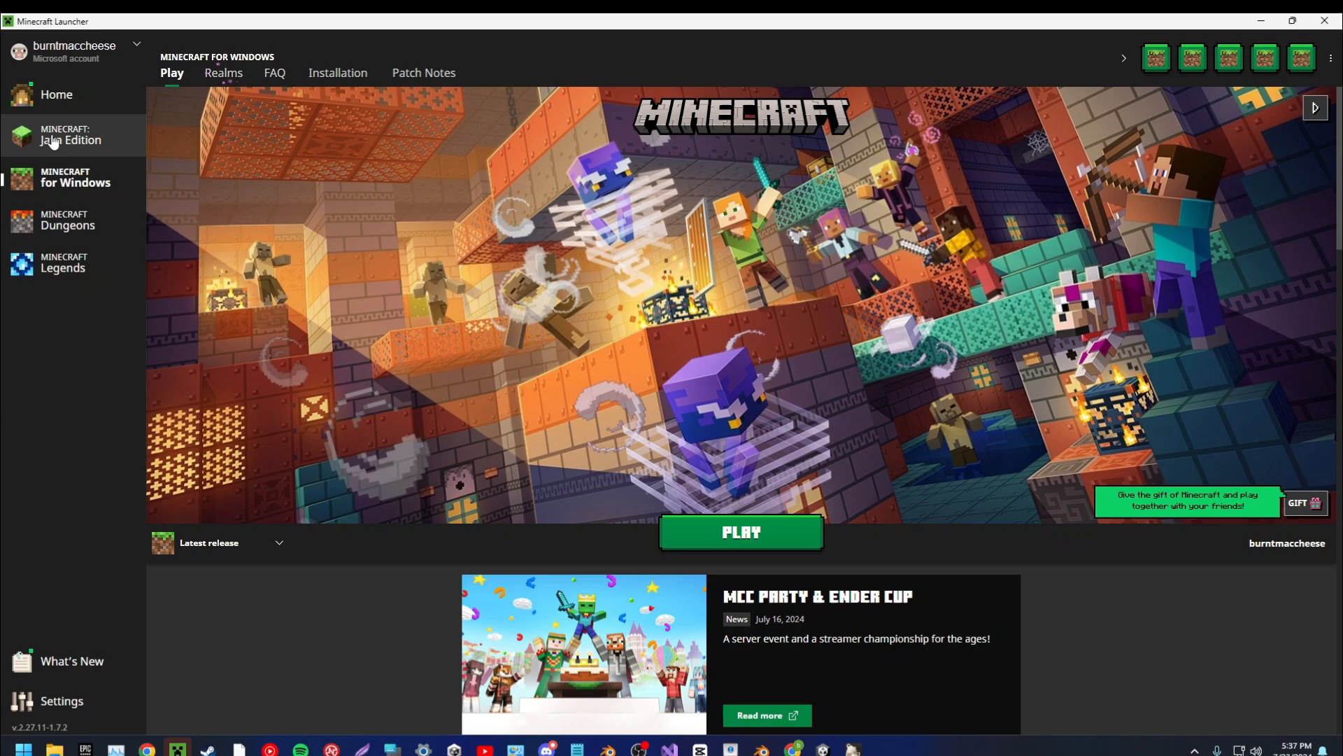
# Launch Minecraft Java Edition 1.21 from the launcher.
pyautogui.click(70, 135)
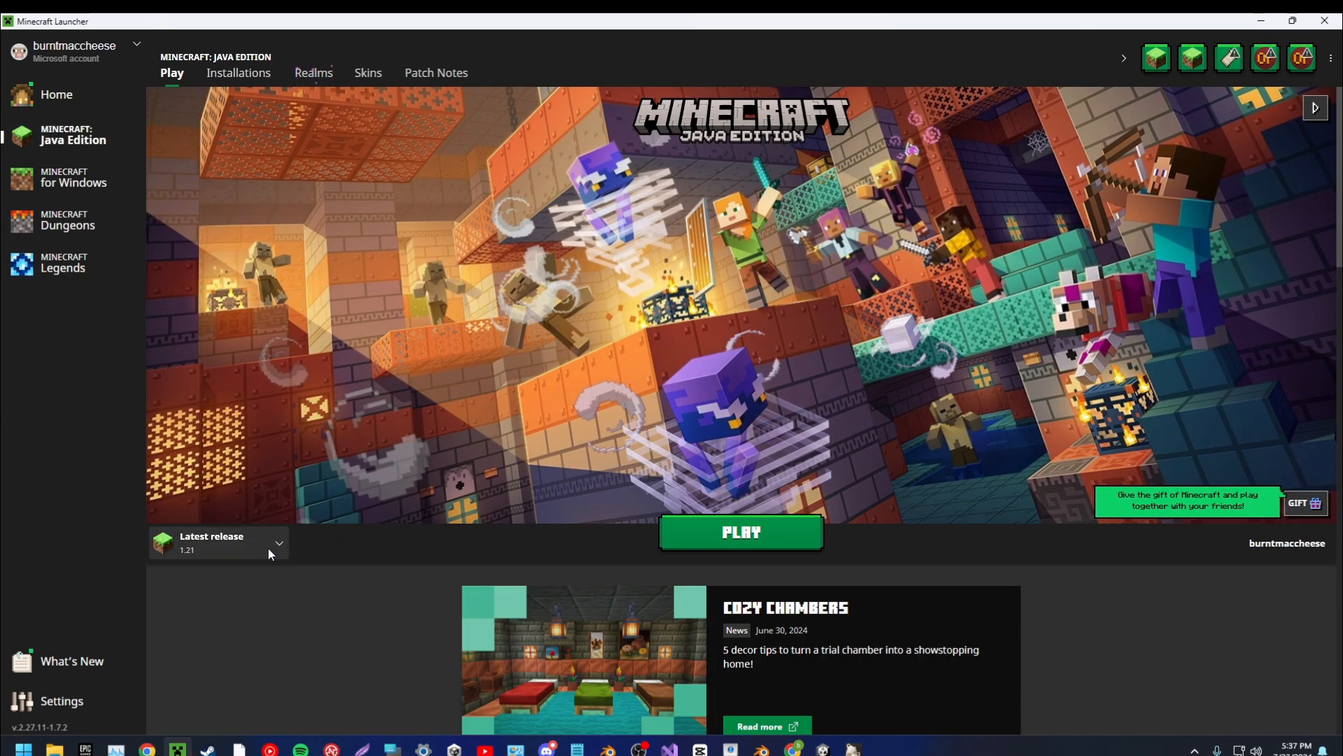
pyautogui.click(278, 543)
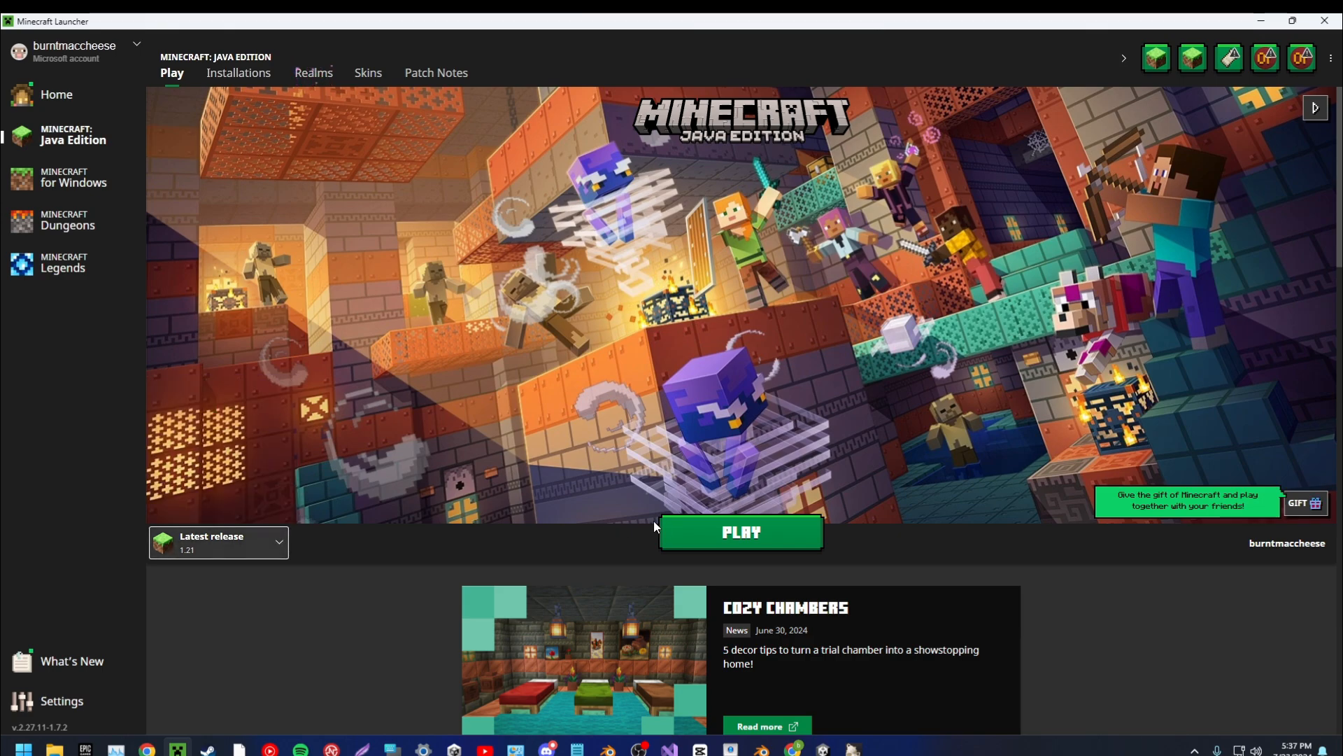
pyautogui.click(740, 531)
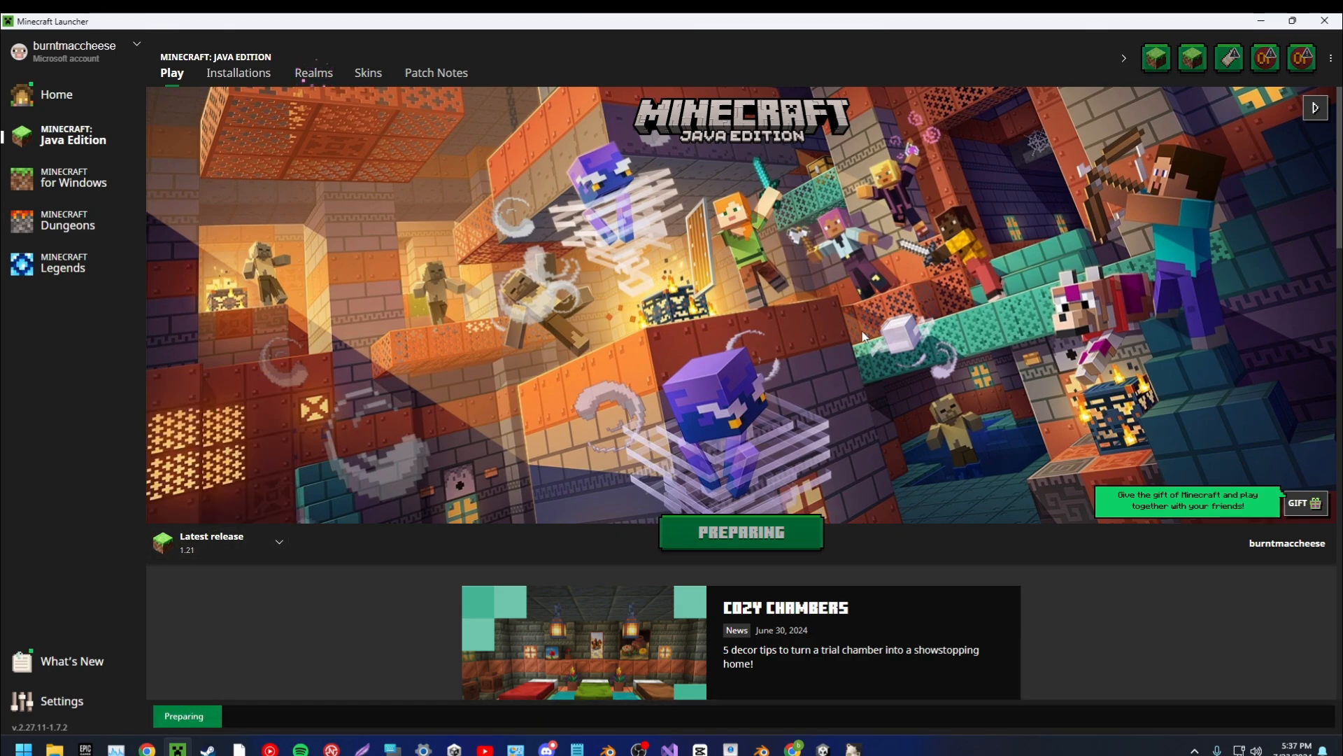
pyautogui.click(740, 531)
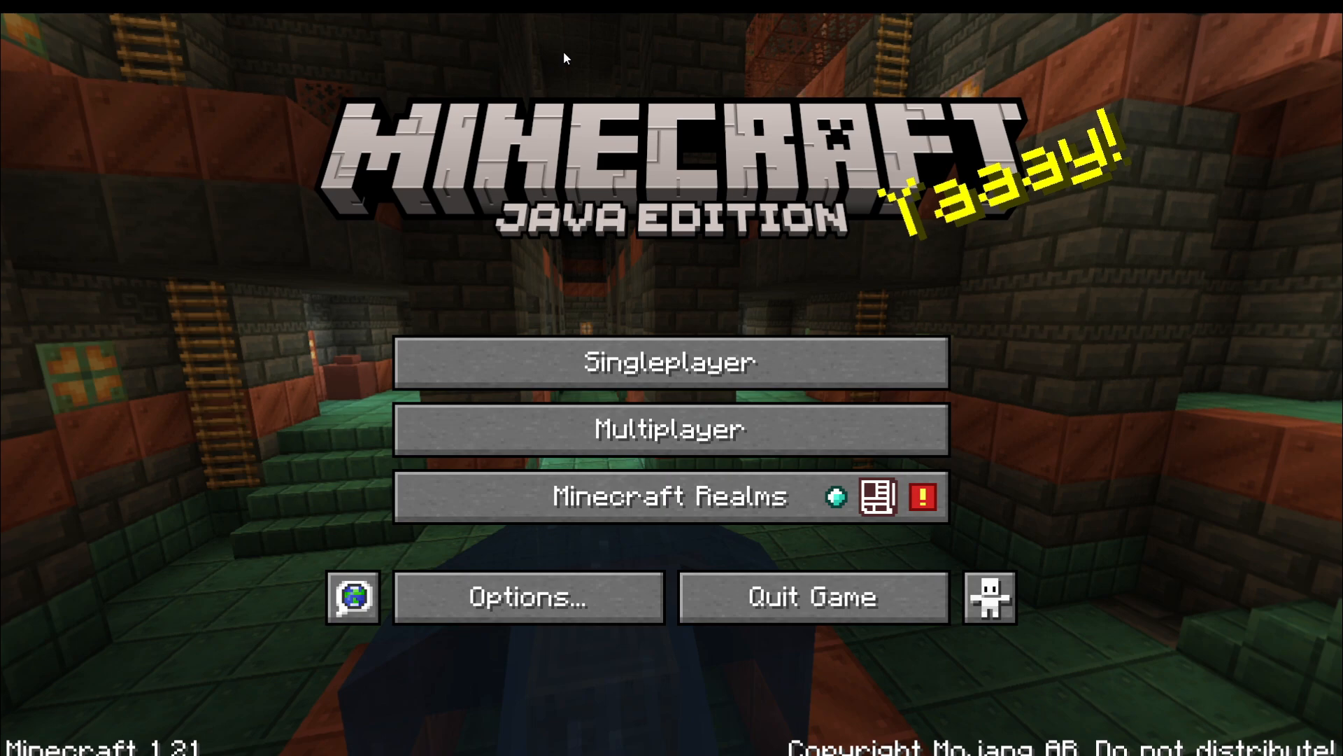
# Create a new creative Superflat singleplayer world named BMC and enter it.
pyautogui.click(671, 361)
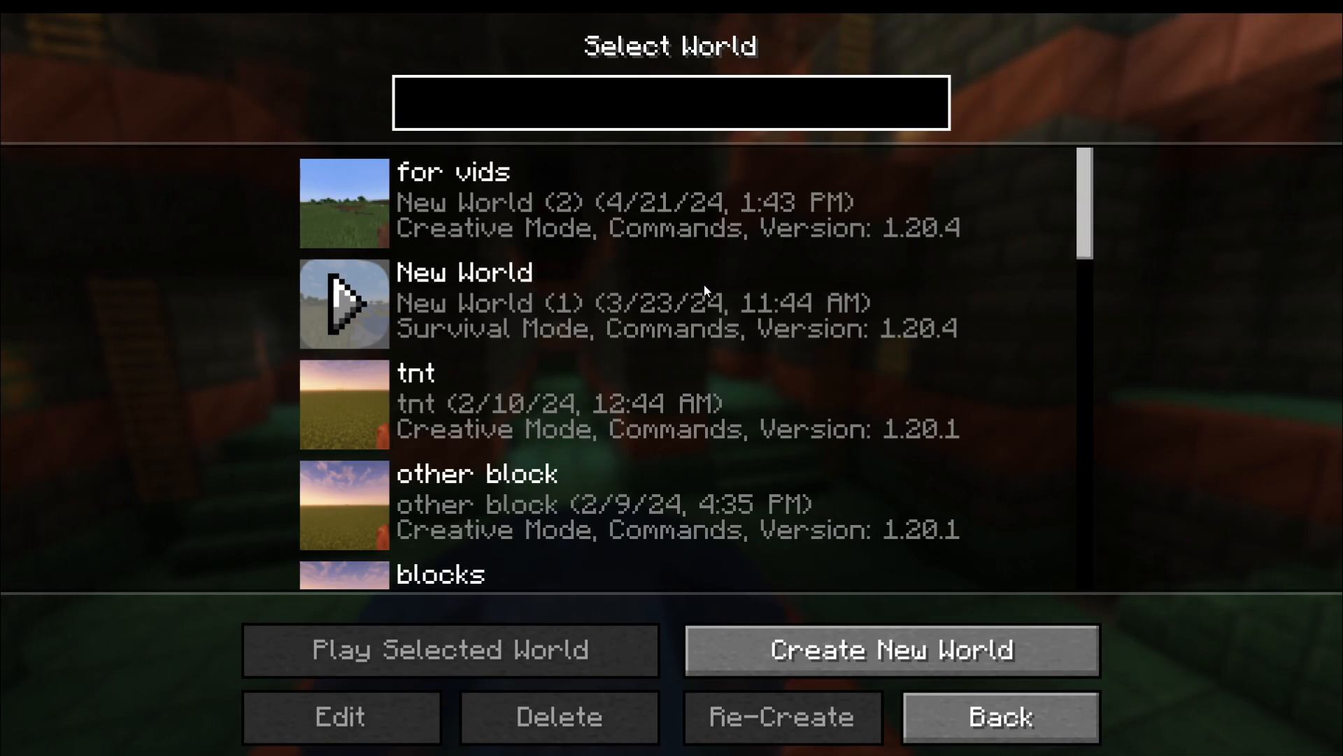
pyautogui.click(890, 649)
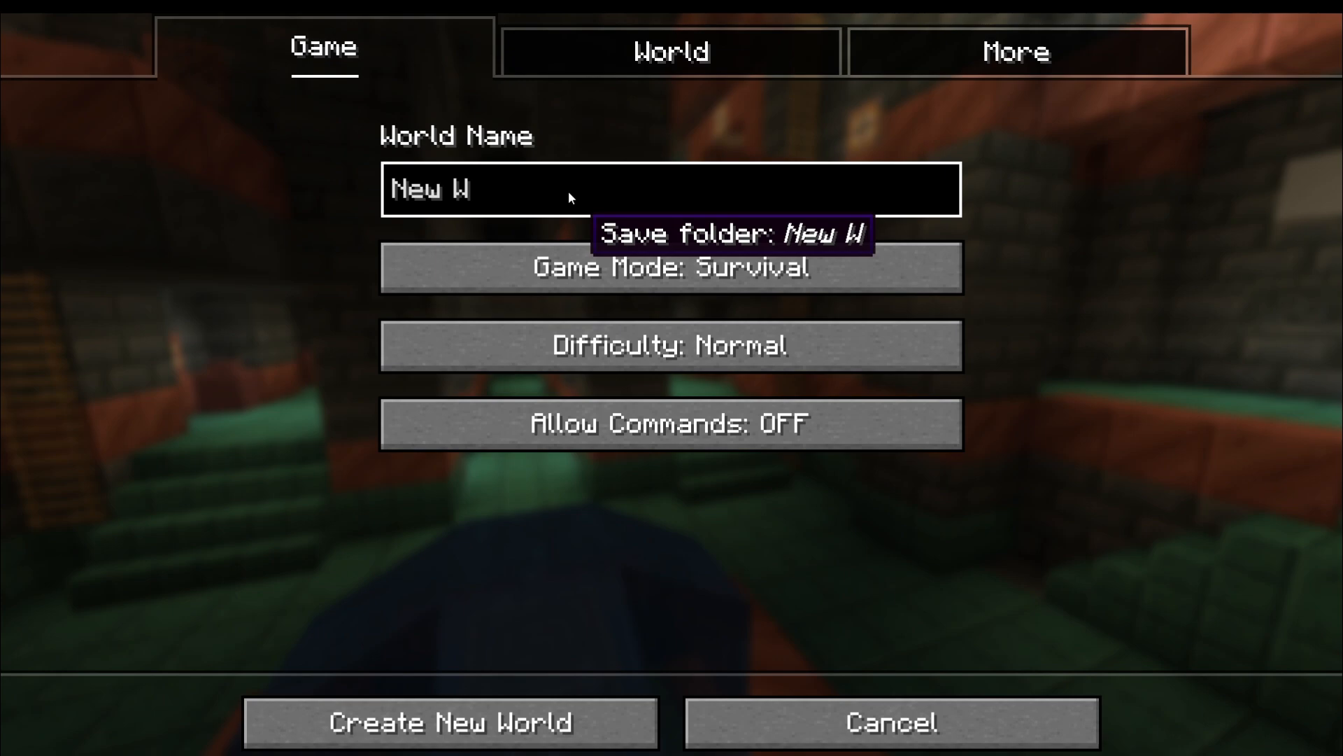
pyautogui.write('BMVC')
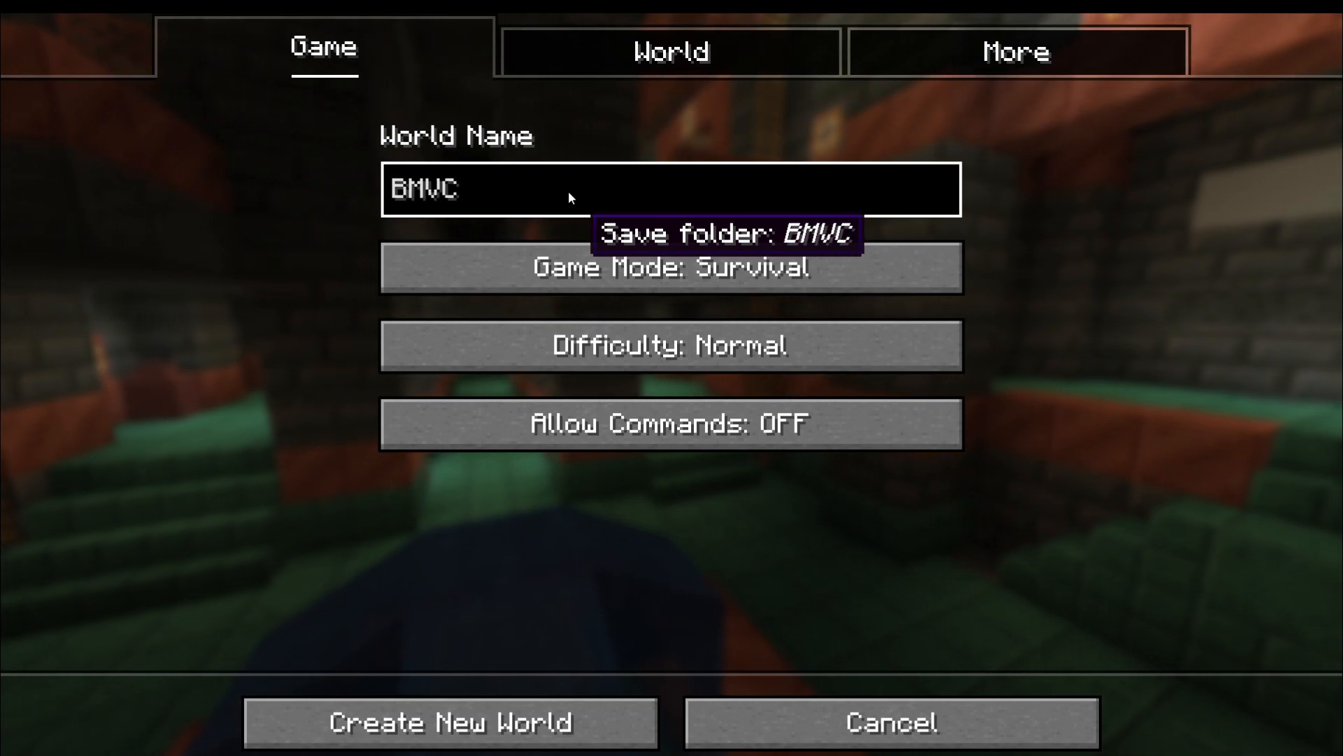
pyautogui.click(671, 267)
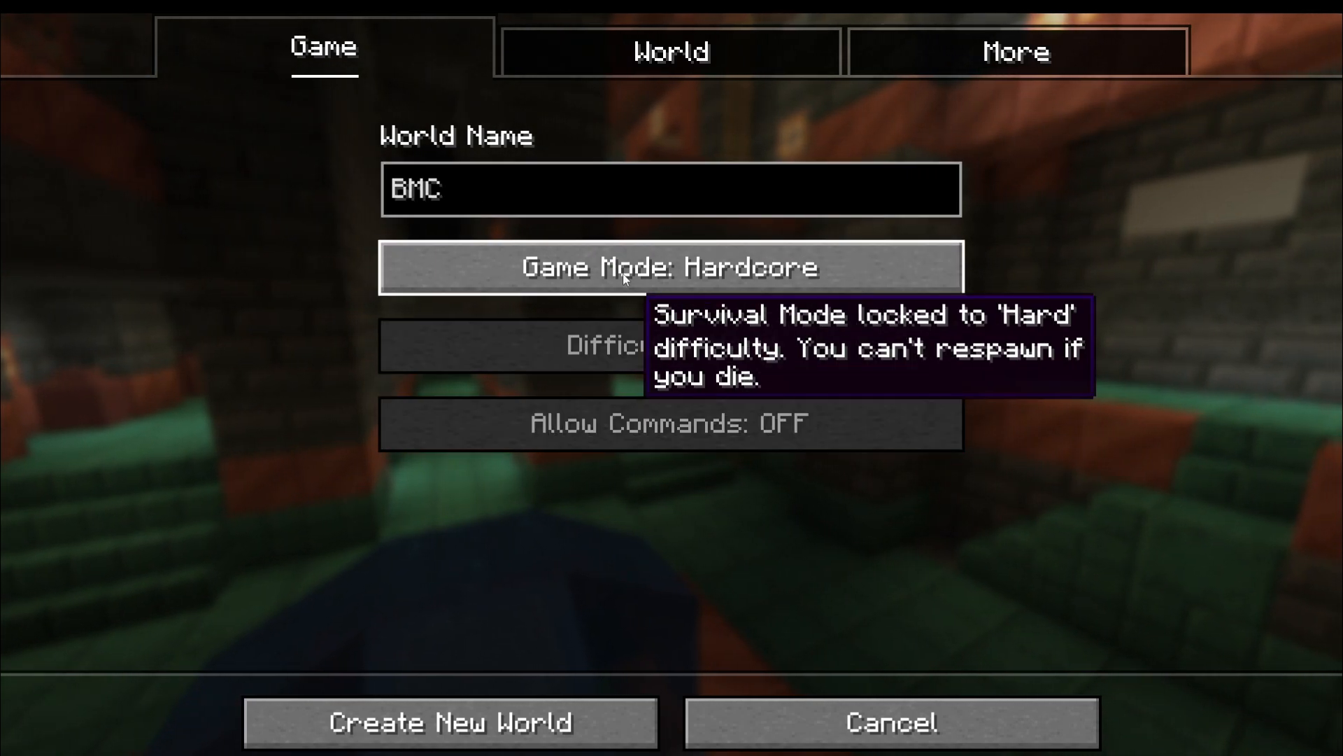
pyautogui.click(671, 50)
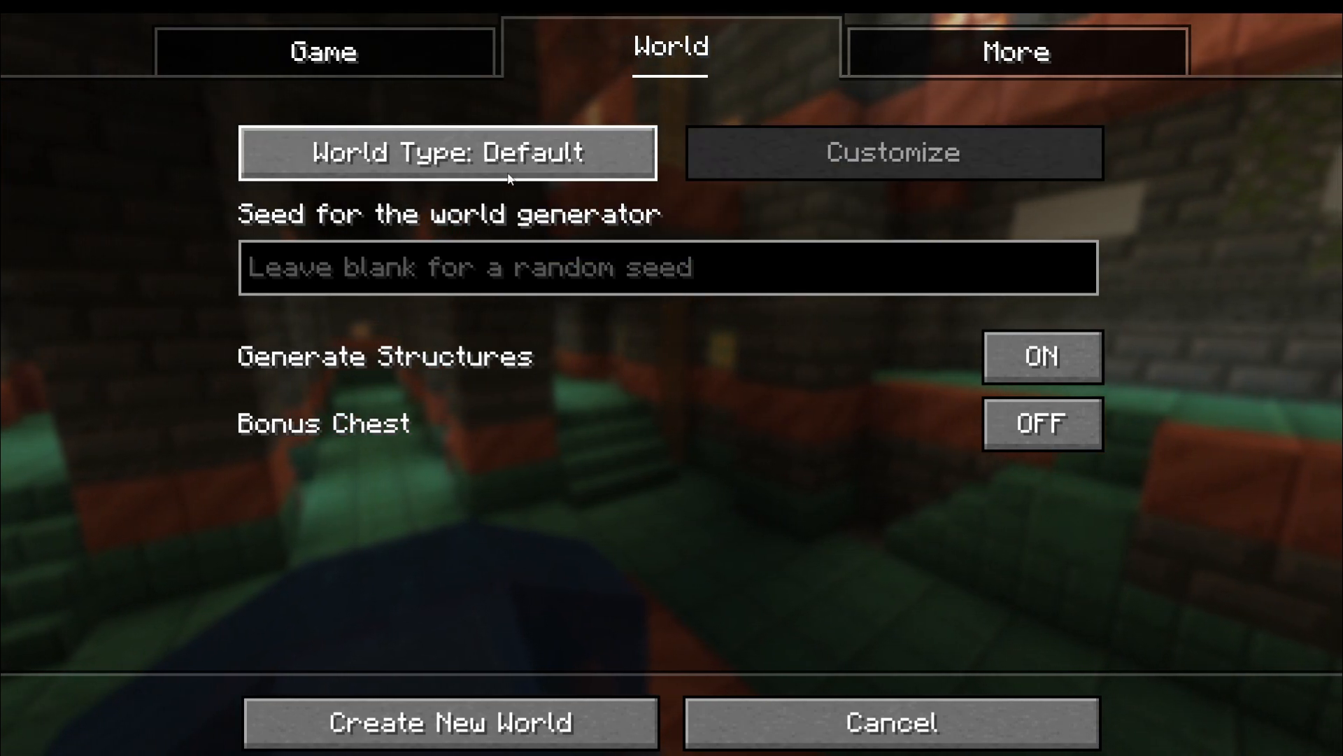
pyautogui.click(448, 153)
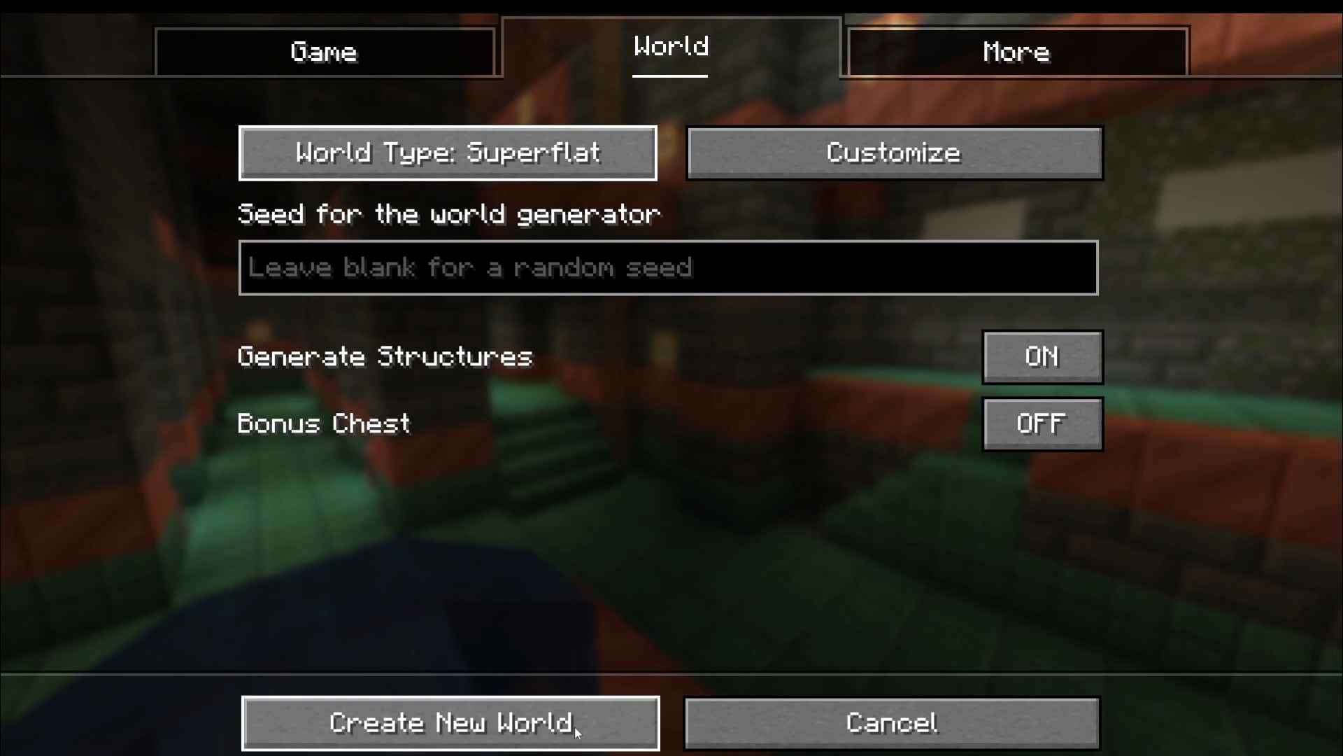
pyautogui.click(324, 49)
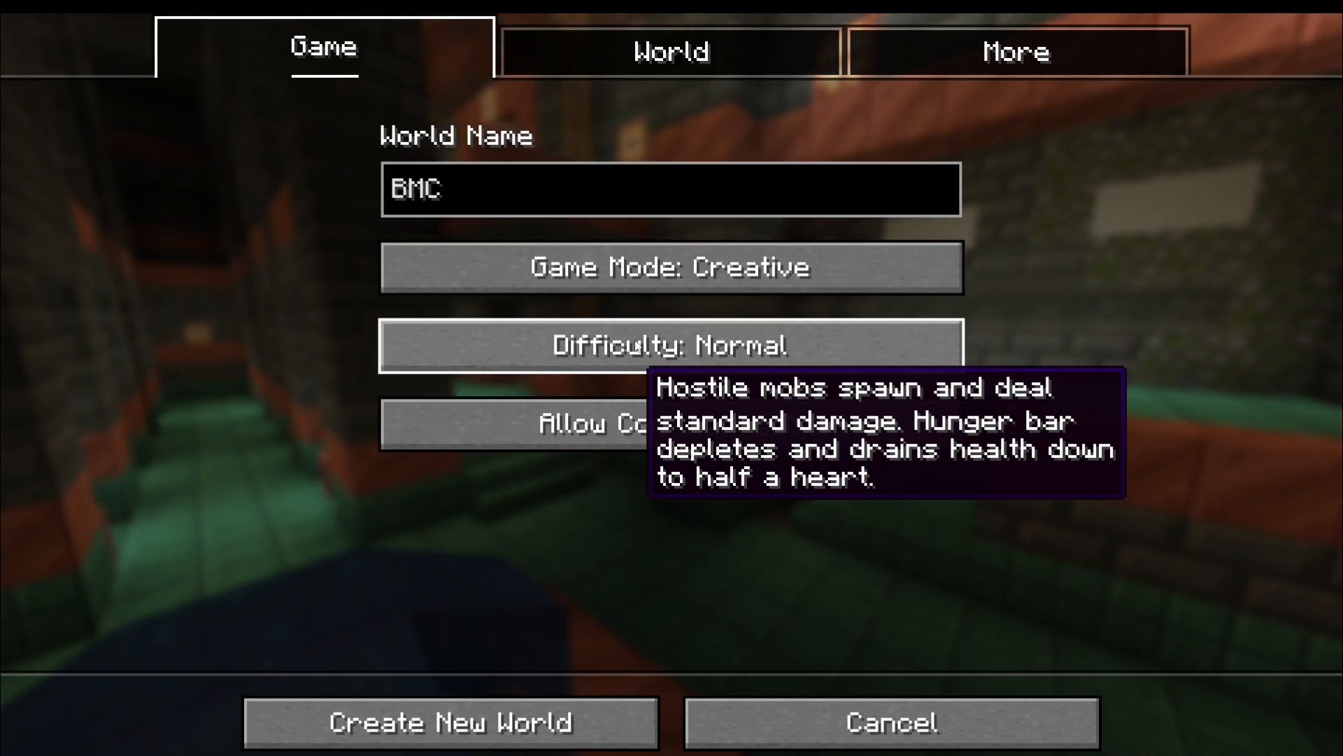
pyautogui.click(450, 722)
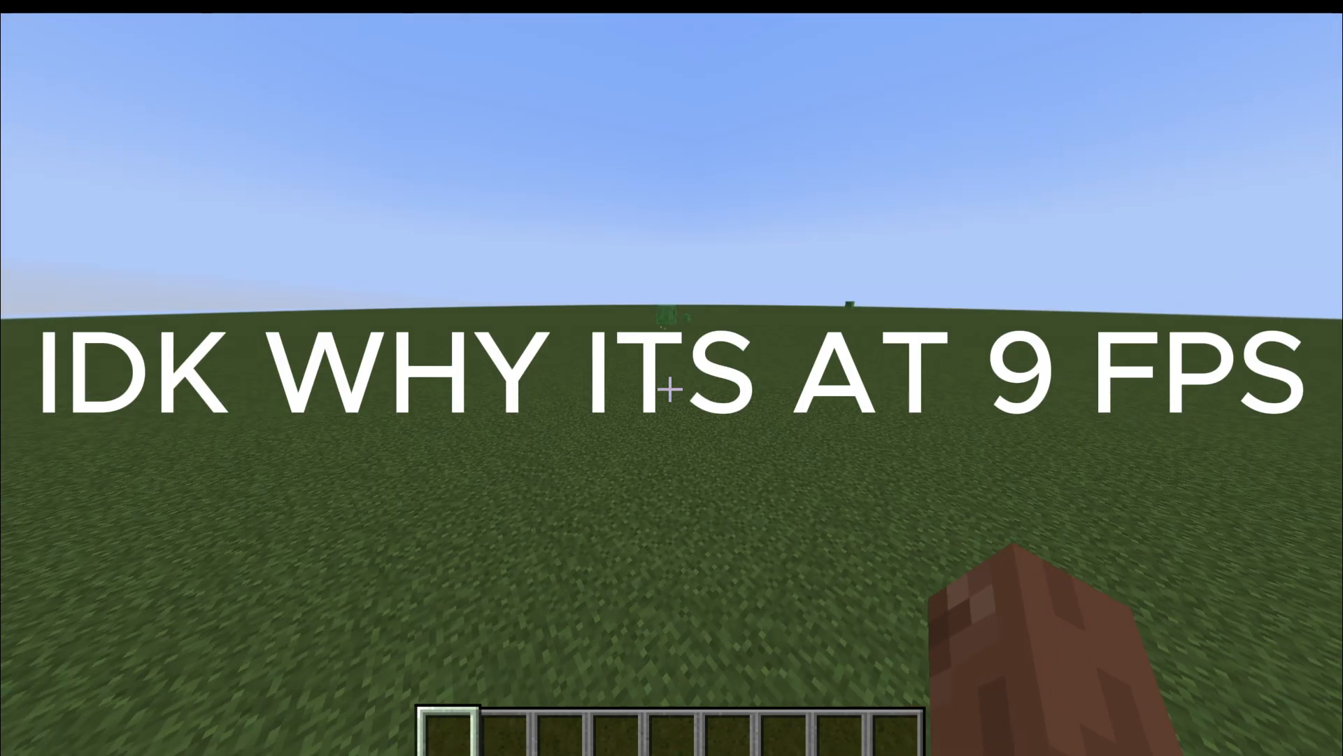
# Build BOX from purple wool on the grass, then save and quit to title.
pyautogui.press('e')
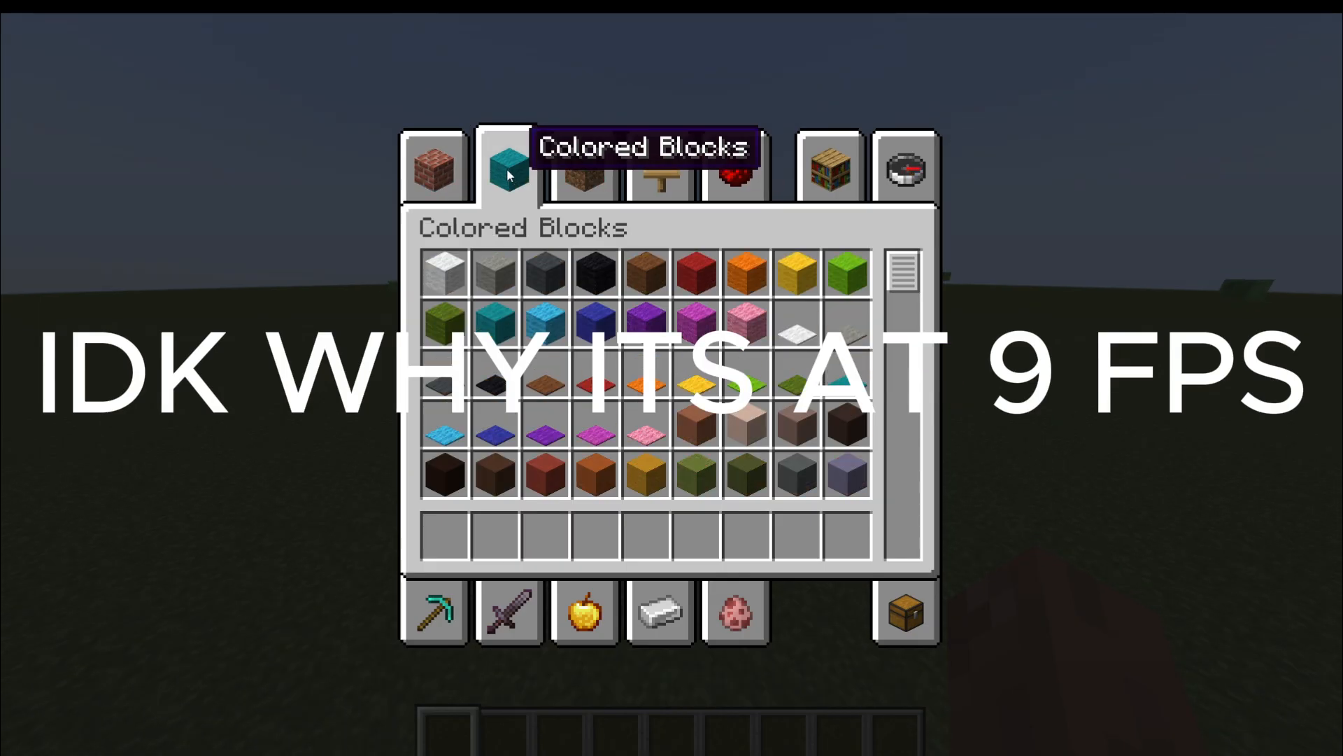
pyautogui.moveTo(694, 382)
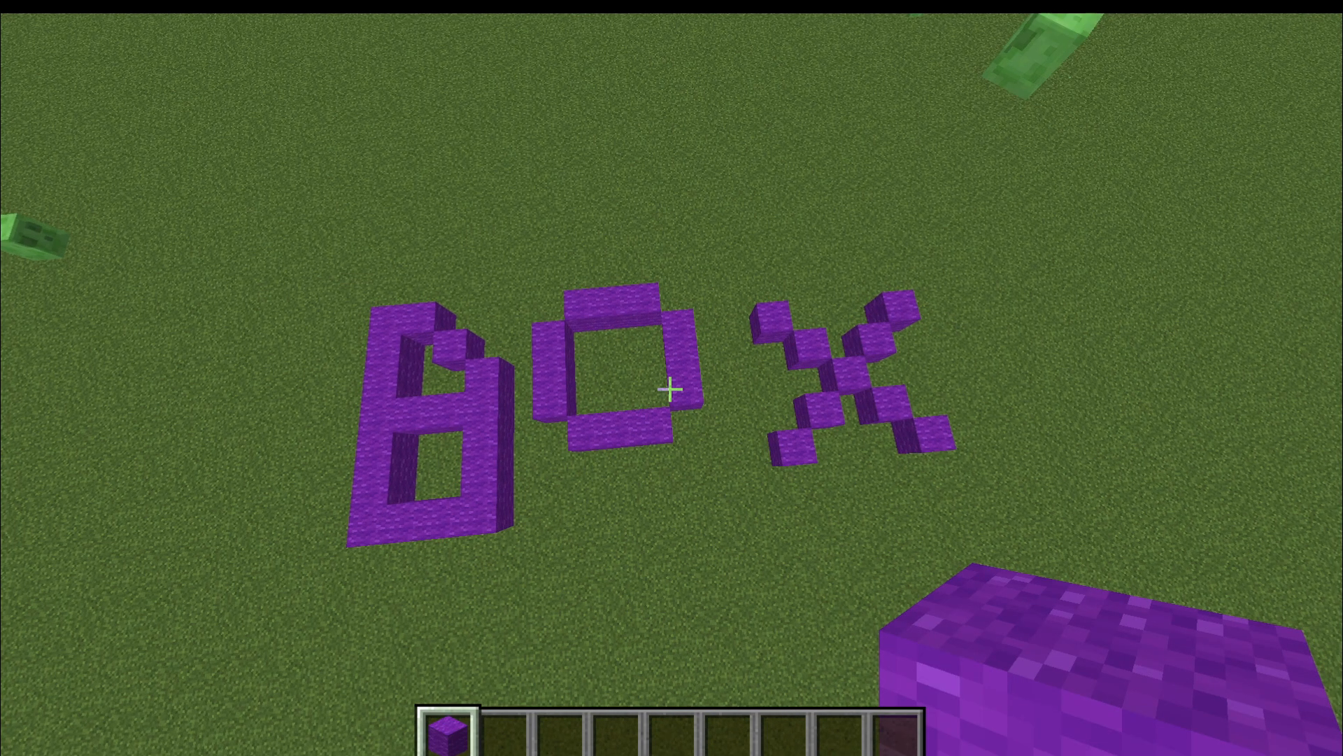
pyautogui.moveTo(671, 391)
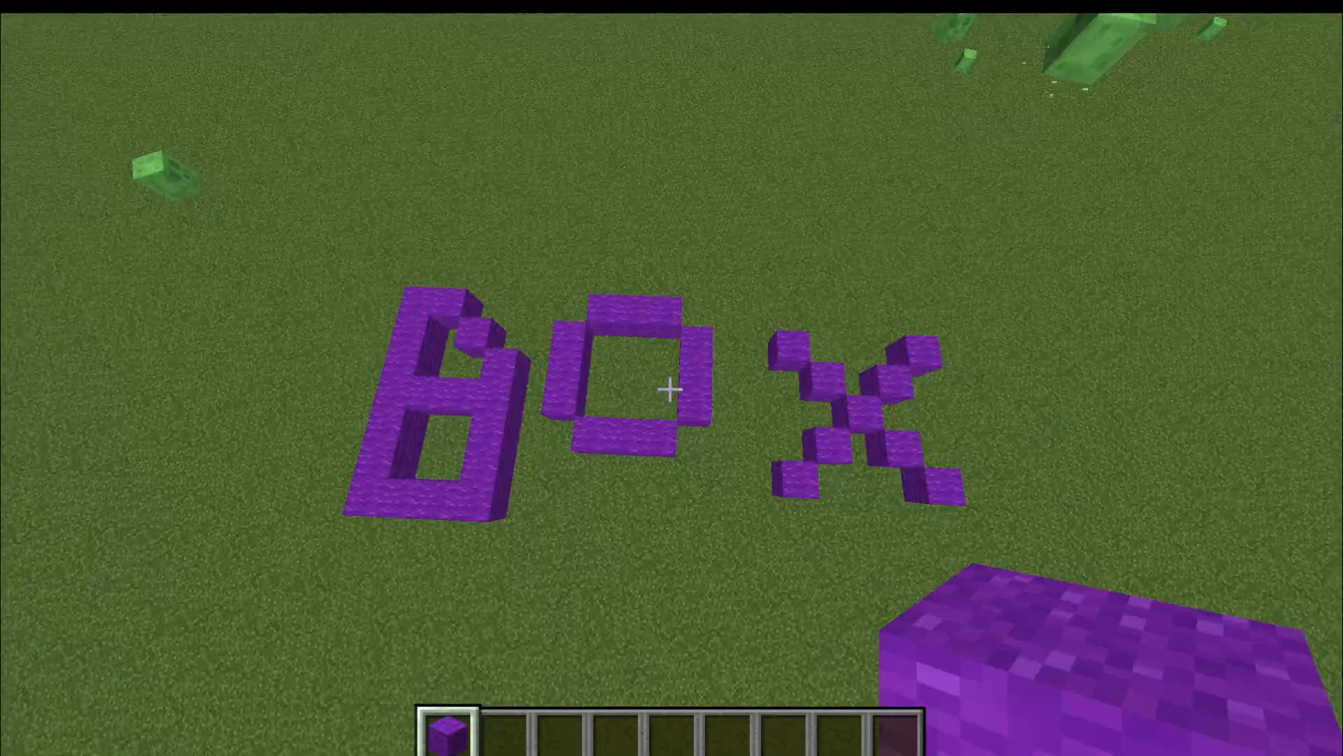
pyautogui.moveTo(671, 392)
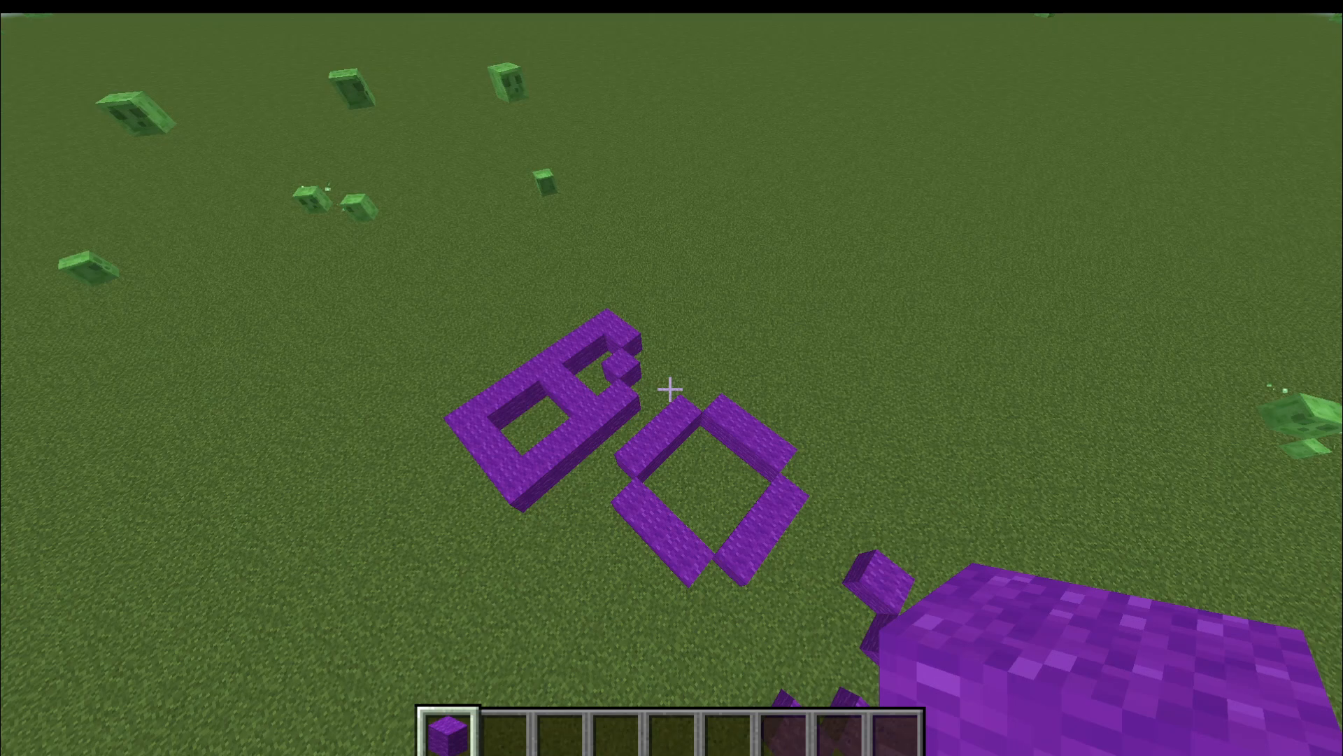
pyautogui.press('Escape')
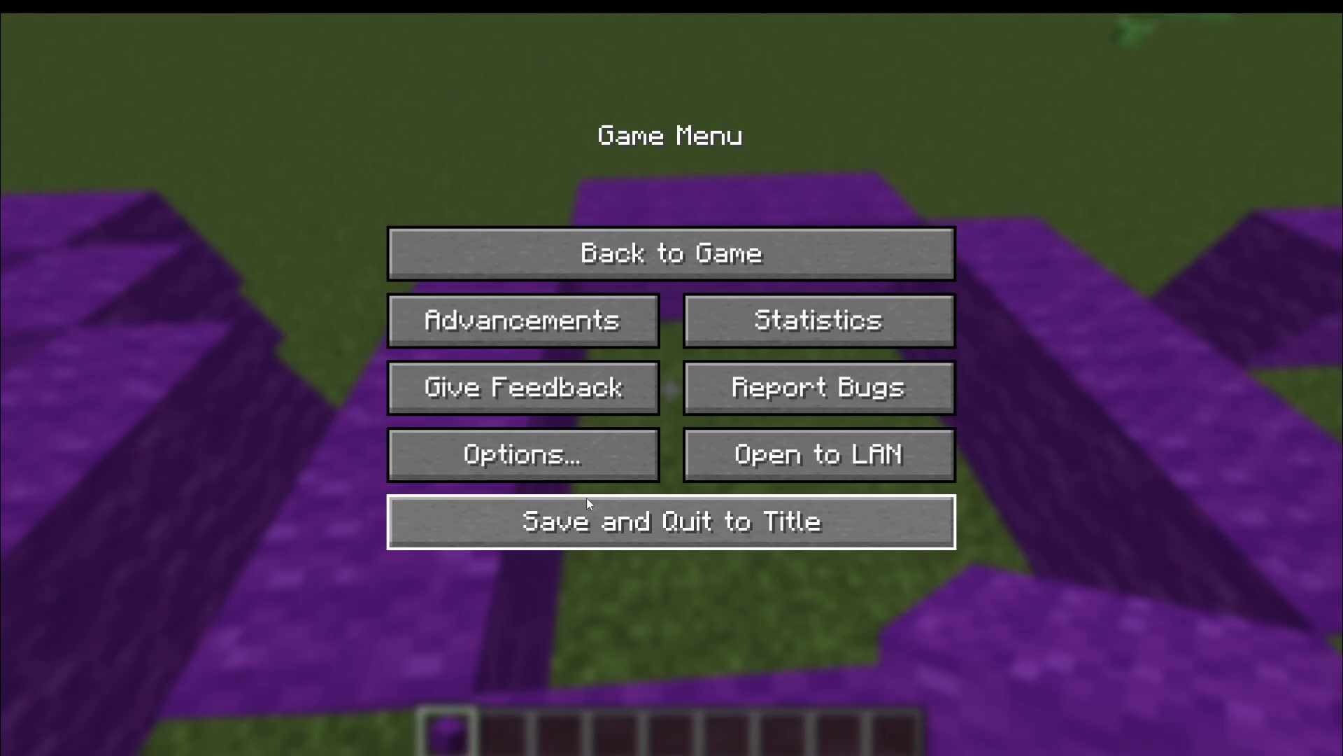
pyautogui.click(670, 522)
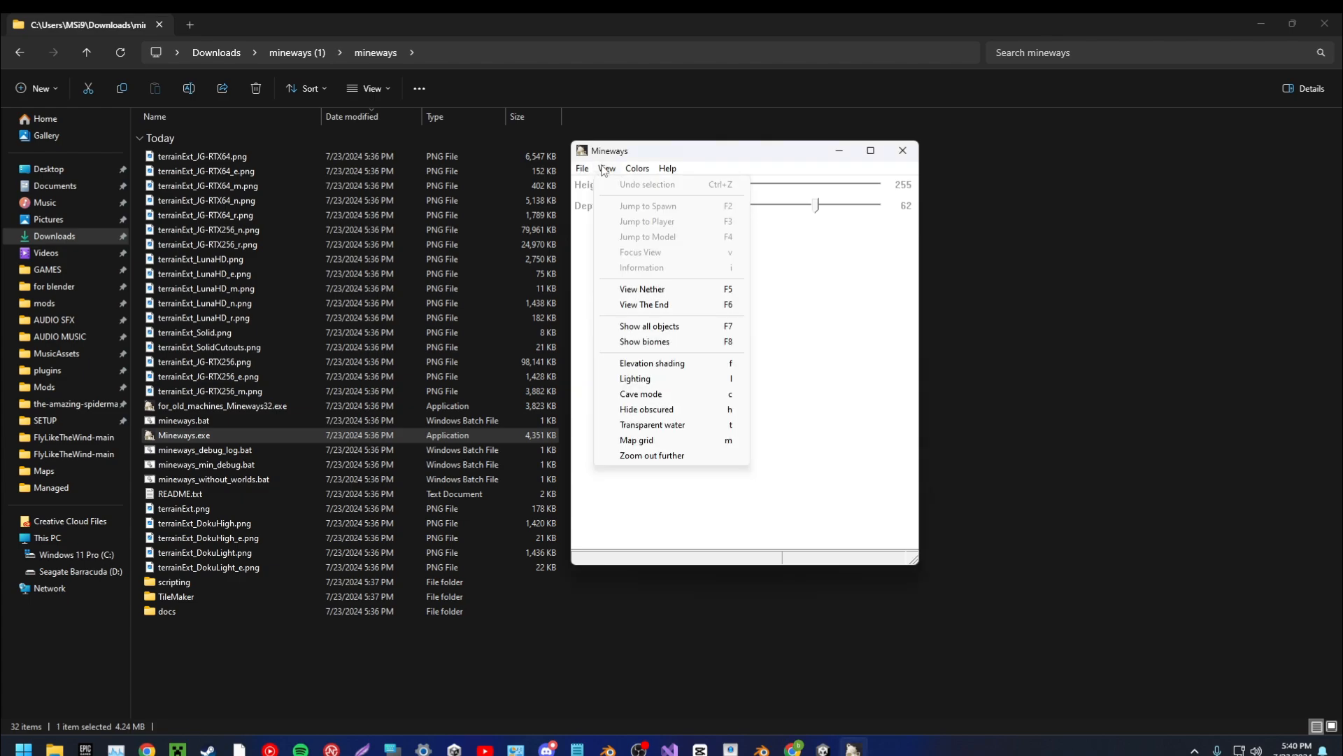
# Load the BMC world in Mineways and acknowledge the depth reset notice.
pyautogui.click(581, 168)
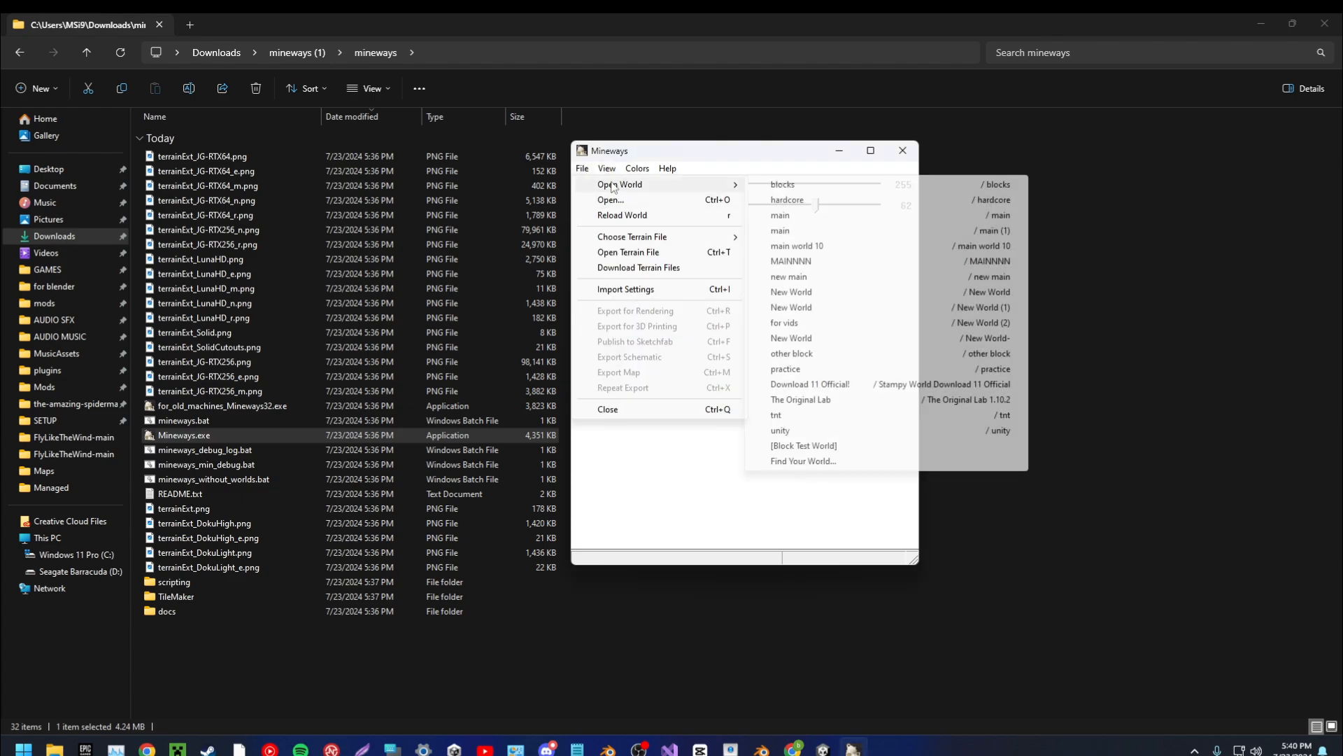
pyautogui.moveTo(790, 415)
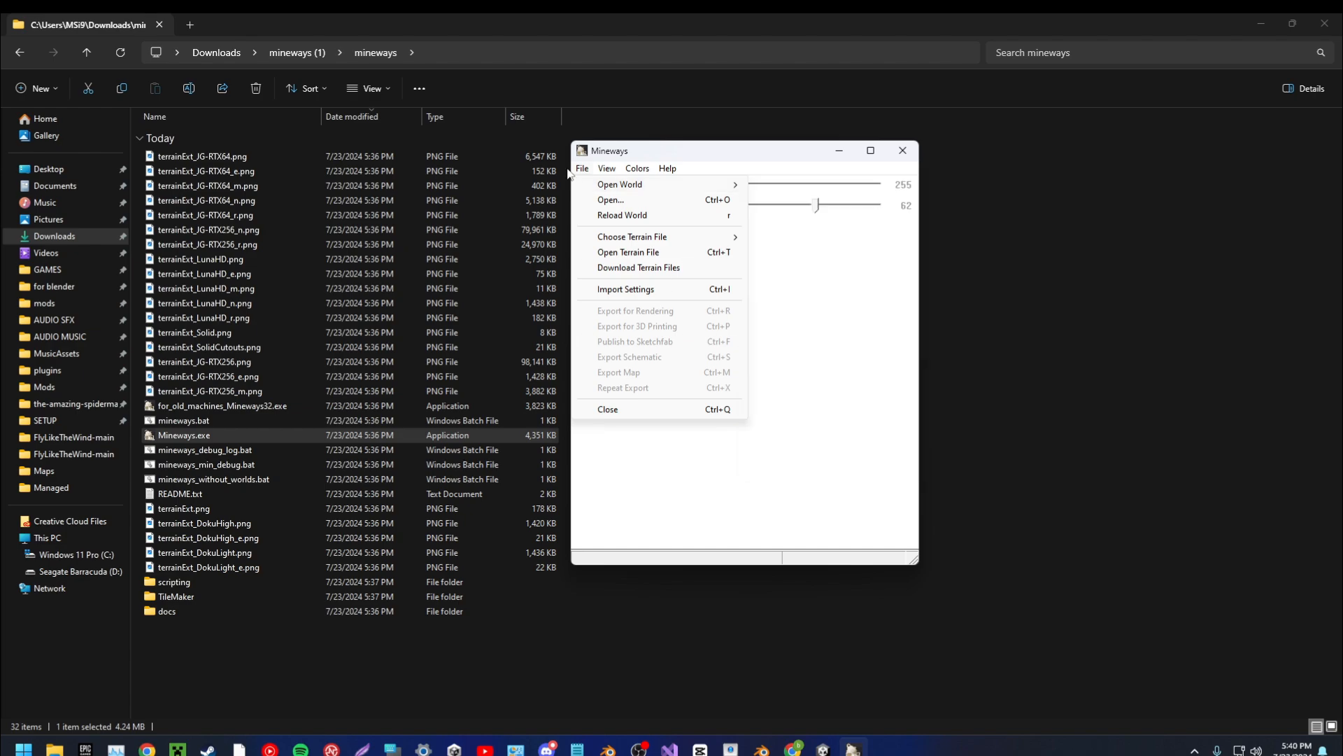
pyautogui.click(668, 167)
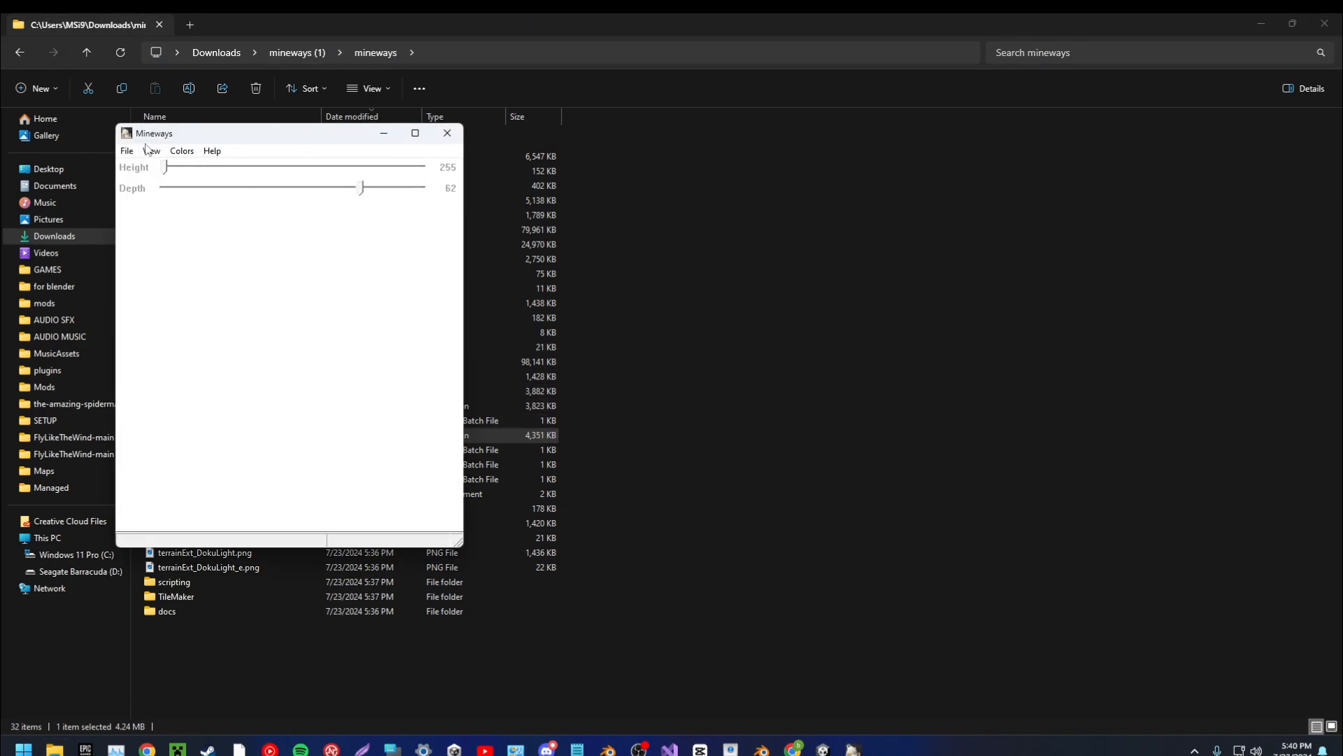
pyautogui.click(125, 151)
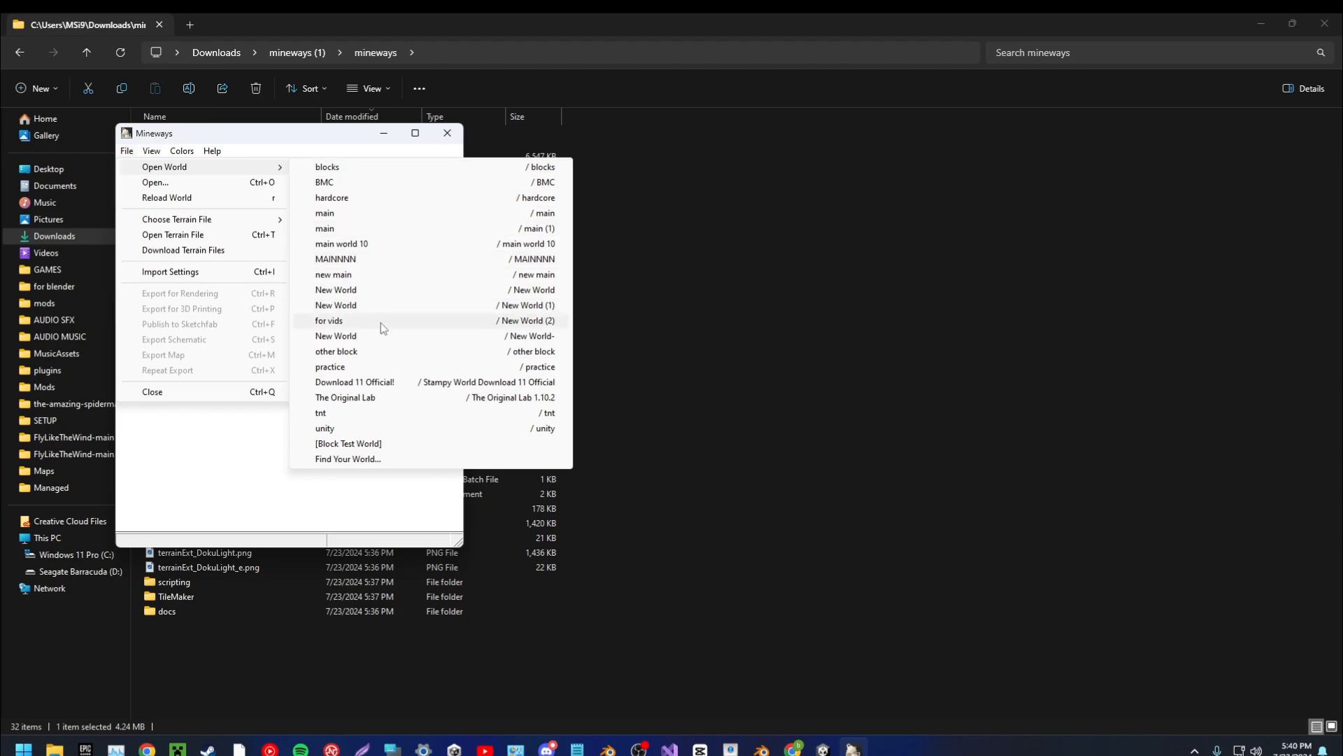
pyautogui.click(324, 182)
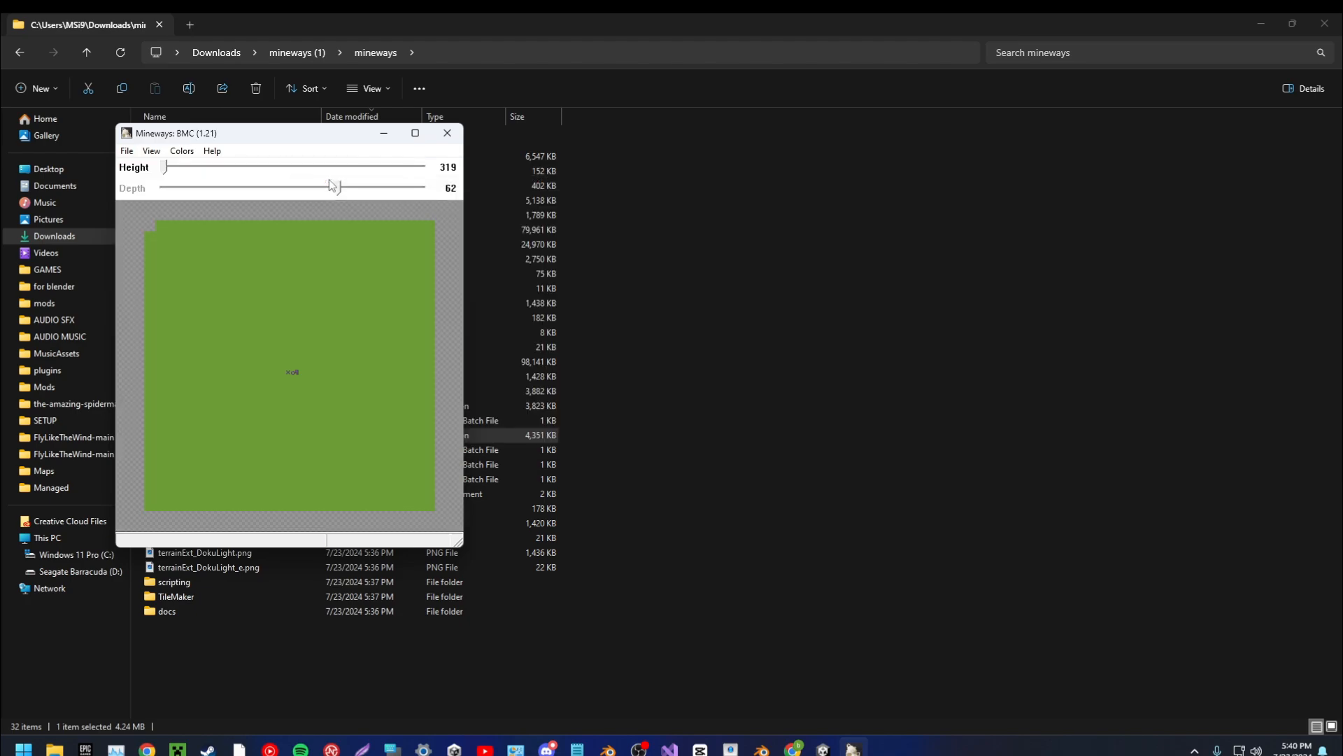
pyautogui.scroll(3)
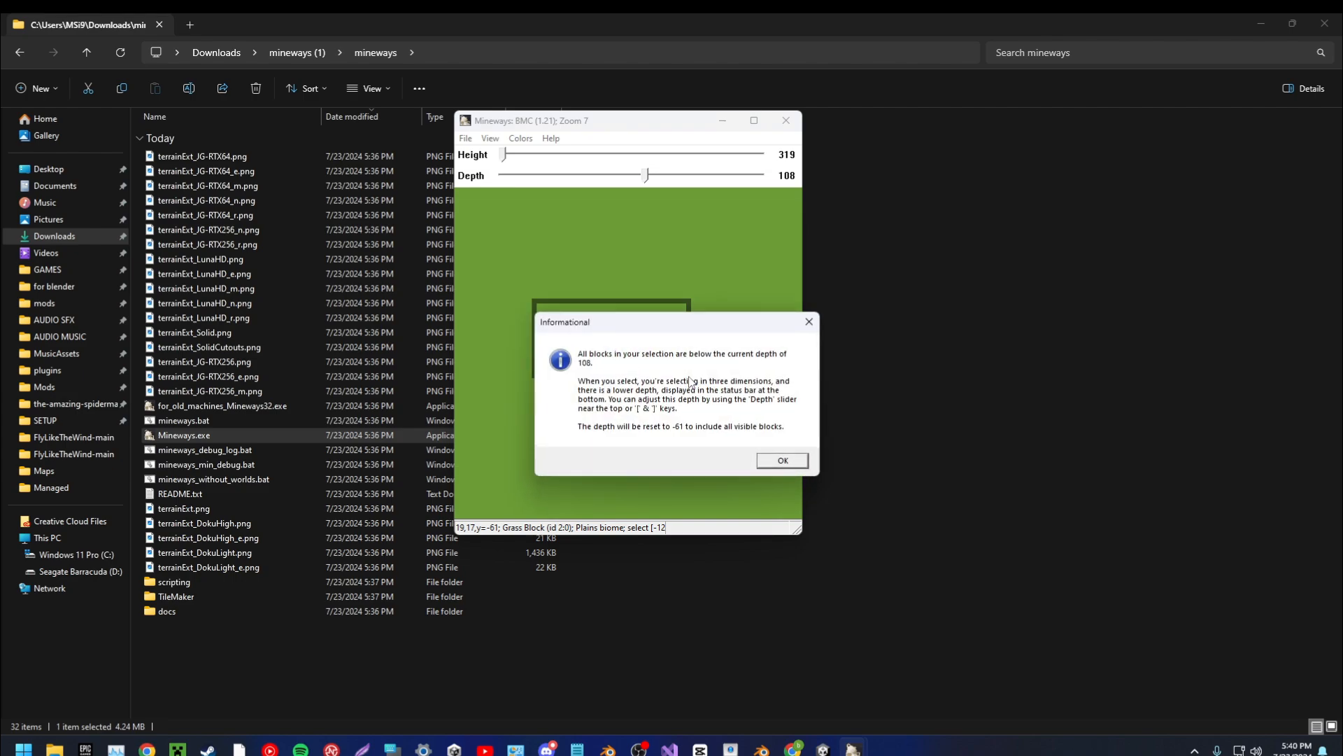
pyautogui.click(781, 461)
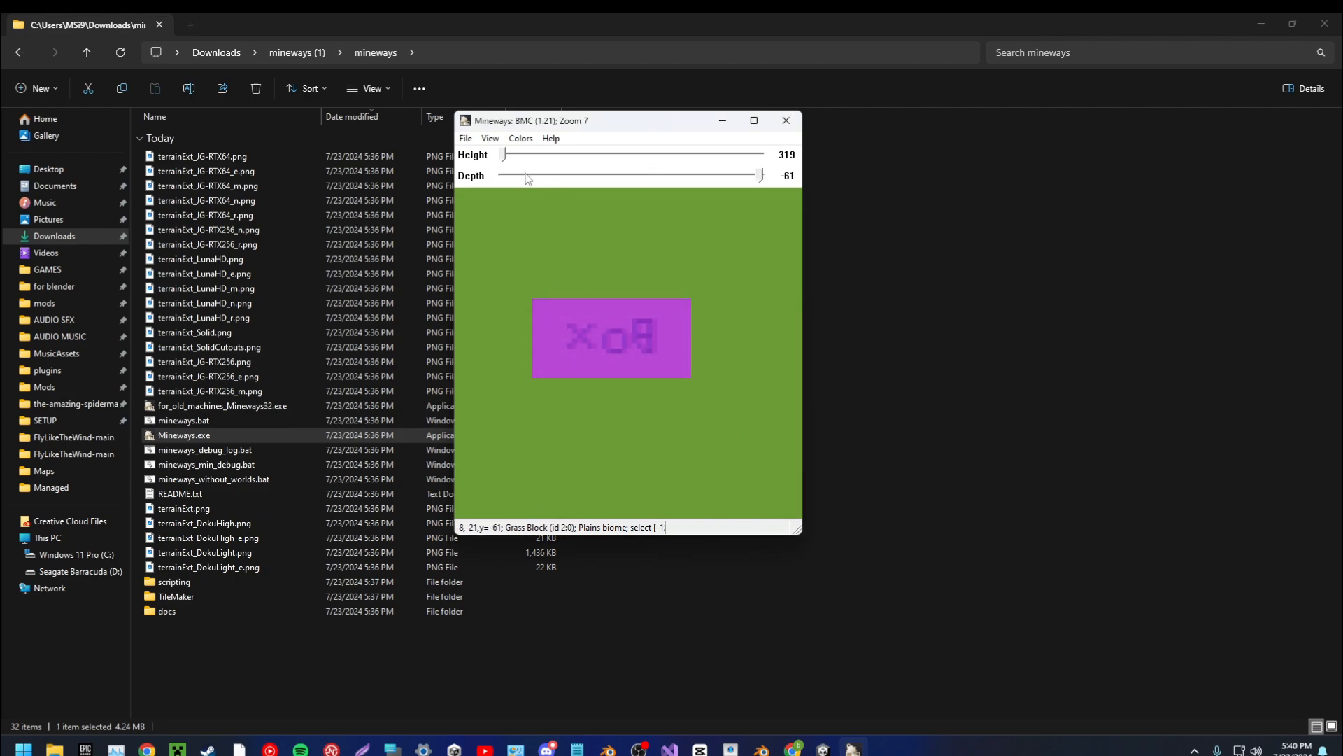
# Export the BOX selection for rendering as testmaps.obj into the Downloads folder.
pyautogui.click(465, 138)
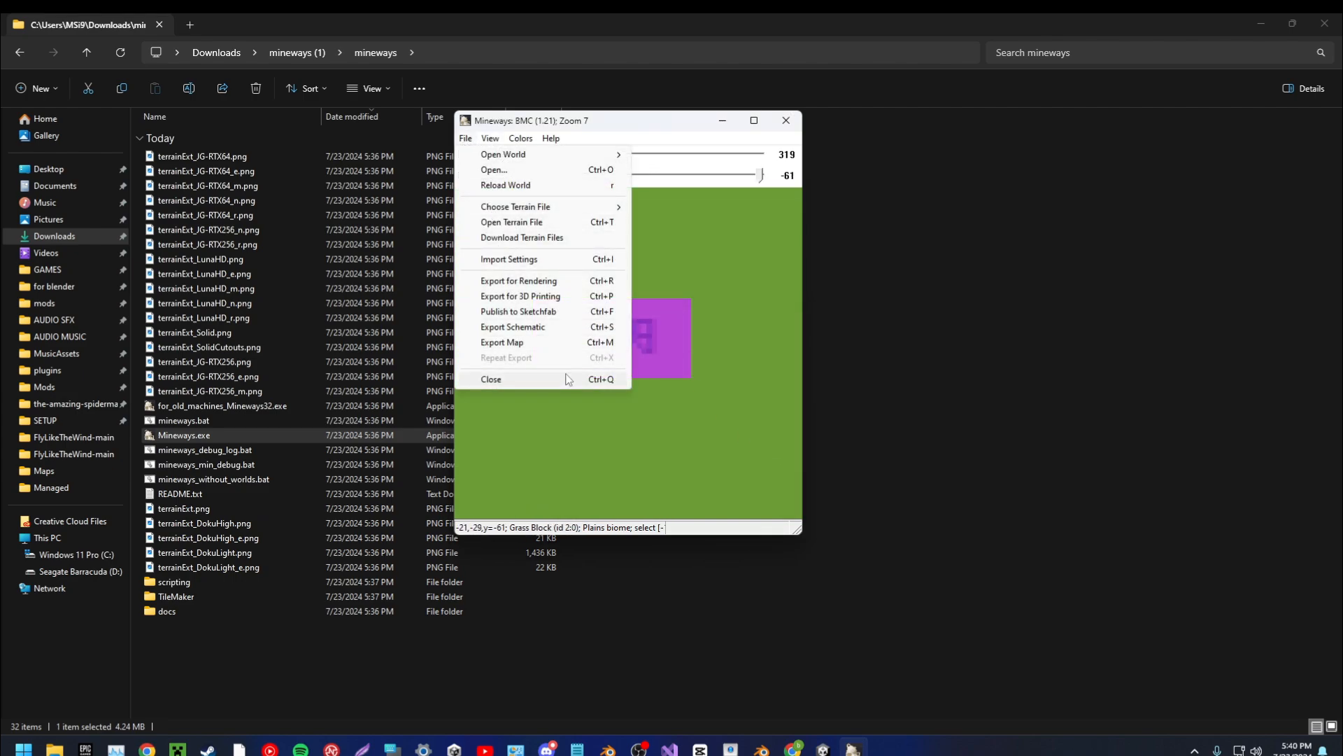
pyautogui.click(519, 281)
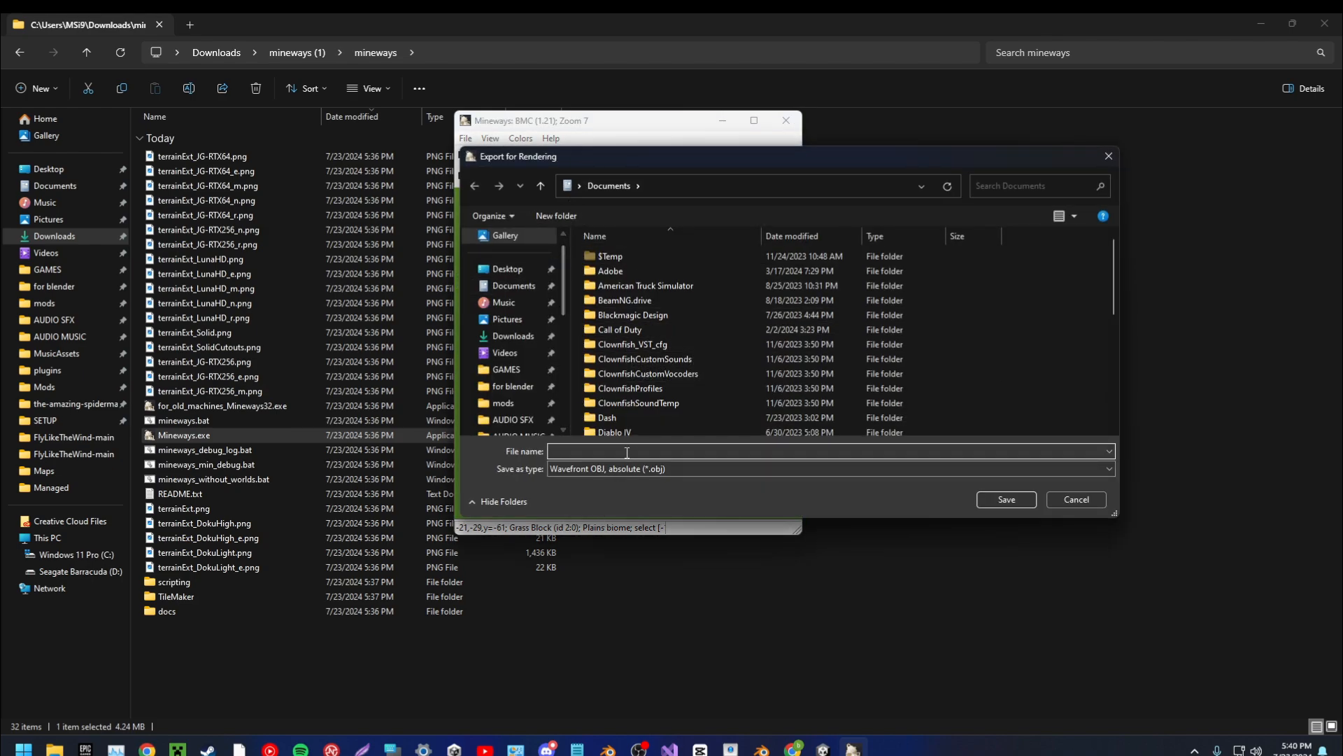
pyautogui.click(512, 335)
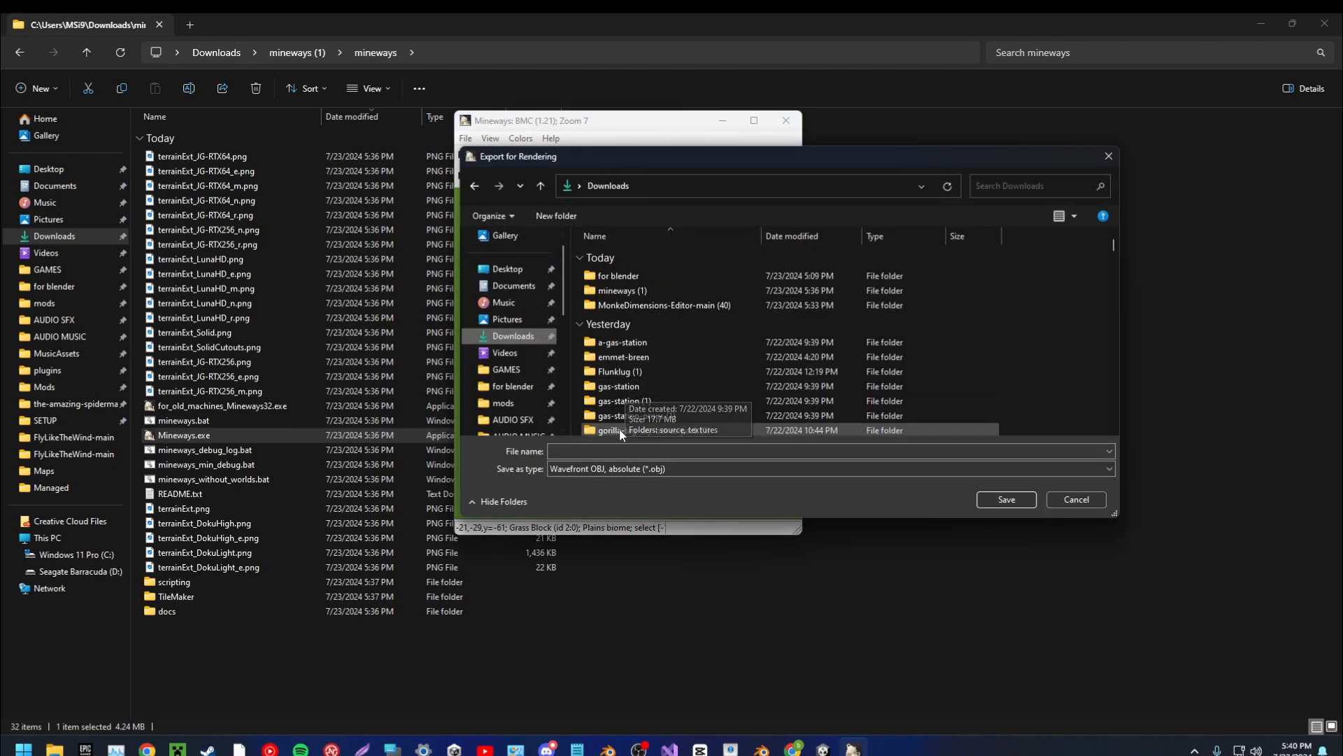
pyautogui.write('testmaps')
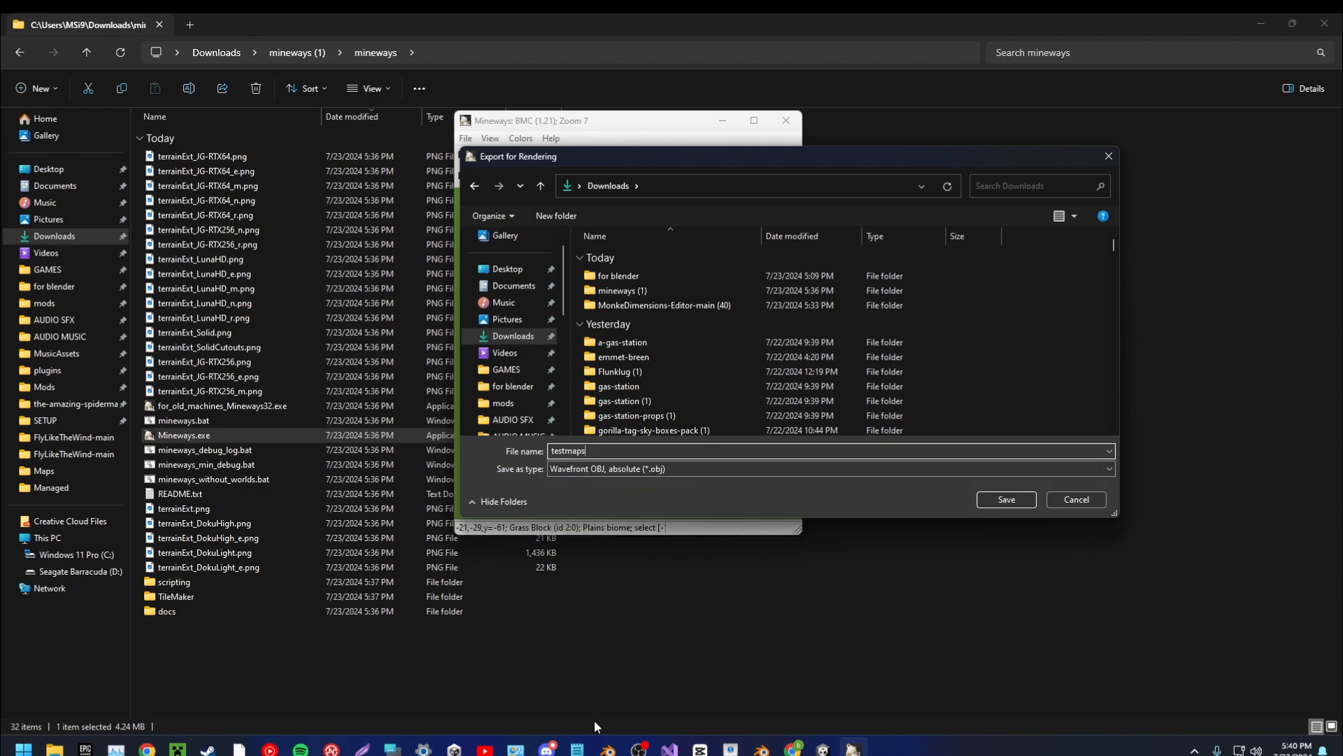
pyautogui.click(1005, 499)
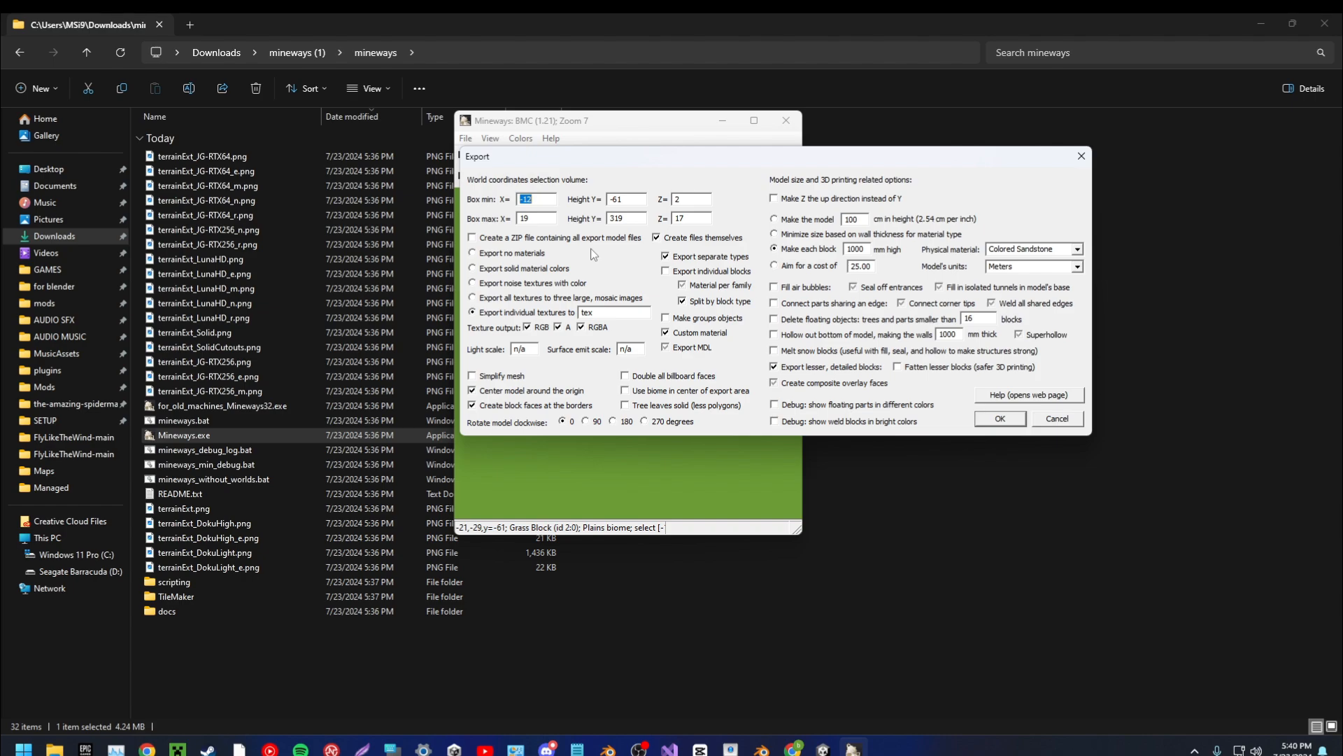
pyautogui.moveTo(592, 253)
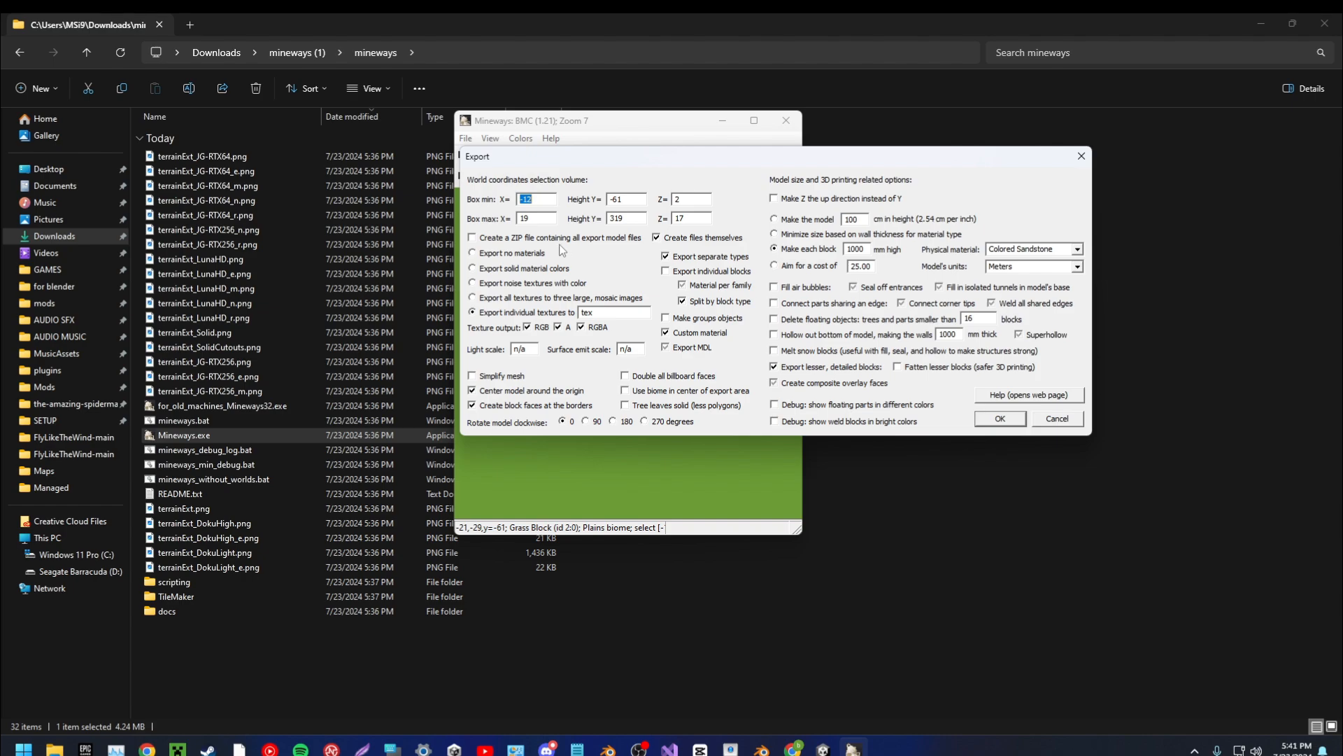
pyautogui.click(999, 418)
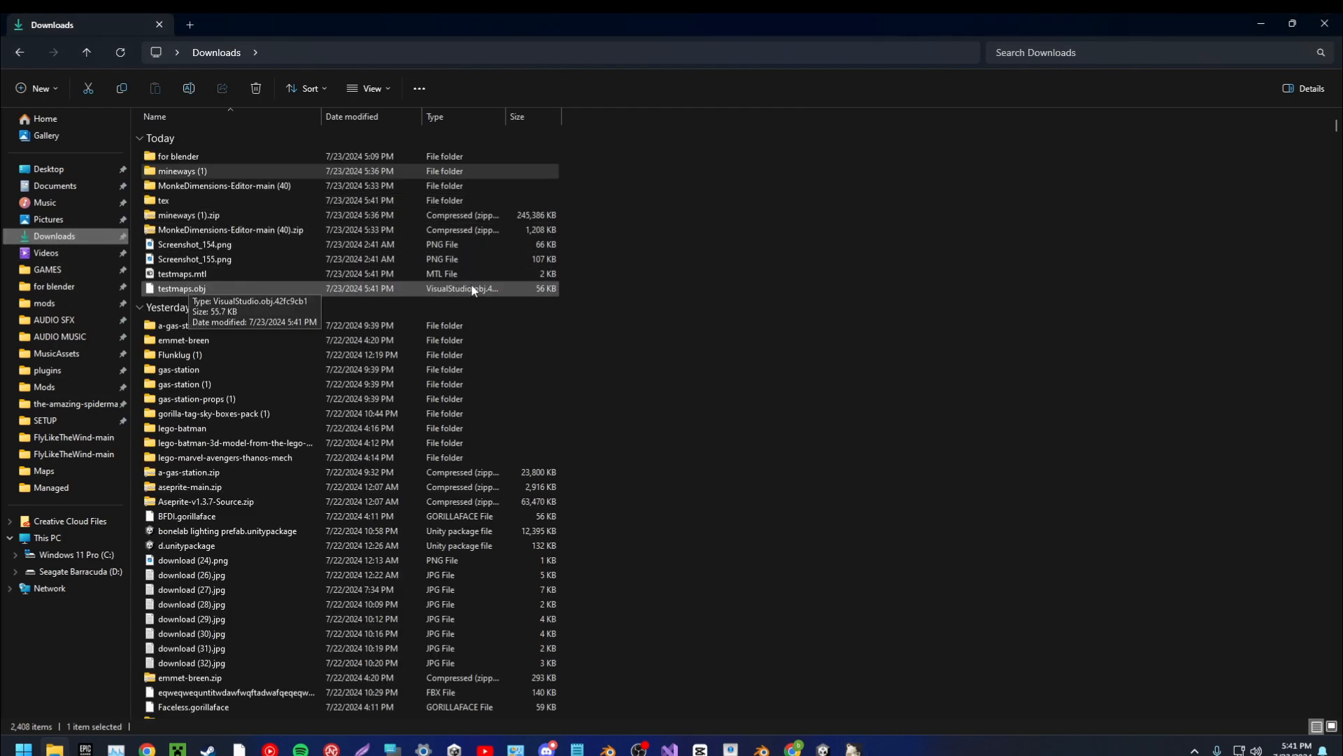
pyautogui.moveTo(335, 304)
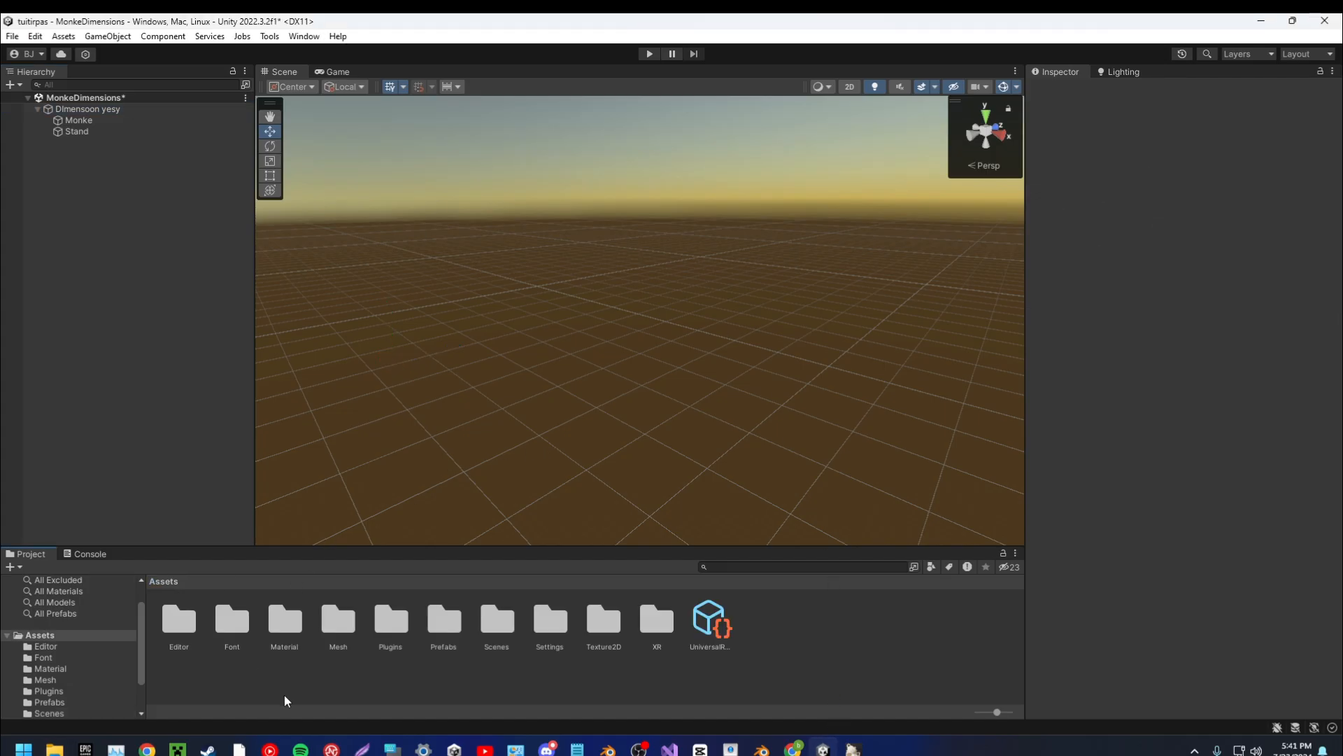
# Import testmaps.obj into Assets, place it in the scene, and view its Dirt, Grass_Block and Purple_Wool parts.
pyautogui.click(53, 755)
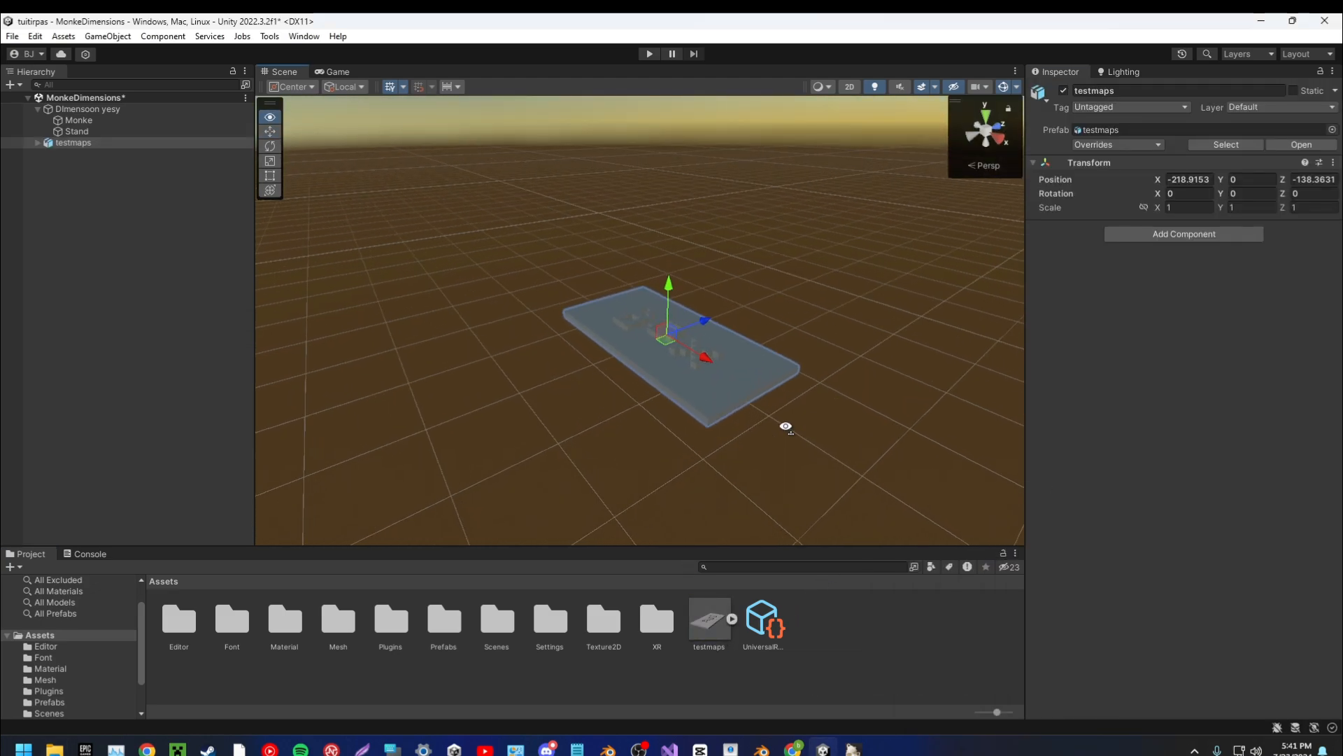
pyautogui.click(89, 176)
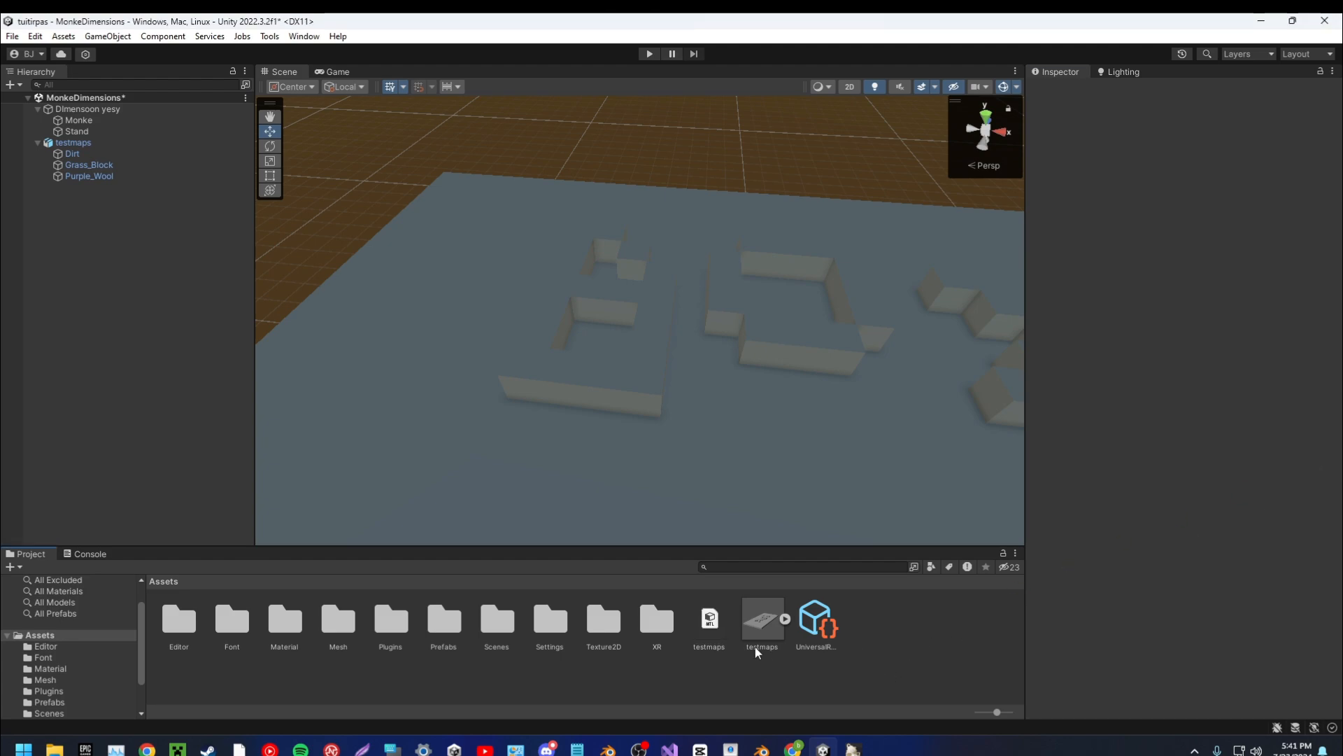
pyautogui.click(709, 617)
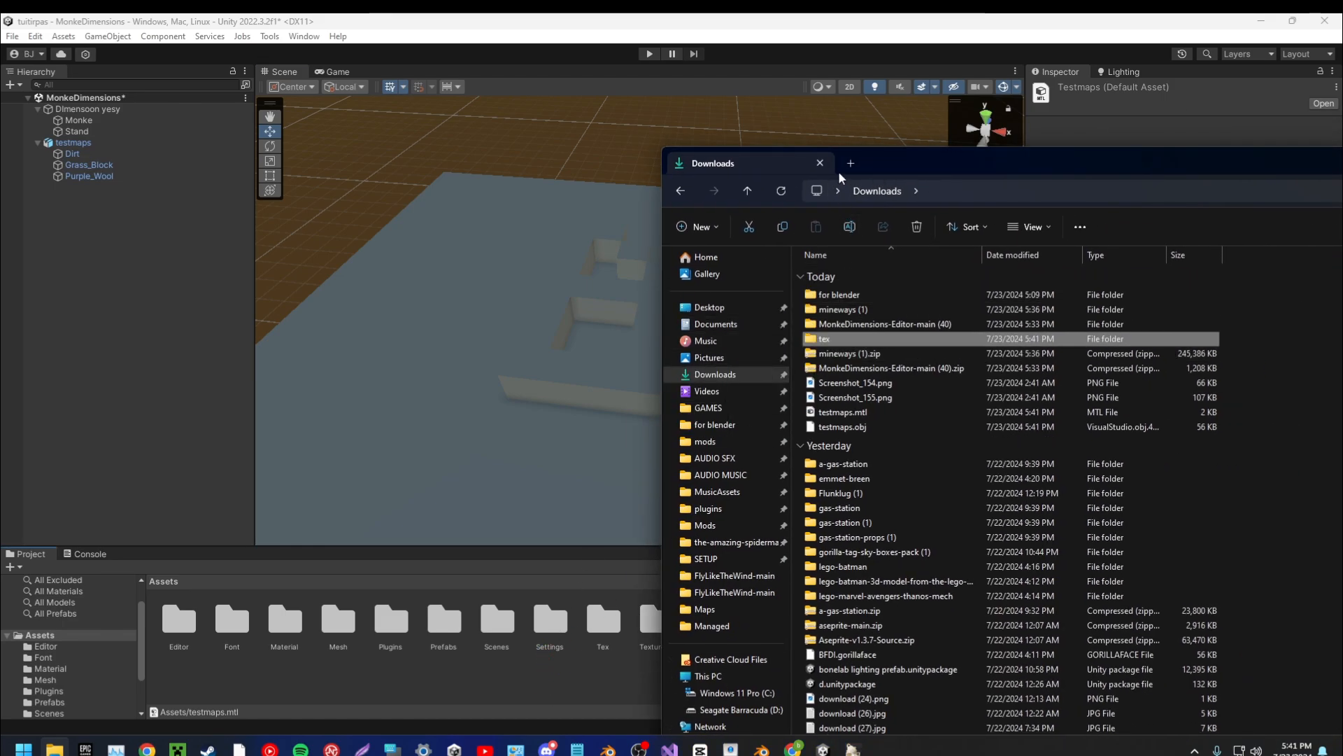
# Import the tex texture folder and apply the grass texture to the Grass_Block ground.
pyautogui.click(819, 163)
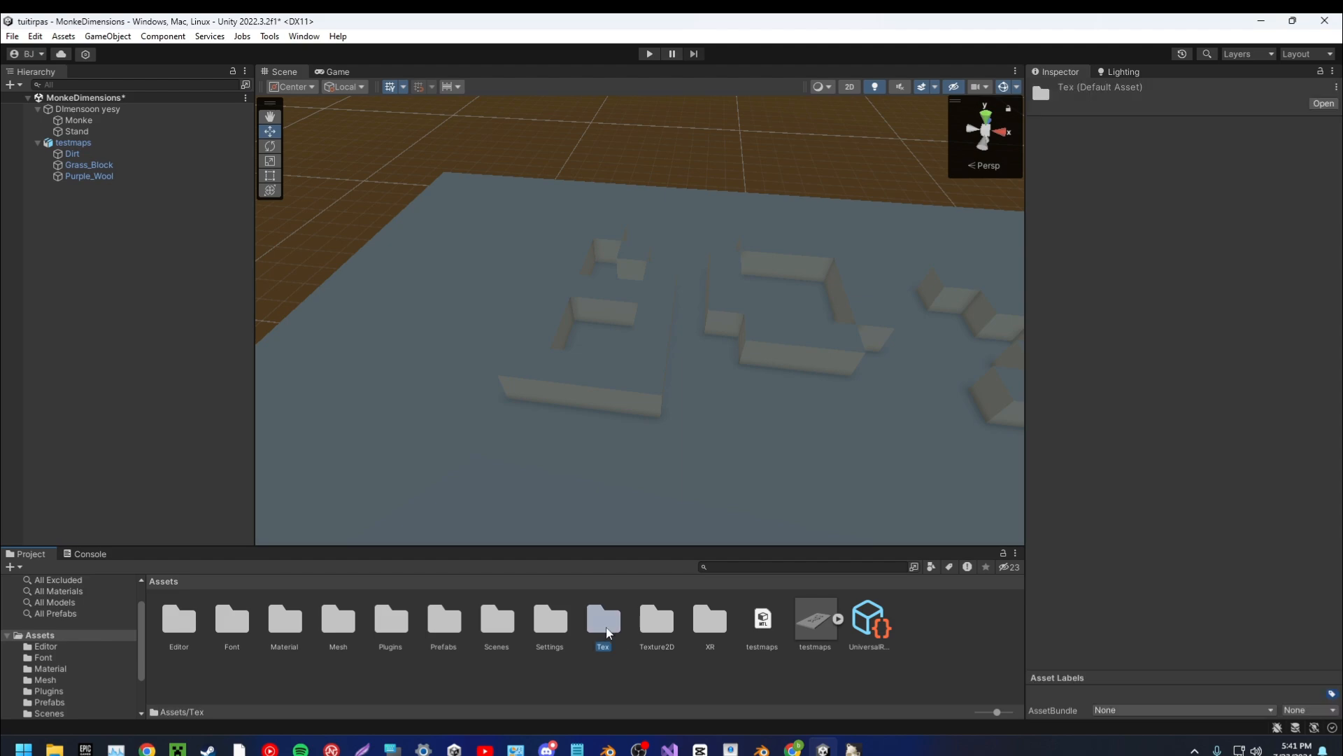
pyautogui.doubleClick(603, 620)
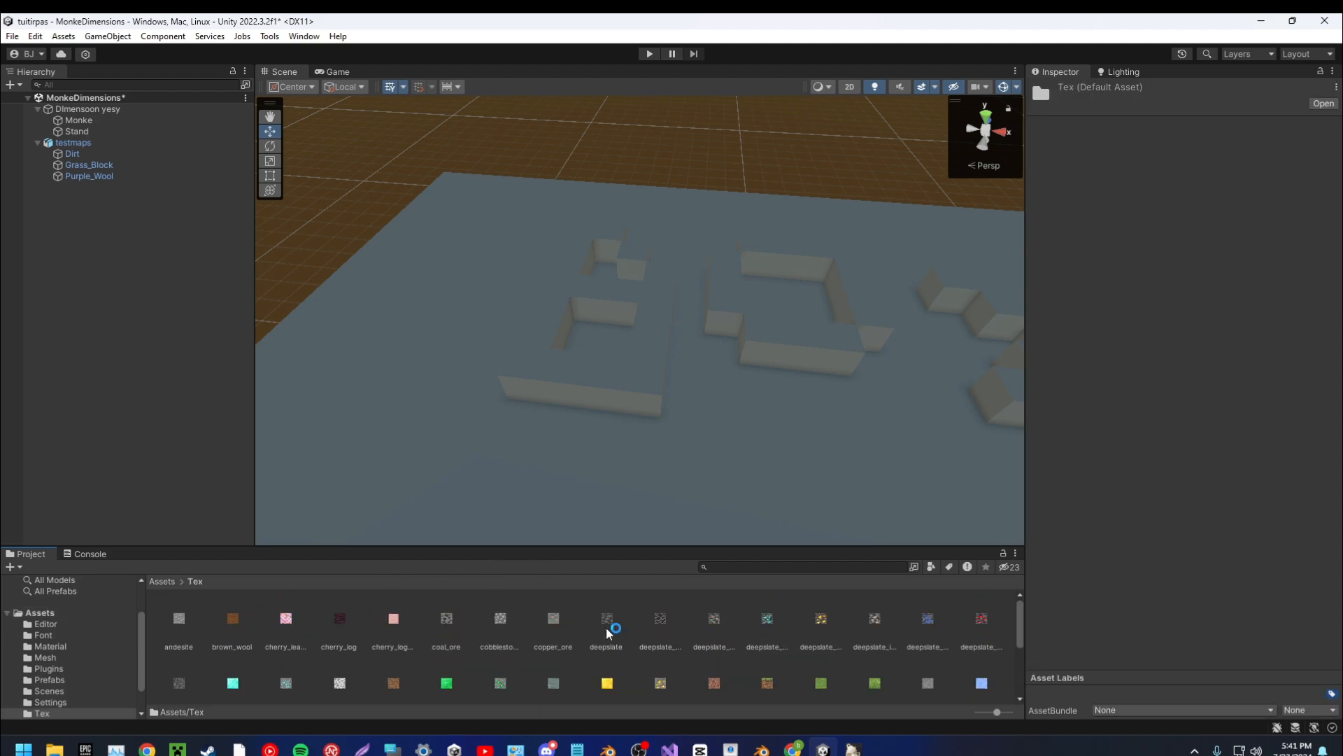
pyautogui.click(72, 142)
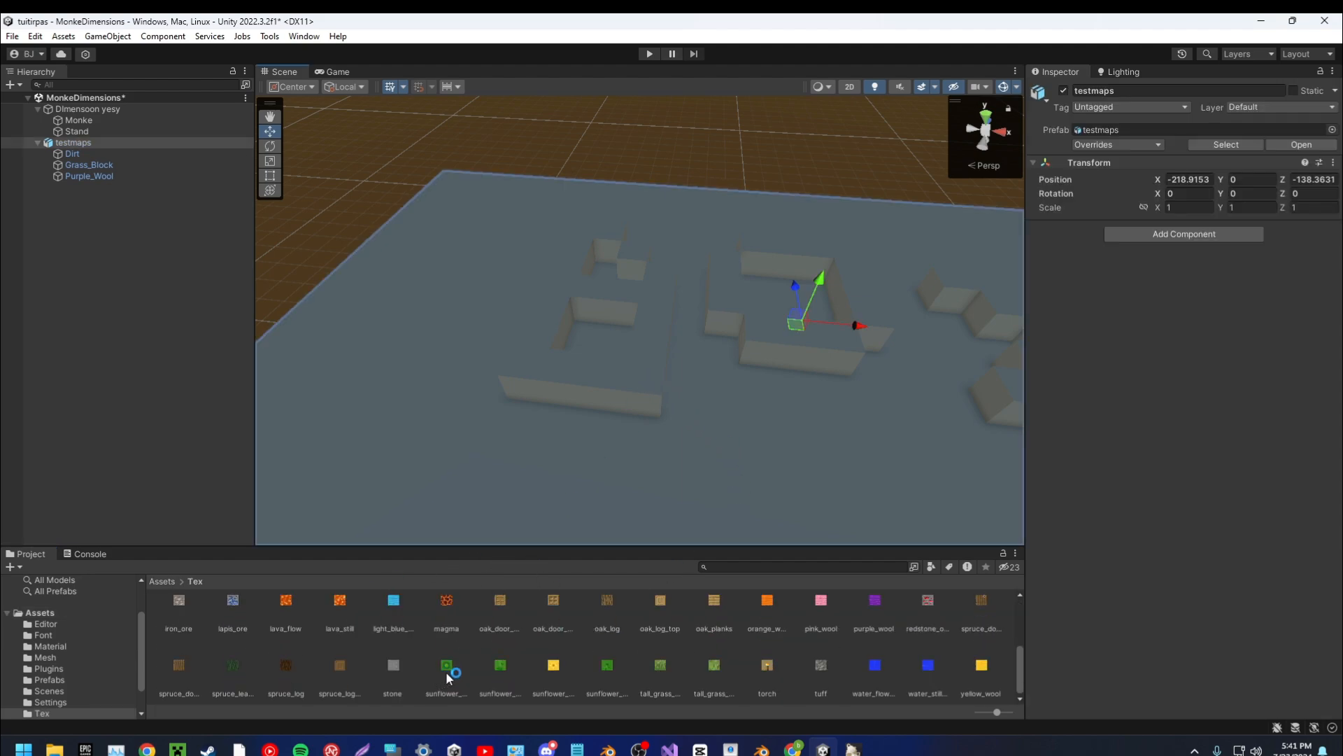
pyautogui.click(88, 164)
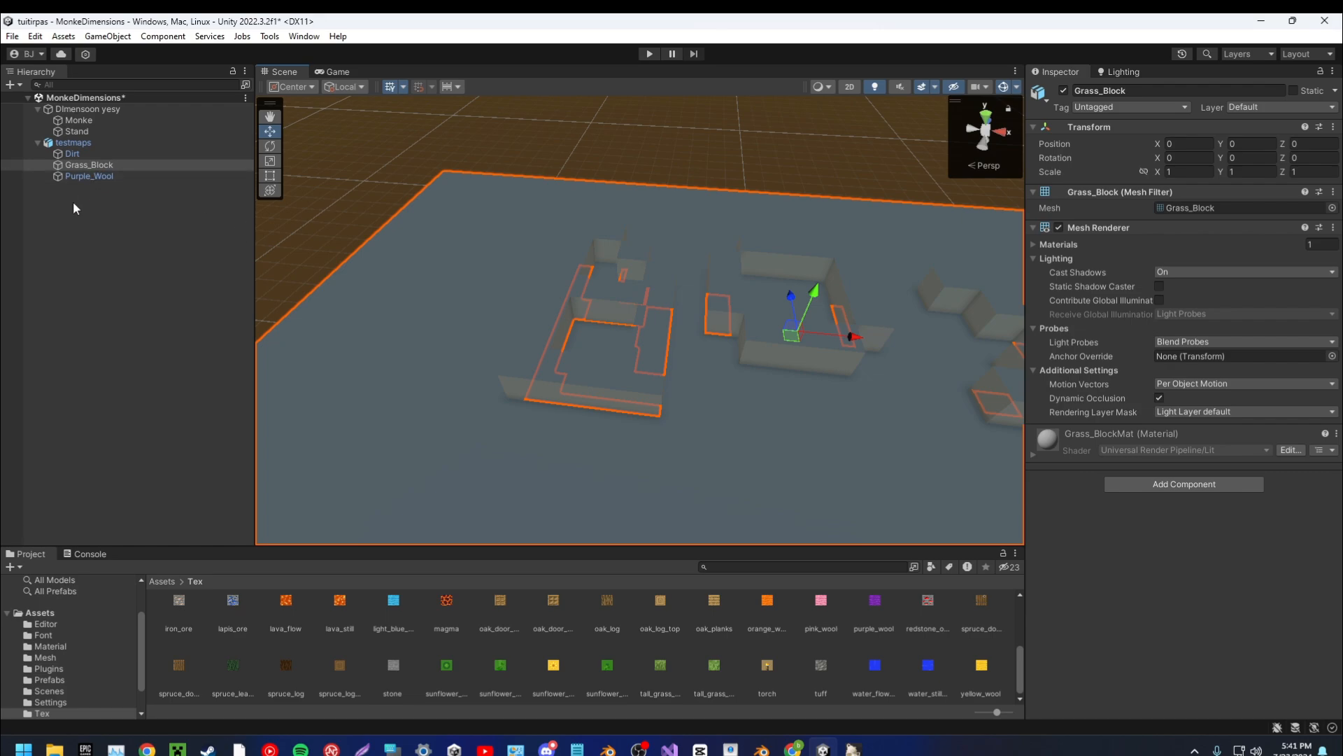
pyautogui.rightClick(72, 142)
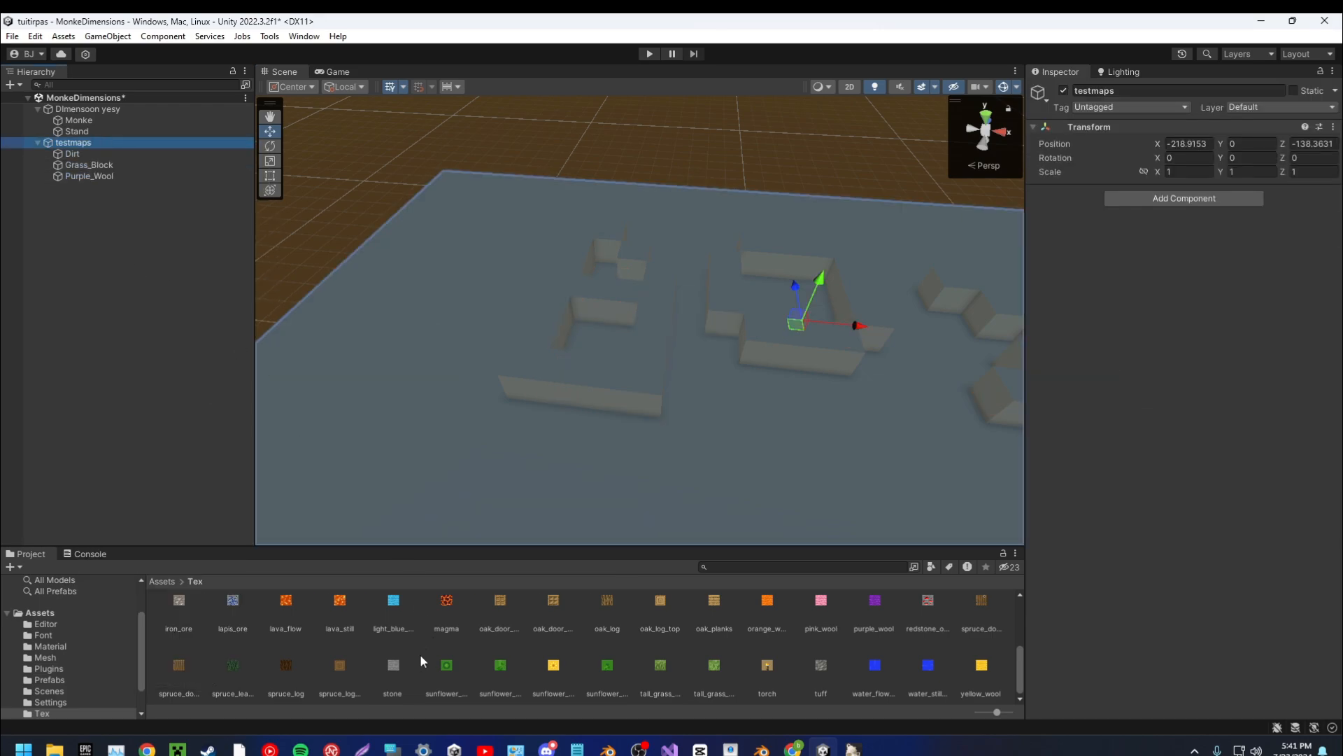
# Texture the Purple_Wool letters and set all 64 textures to Point filter mode.
pyautogui.scroll(3)
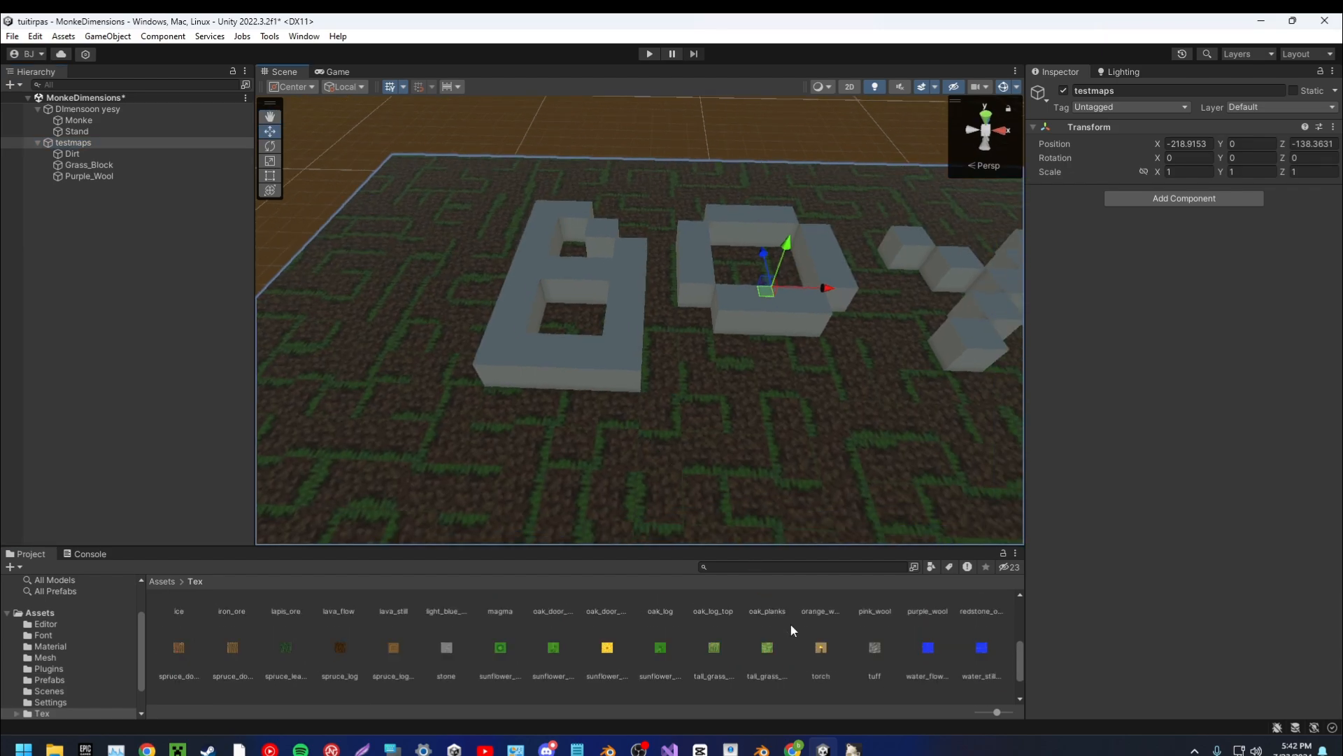
pyautogui.scroll(3)
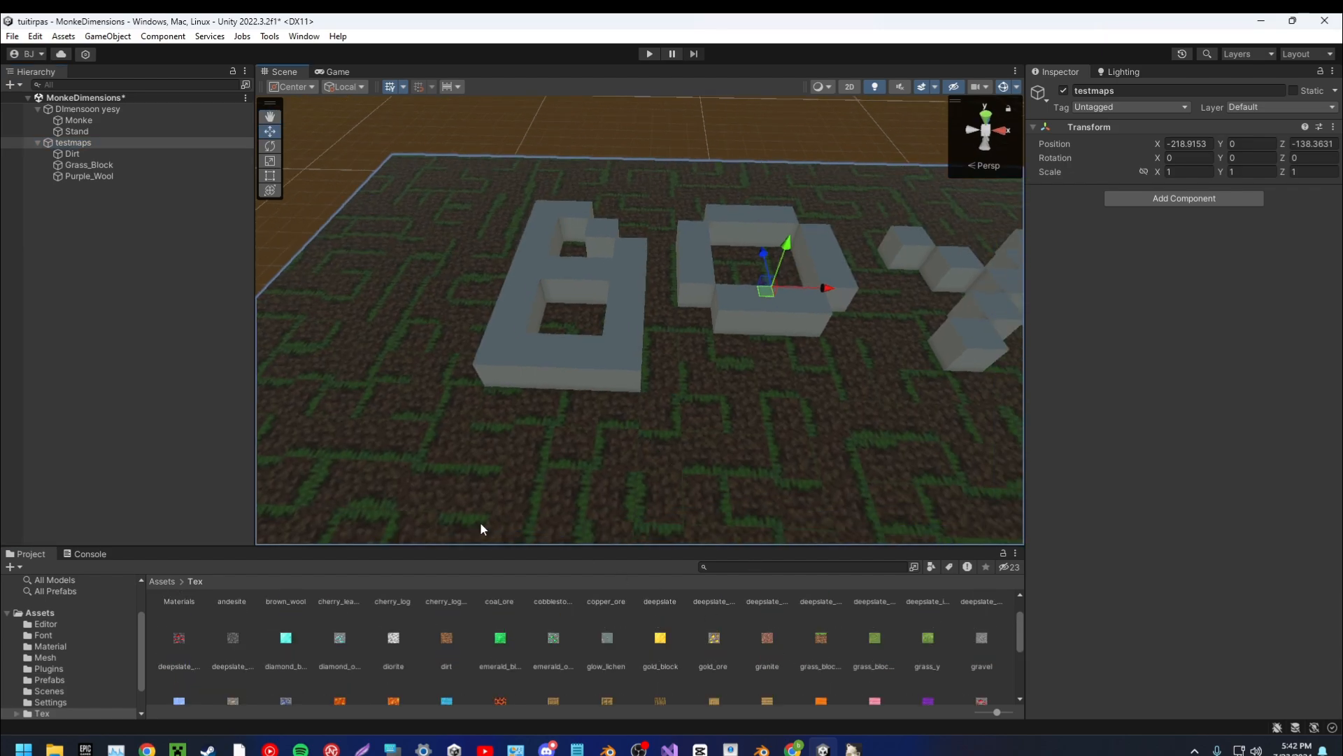
pyautogui.click(88, 176)
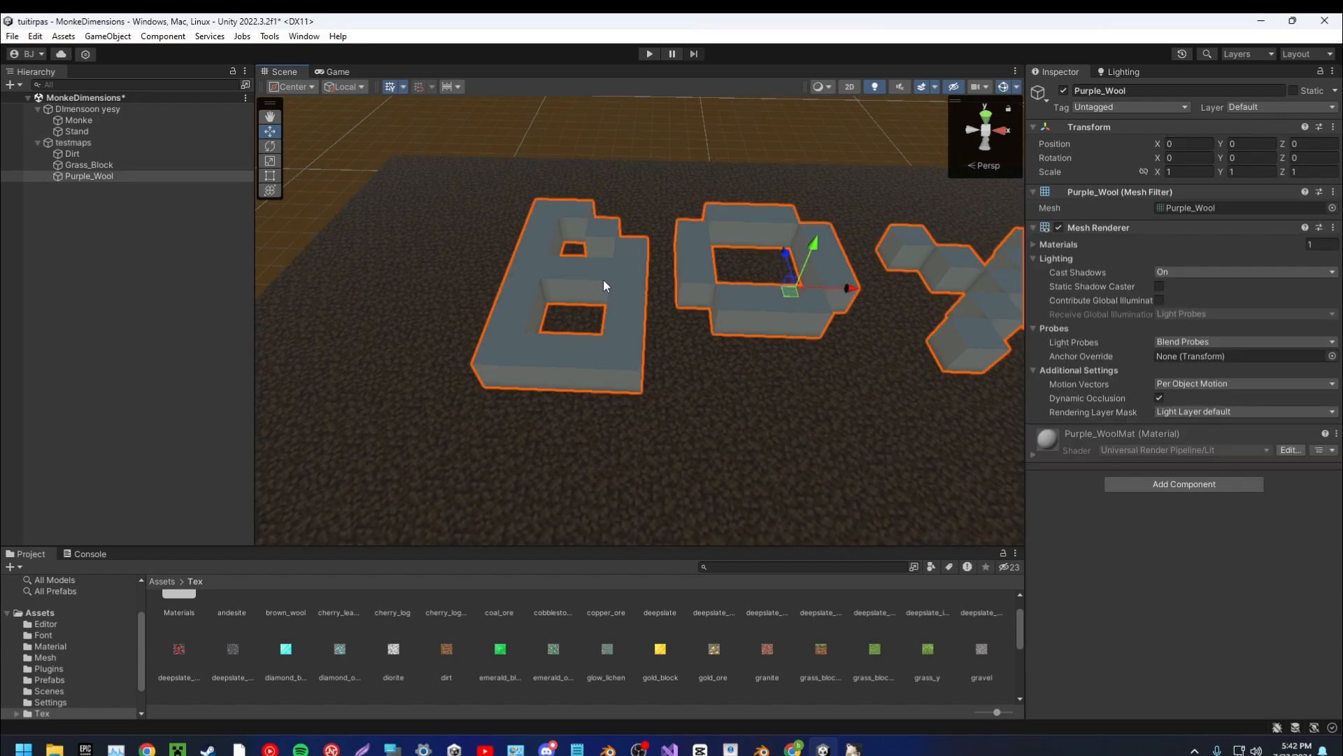
pyautogui.scroll(-3)
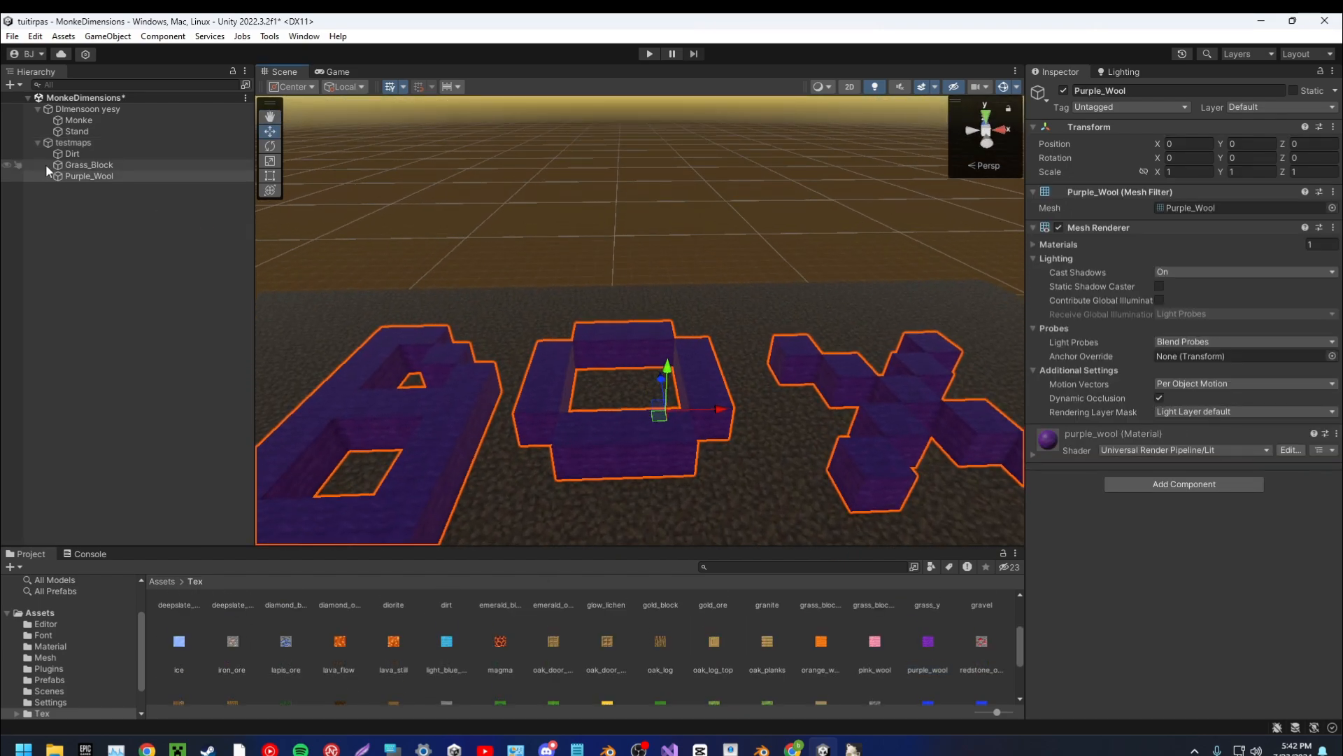
pyautogui.click(89, 165)
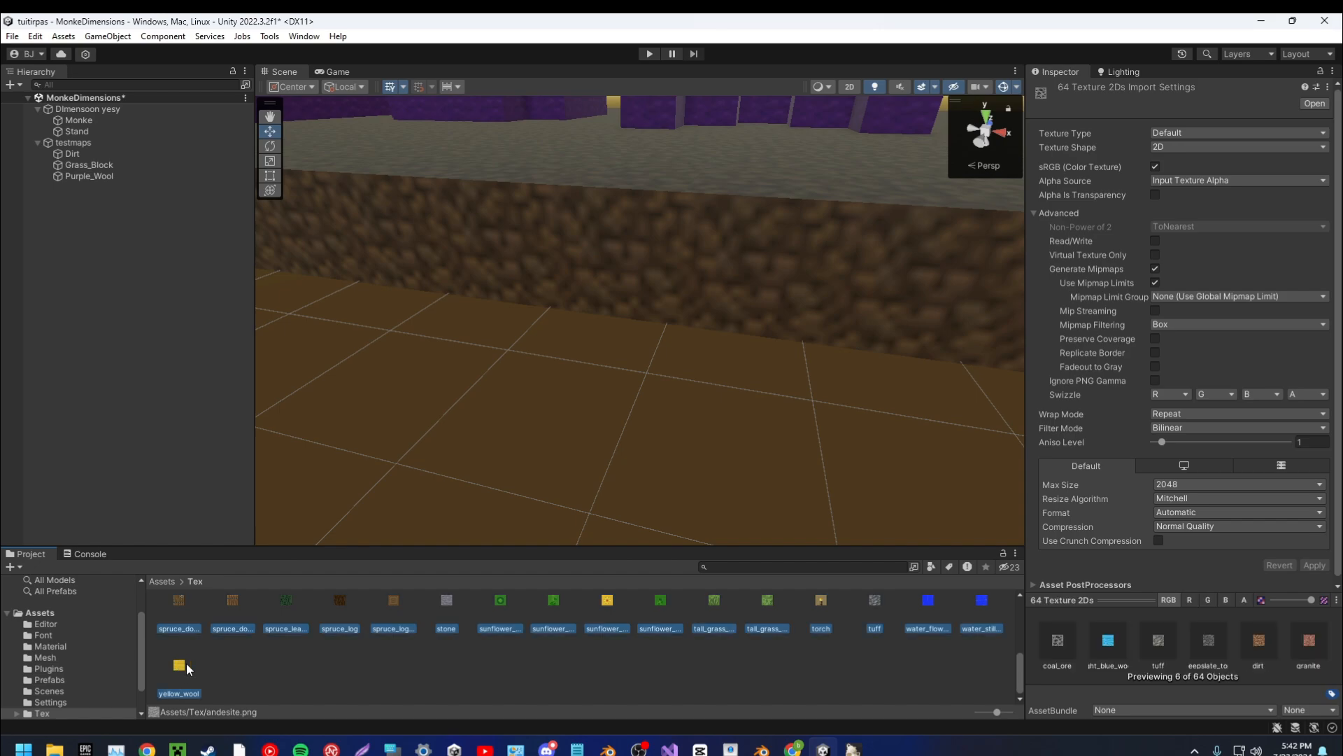
pyautogui.click(1236, 427)
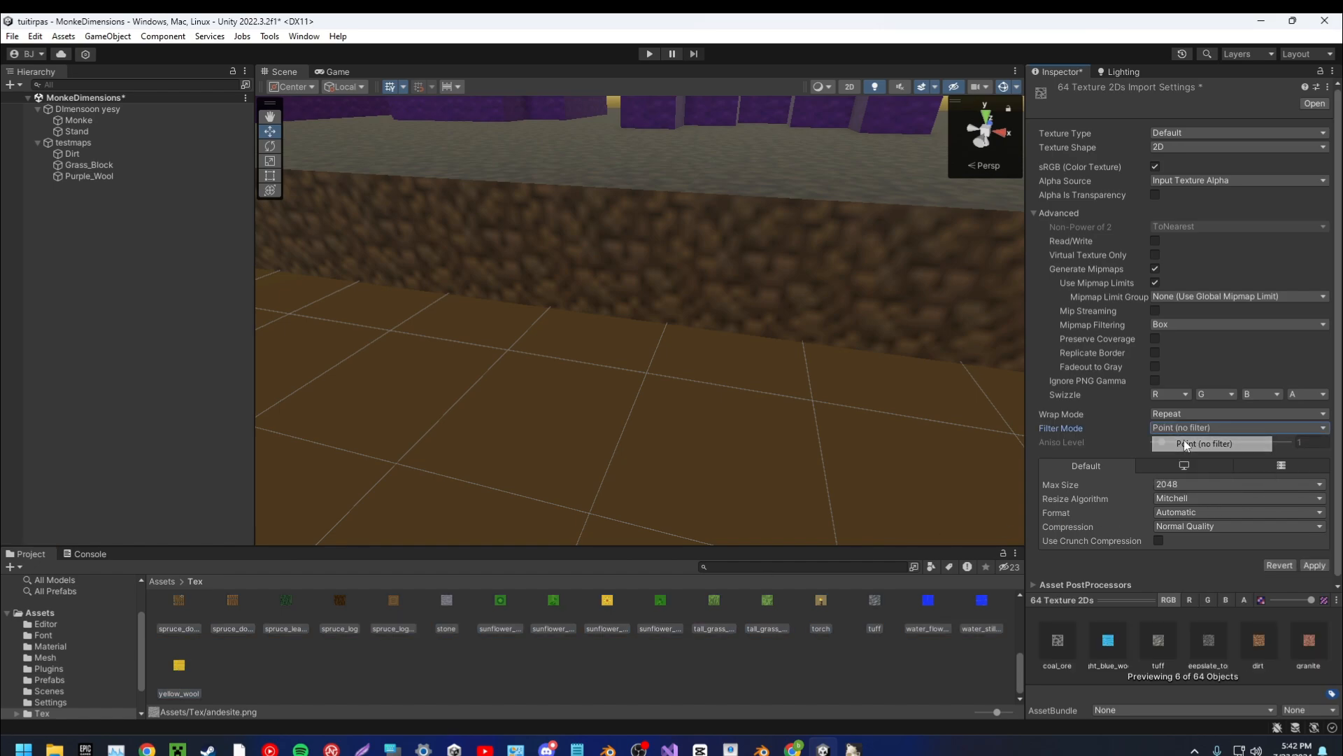